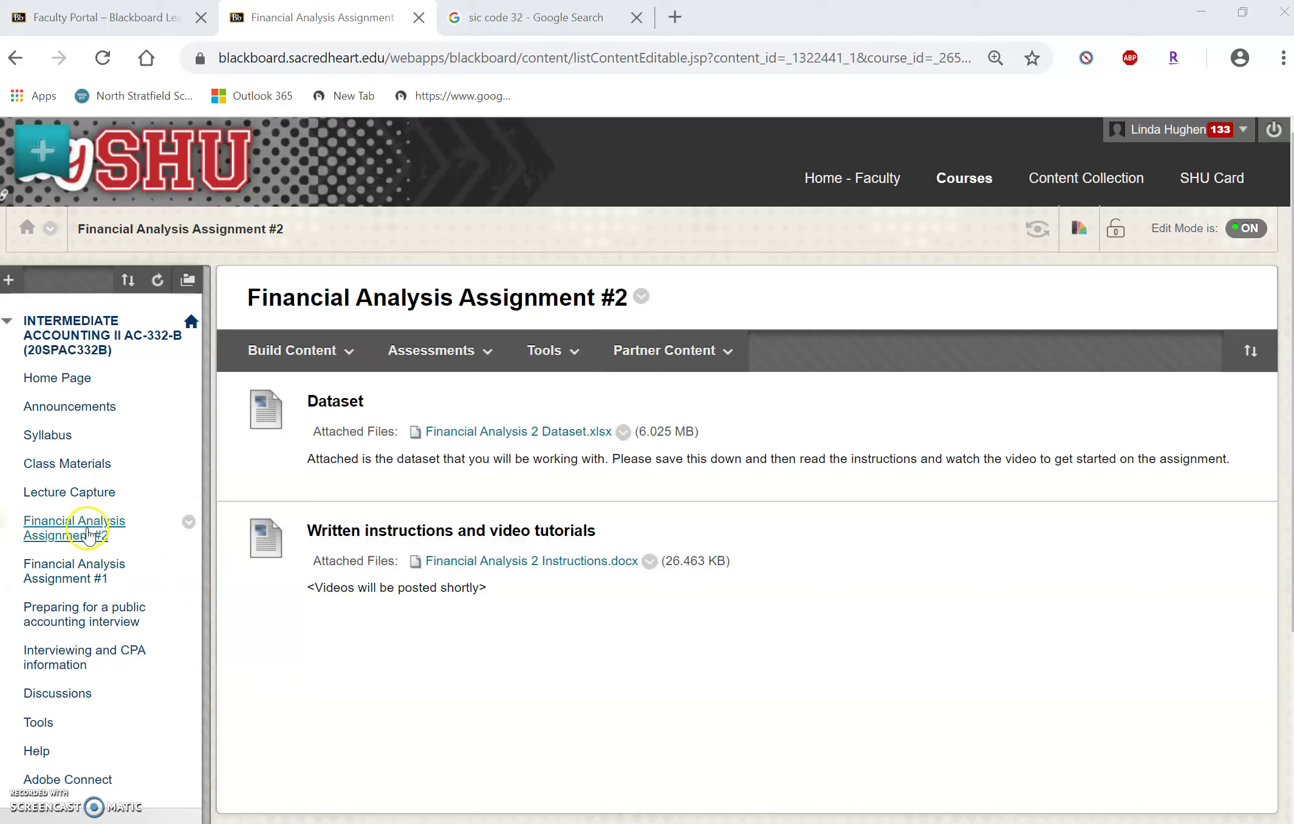
mouse_move(74, 527)
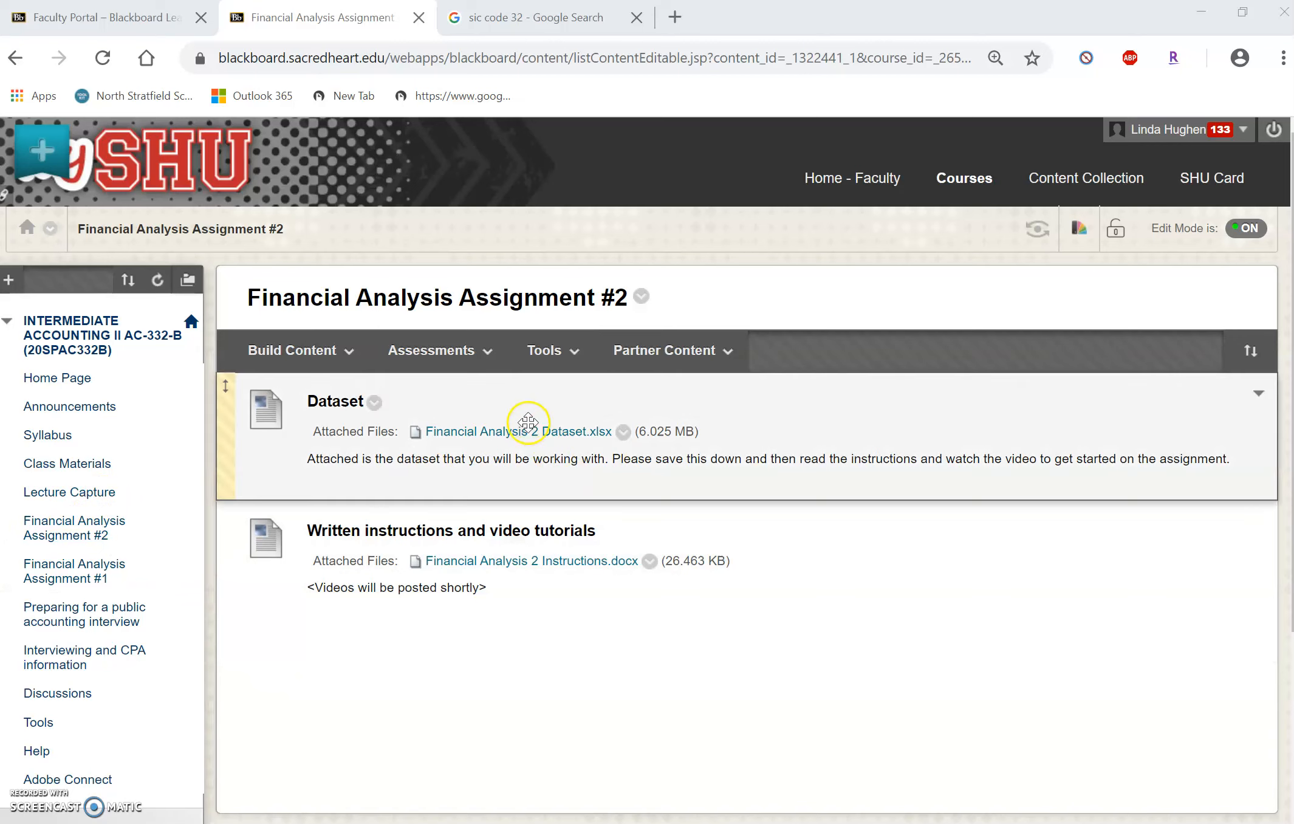
mouse_move(624, 432)
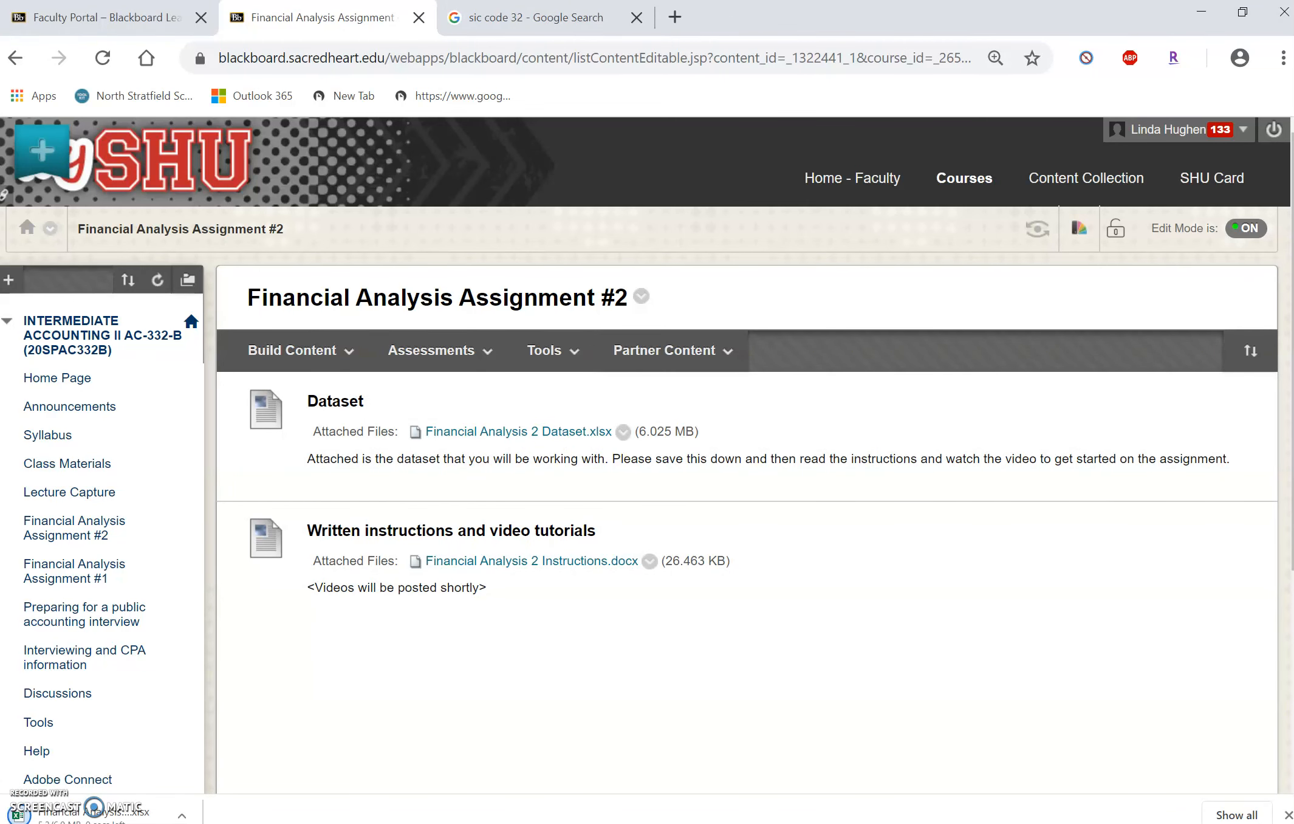
- Enable editing on the downloaded workbook and look over the company-data columns around sic
left_click(519, 431)
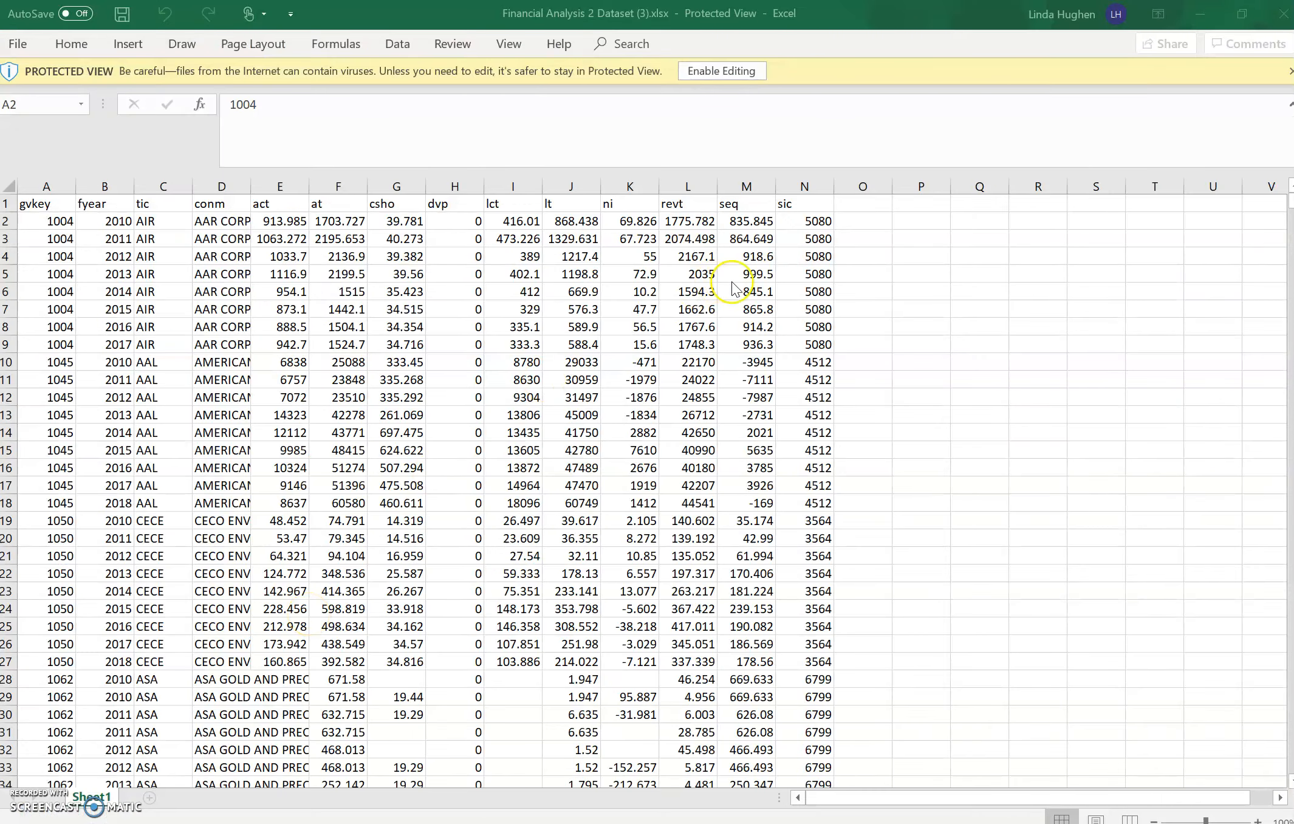
mouse_move(724, 71)
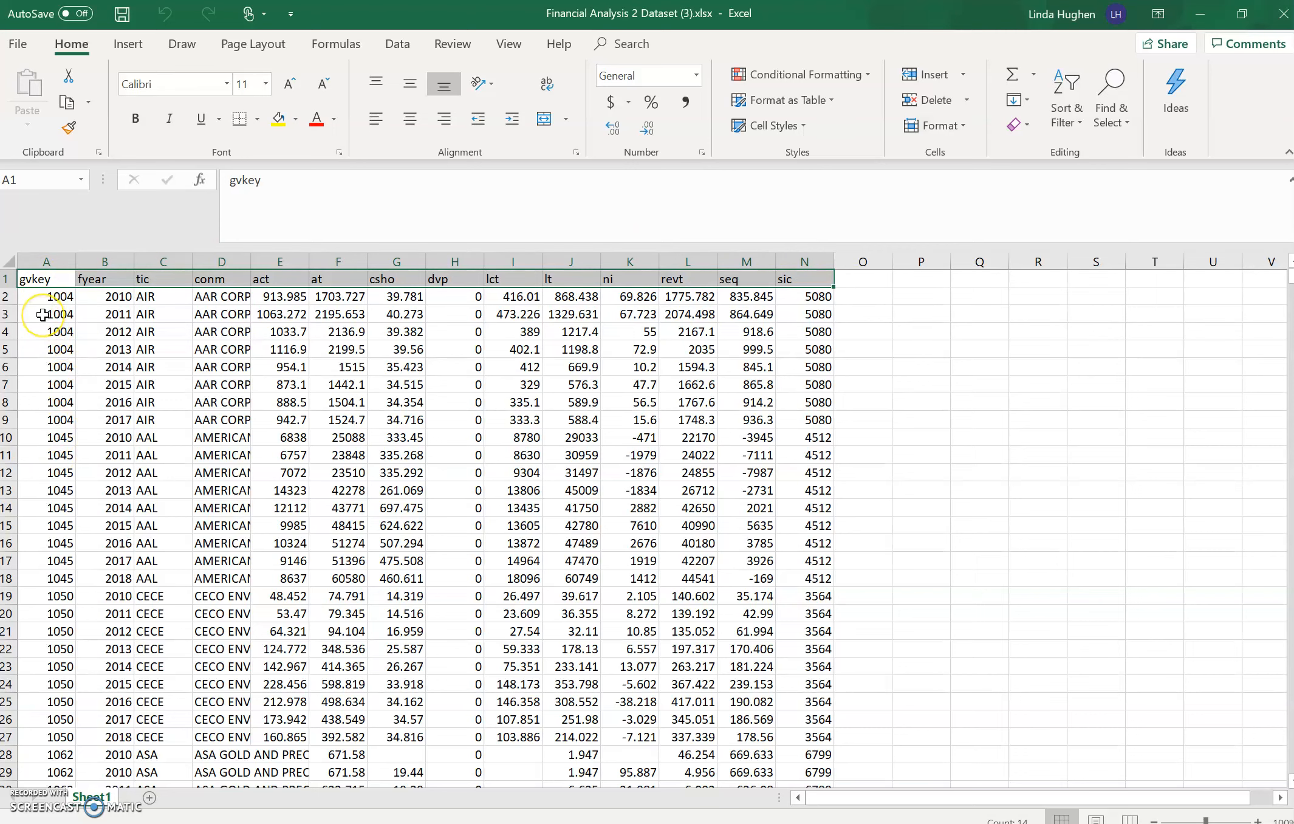
mouse_move(46, 296)
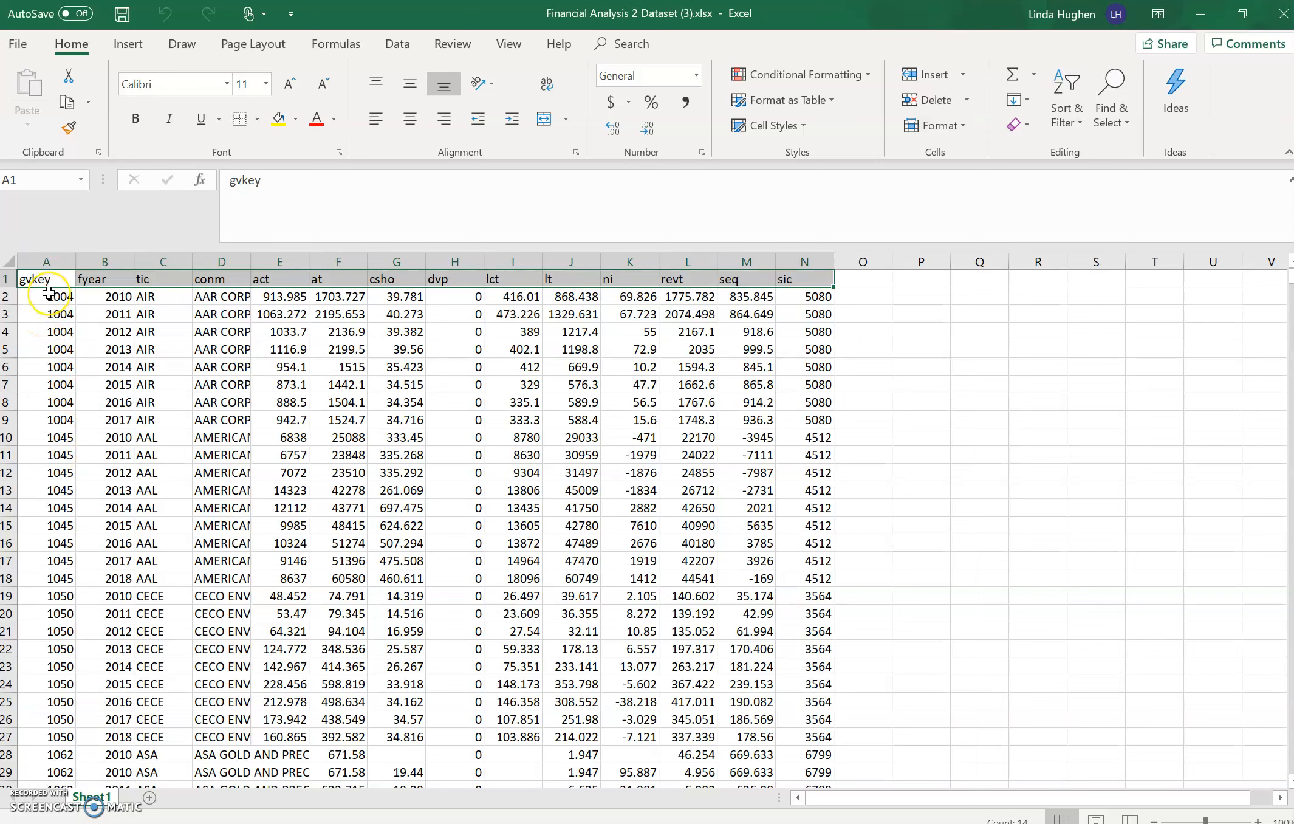
mouse_move(88, 295)
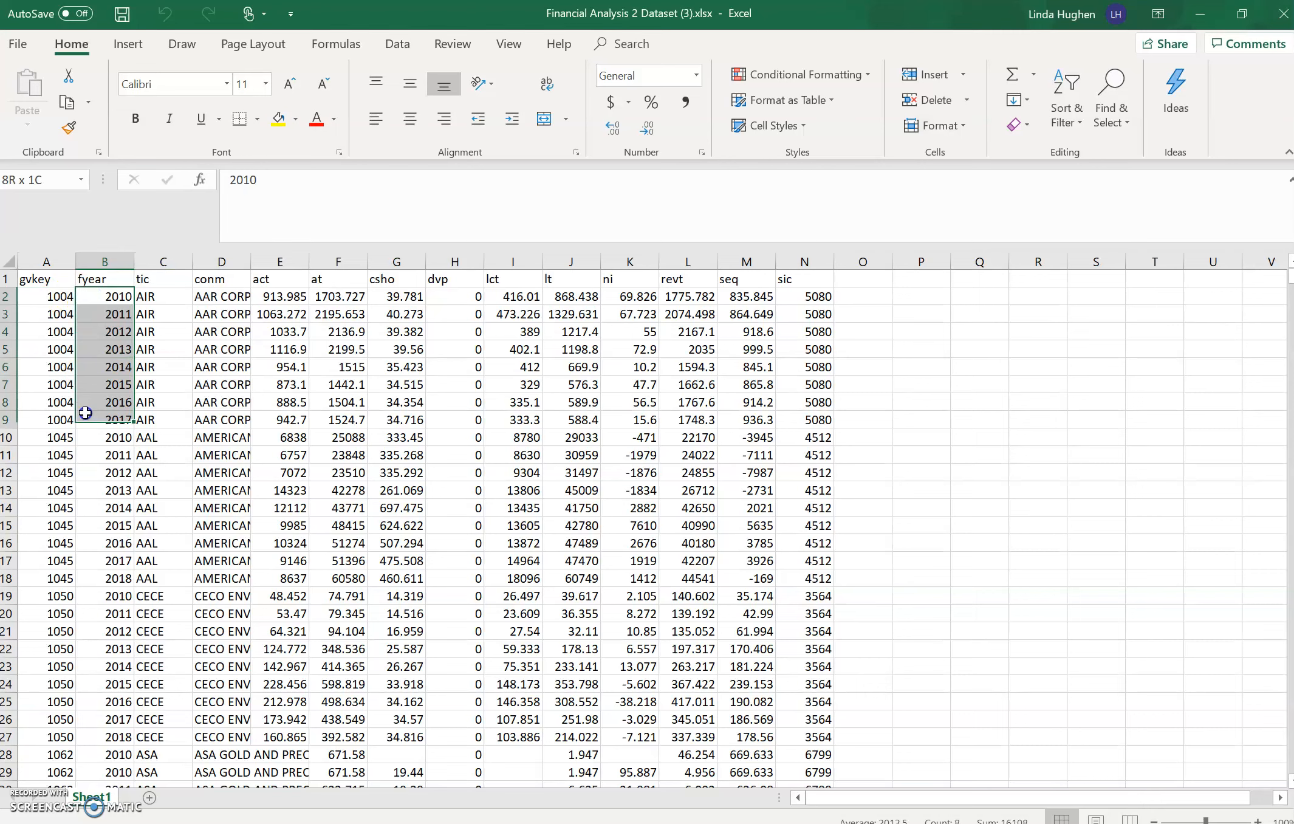
left_click(105, 578)
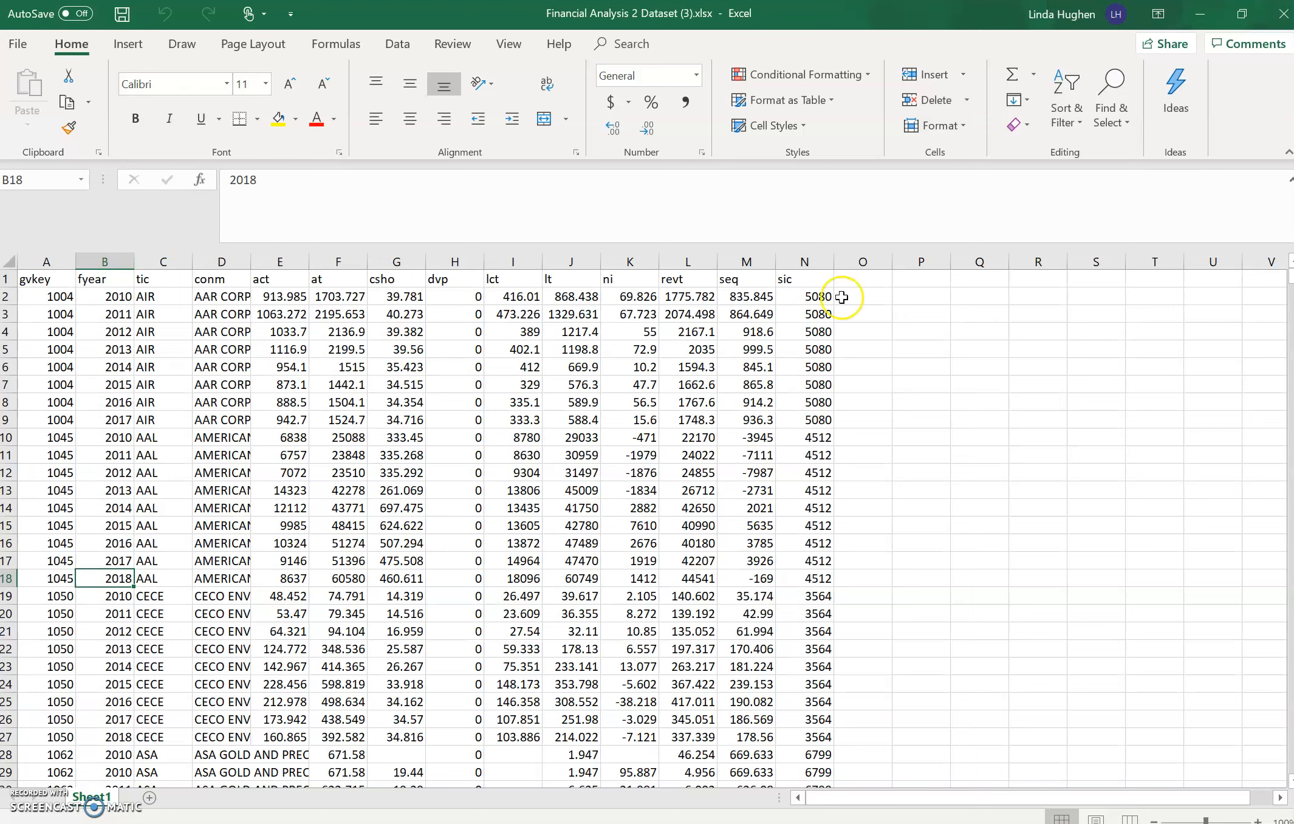
left_click(863, 280)
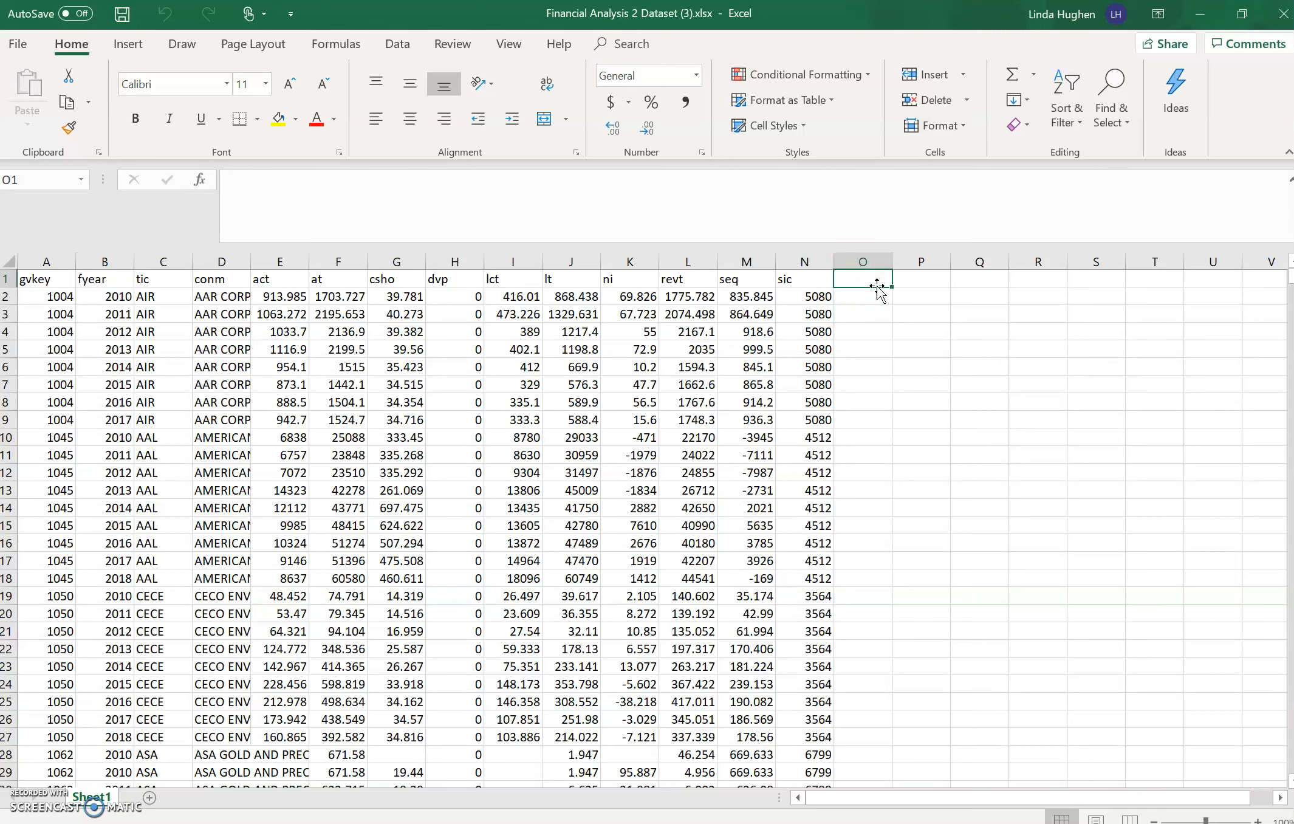
left_click(804, 261)
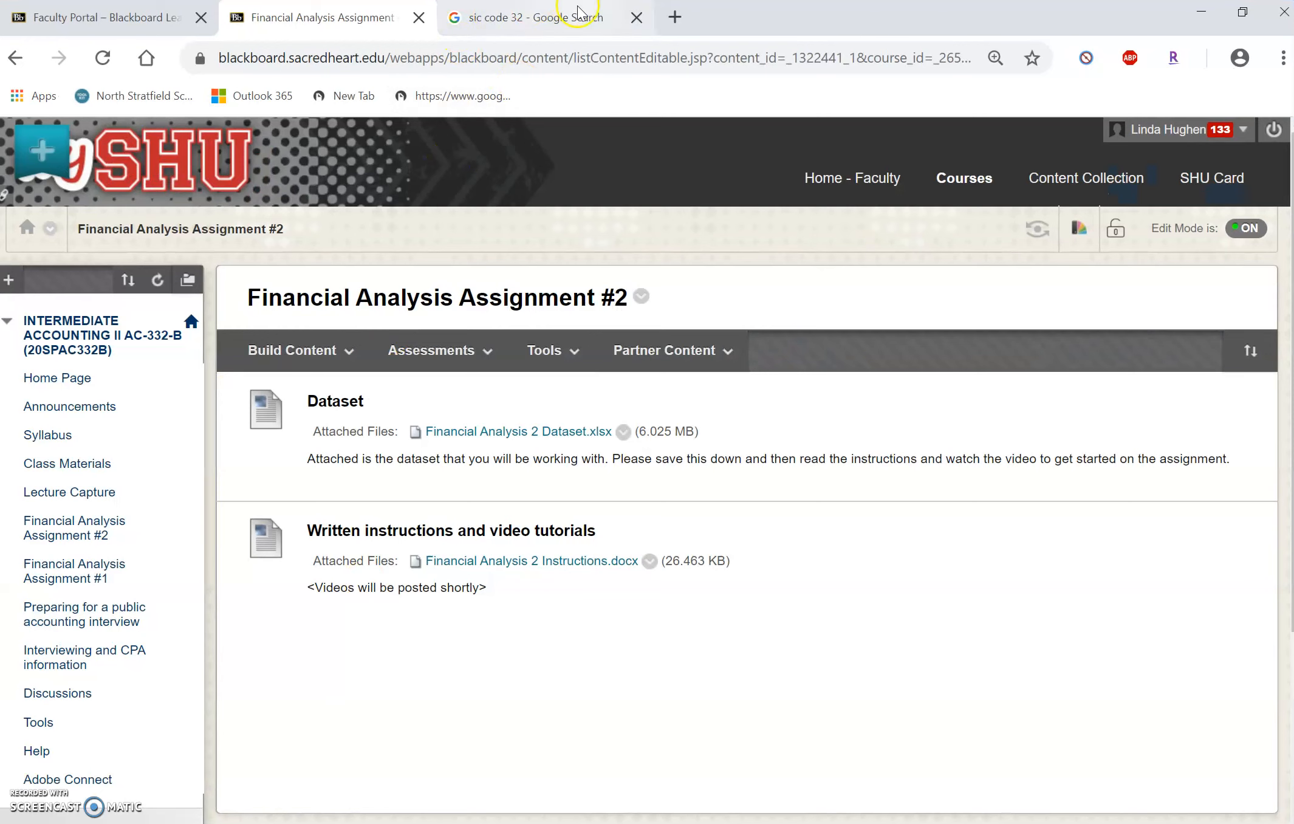
- View the Google results identifying SIC code 32 as stone, clay, glass and concrete products
left_click(528, 17)
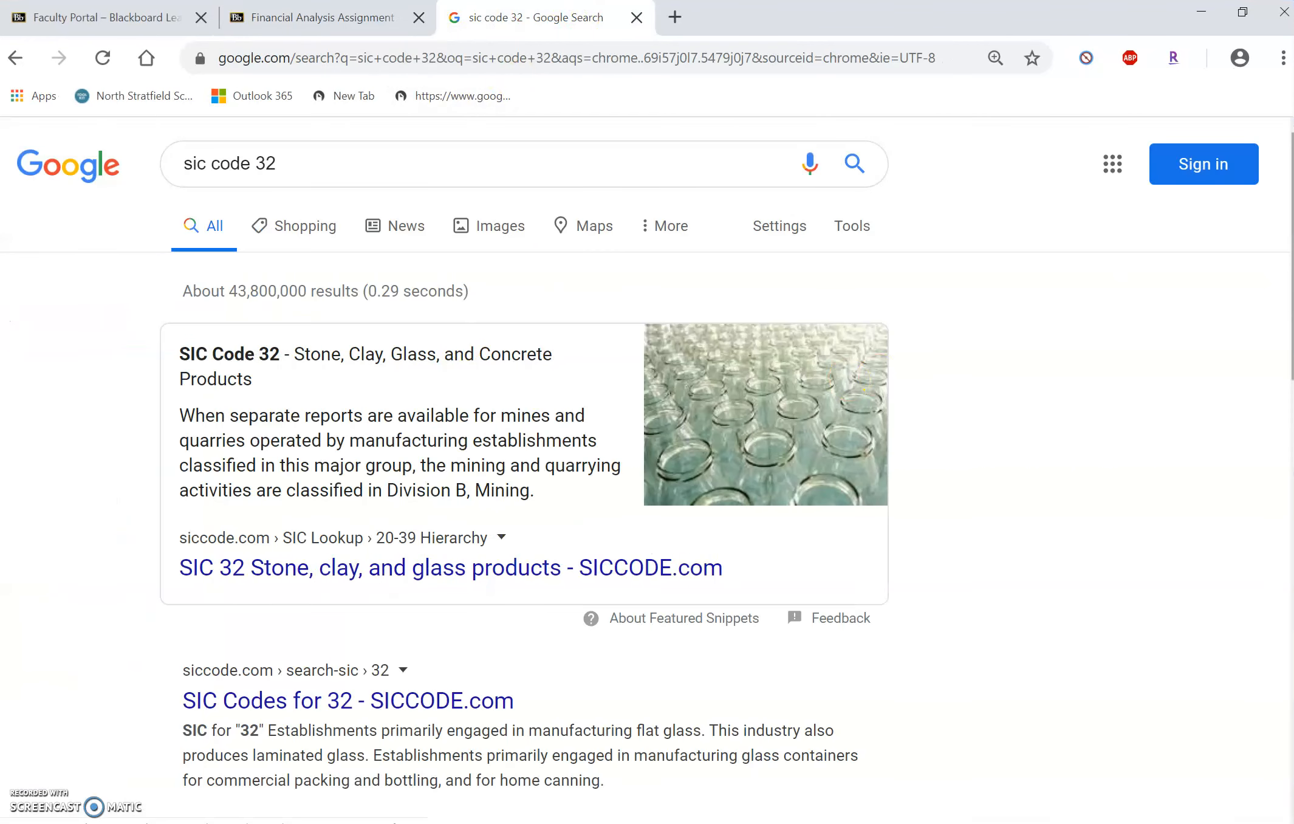
mouse_move(724, 233)
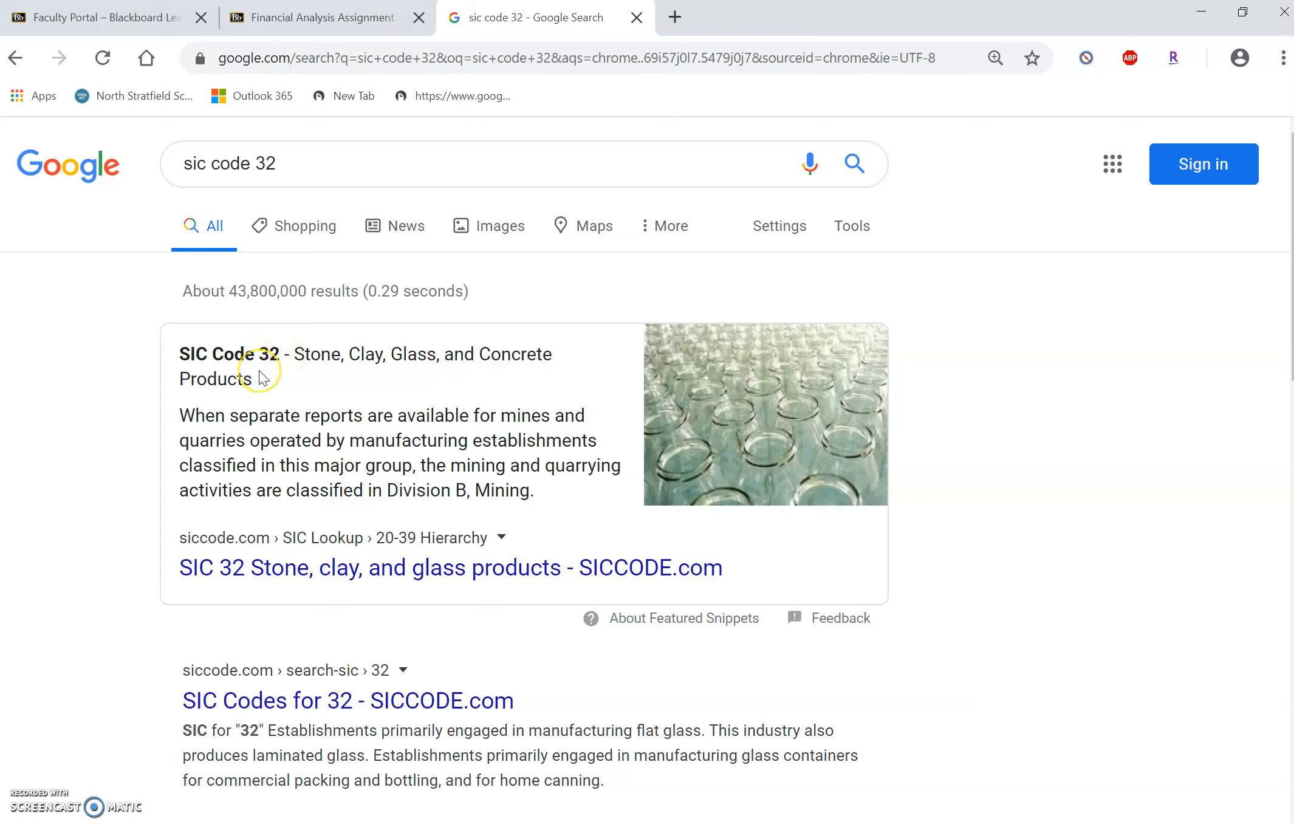
mouse_move(264, 378)
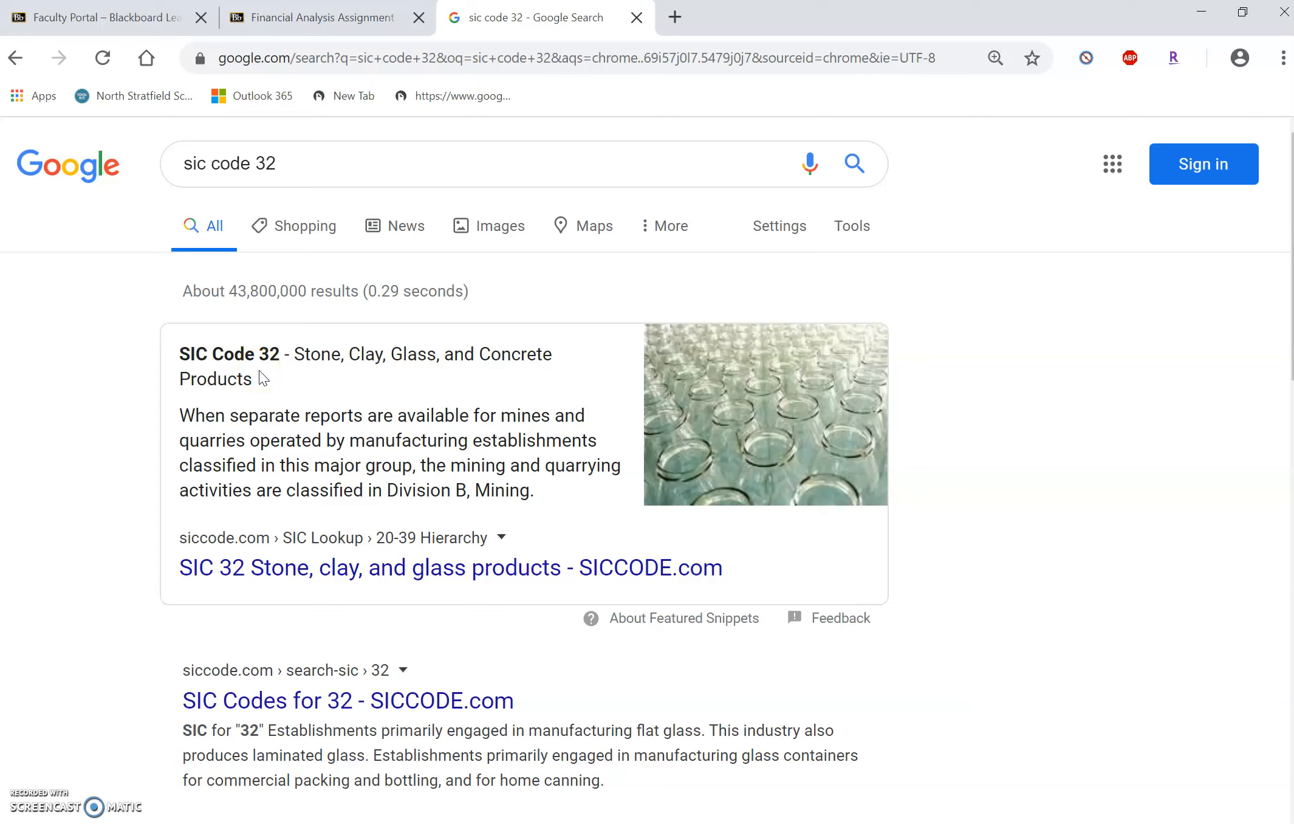
mouse_move(592, 579)
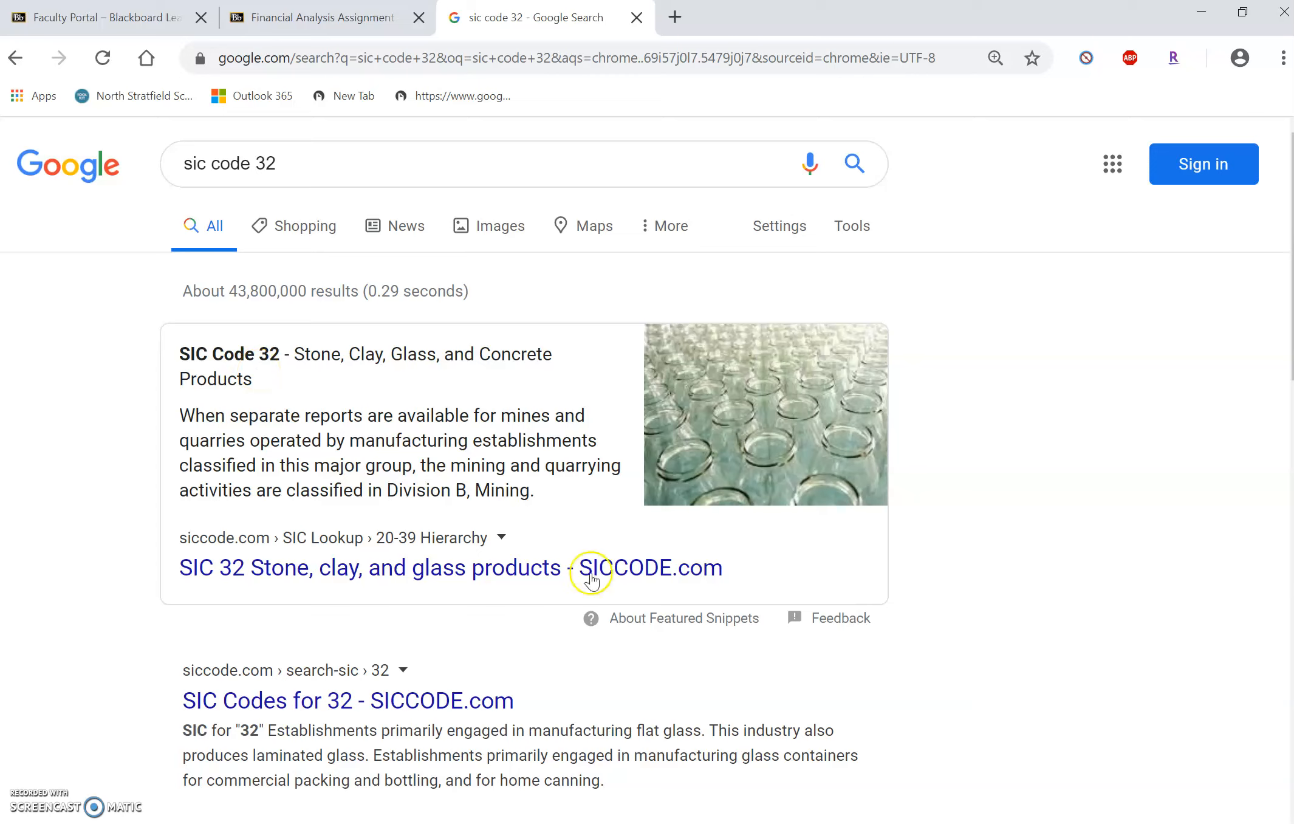
mouse_move(493, 406)
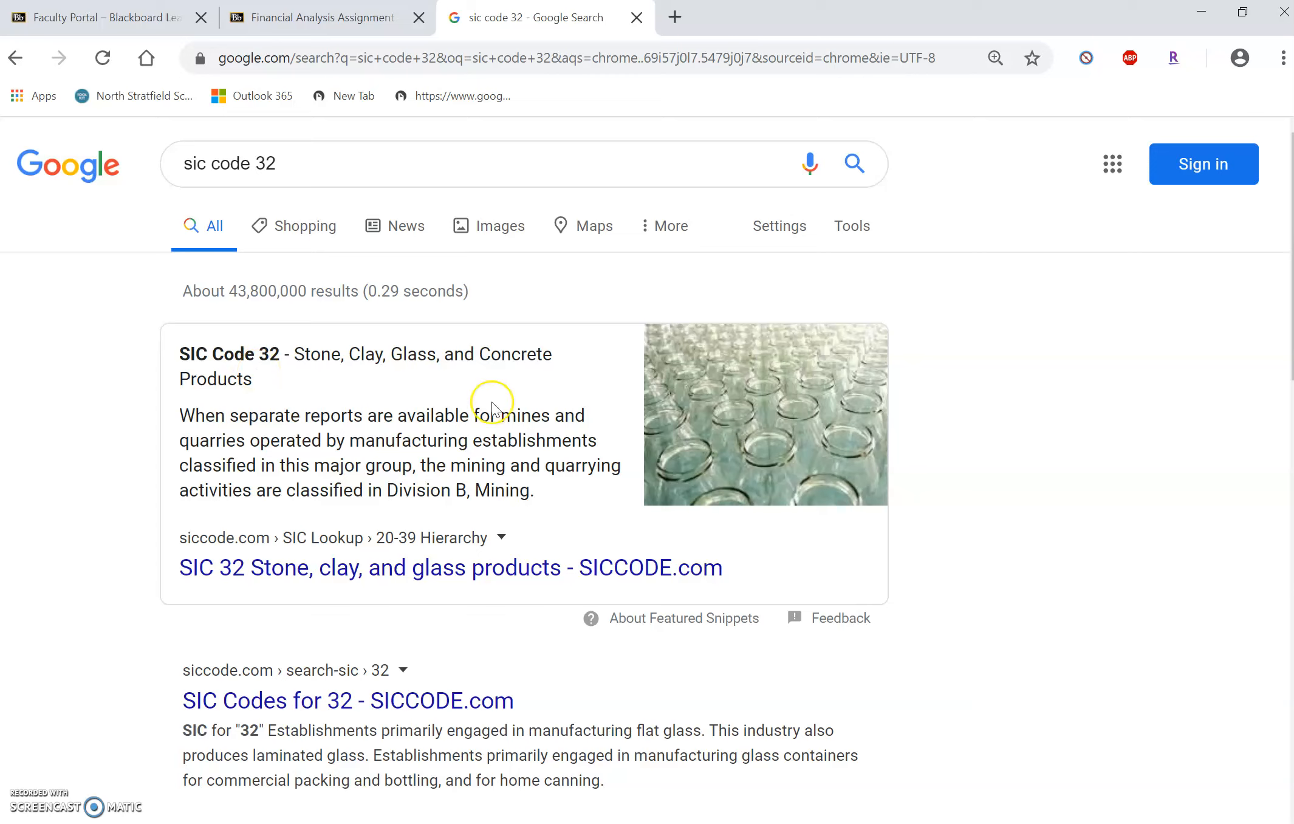
mouse_move(491, 408)
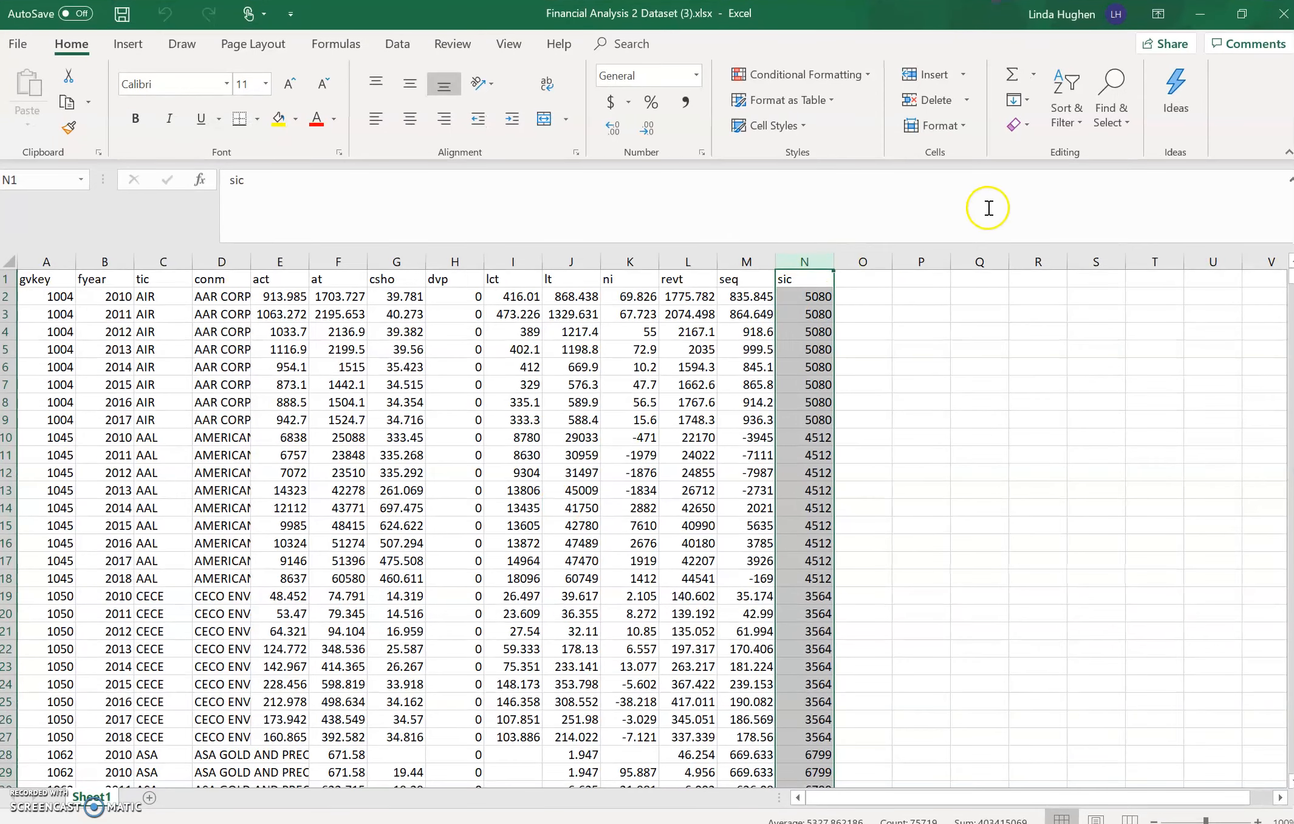
- Enter the heading SIC2 in O1, beside the sic column
left_click(862, 280)
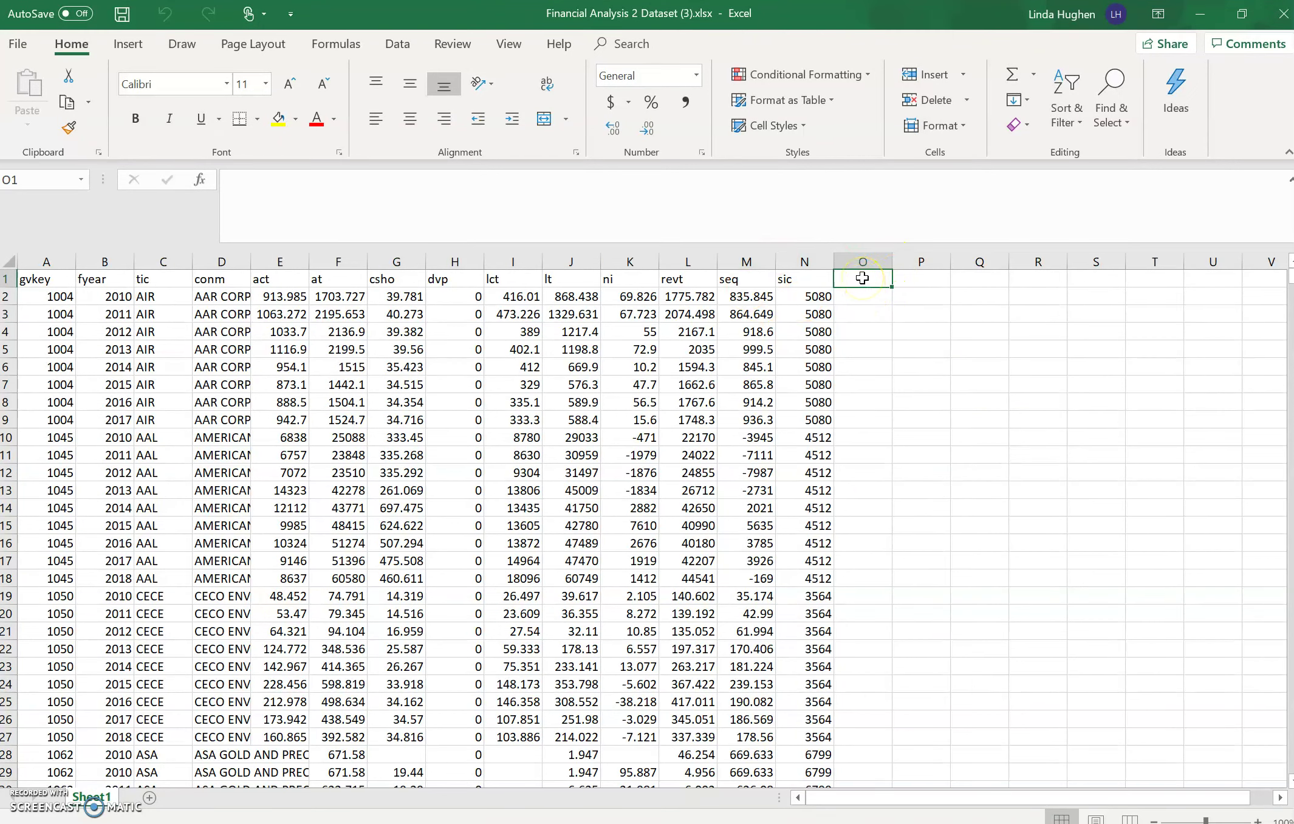
type("SIC2")
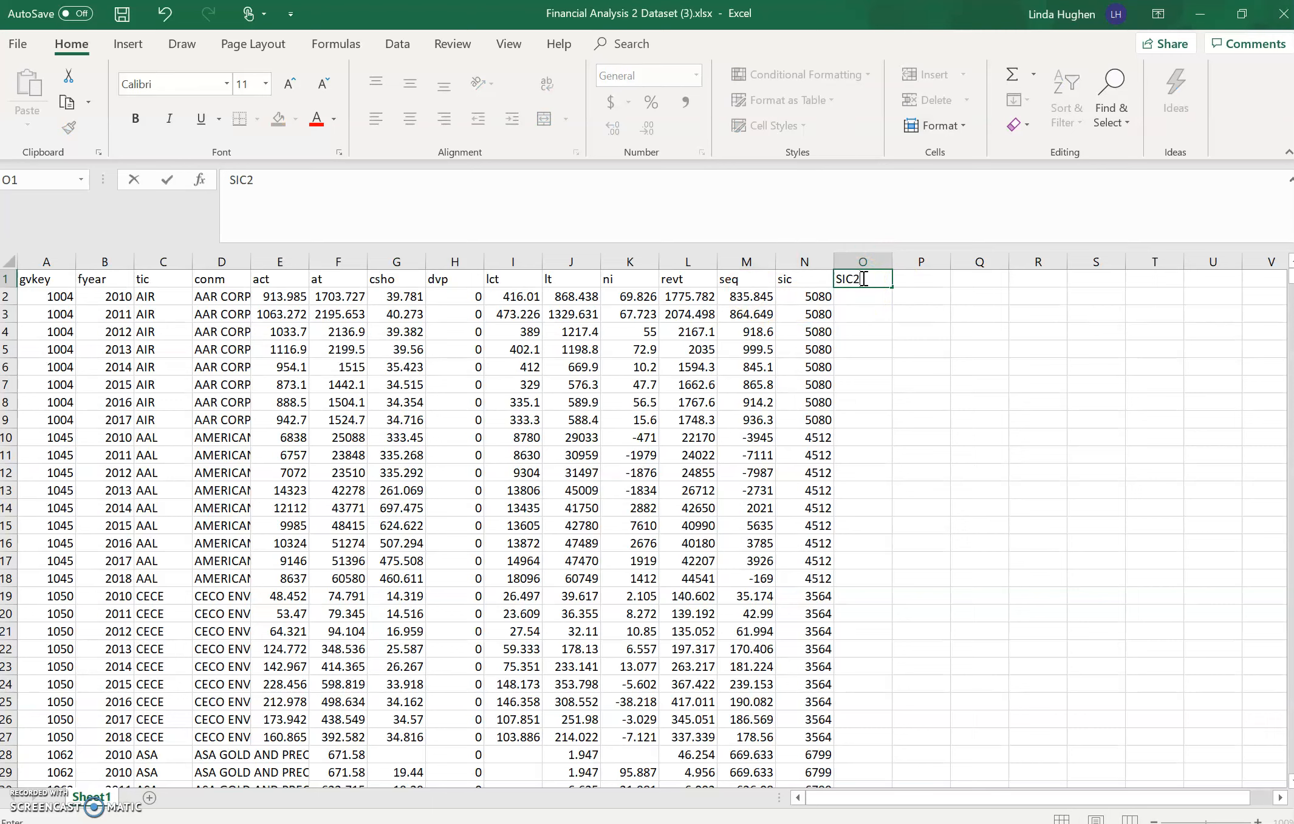
key("Return")
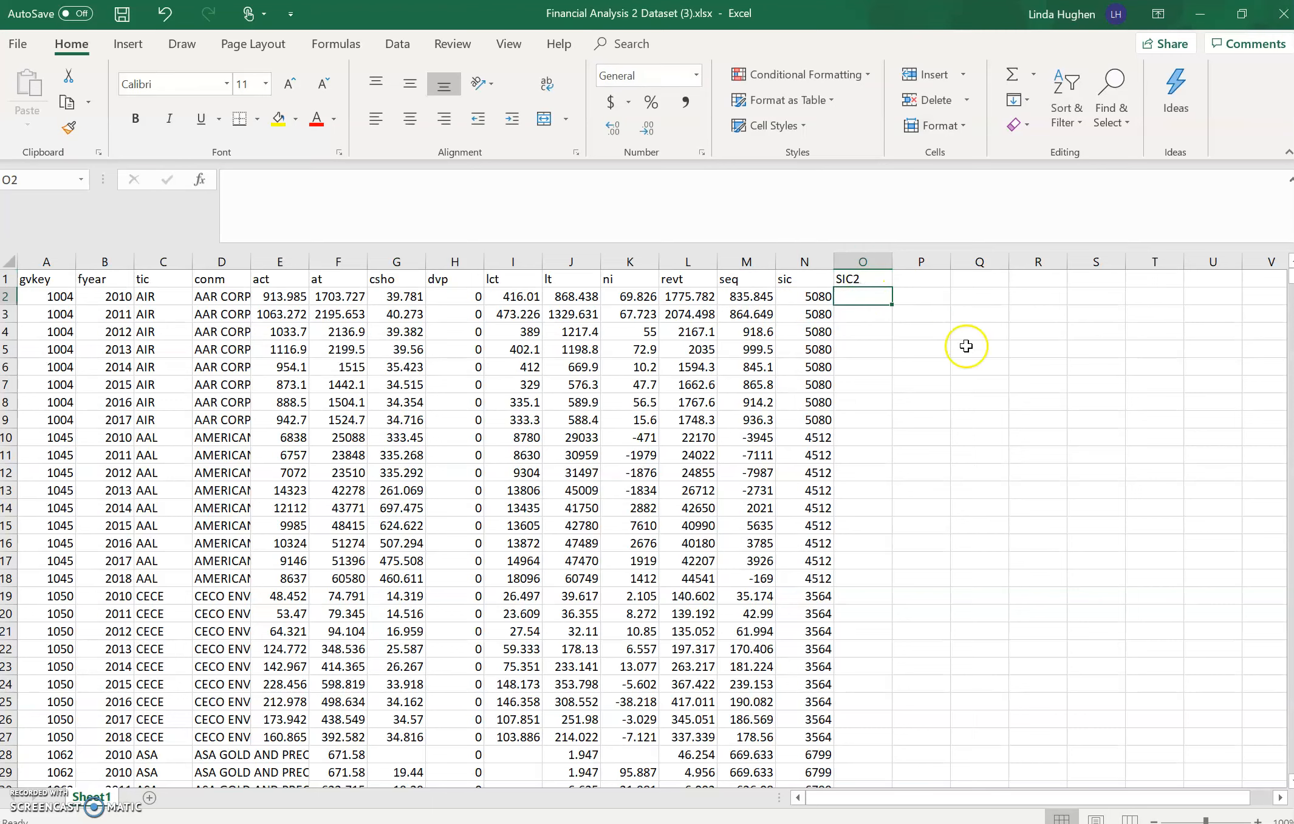
mouse_move(805, 297)
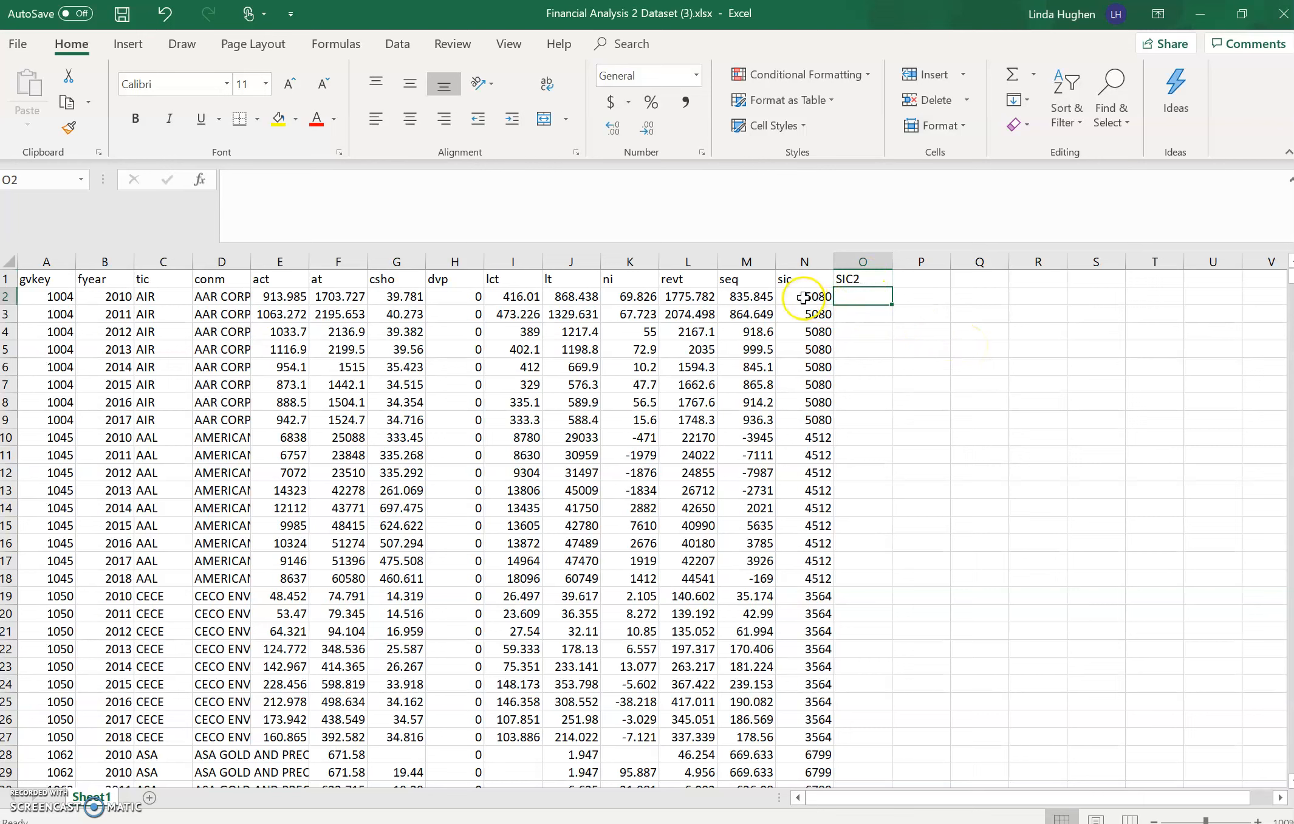
- Begin the SIC2 formula in O2, clearing a missing-parenthesis warning from a stray bracket
left_click(803, 296)
type("=")
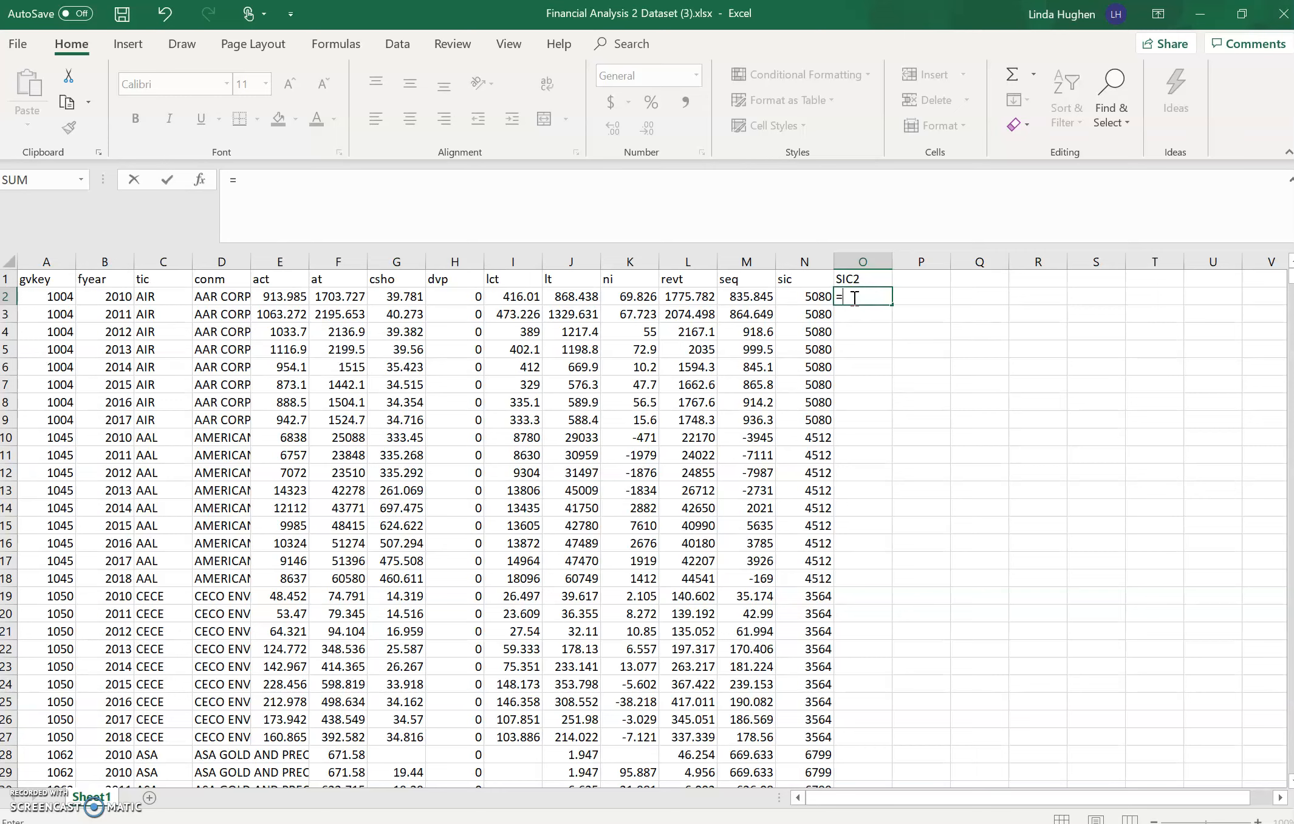
type("(")
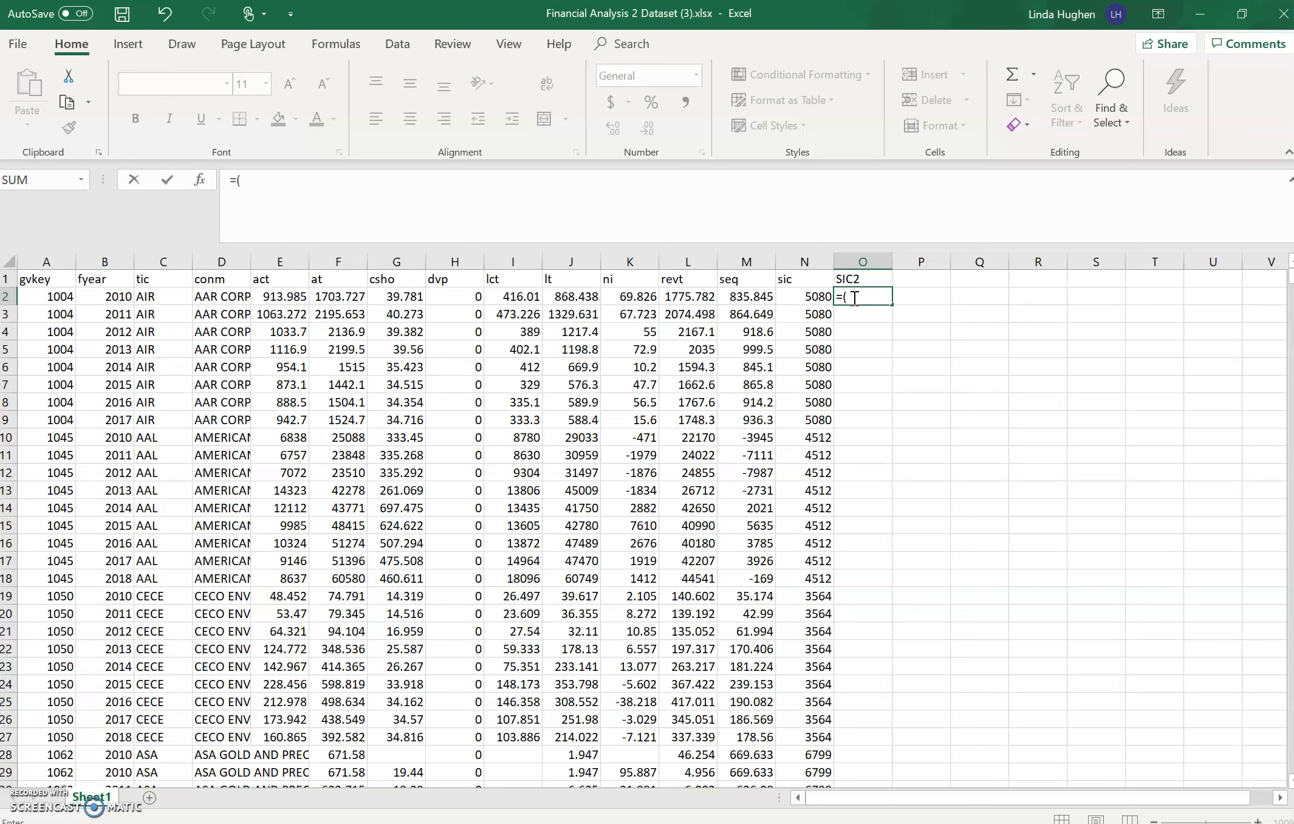
type("left")
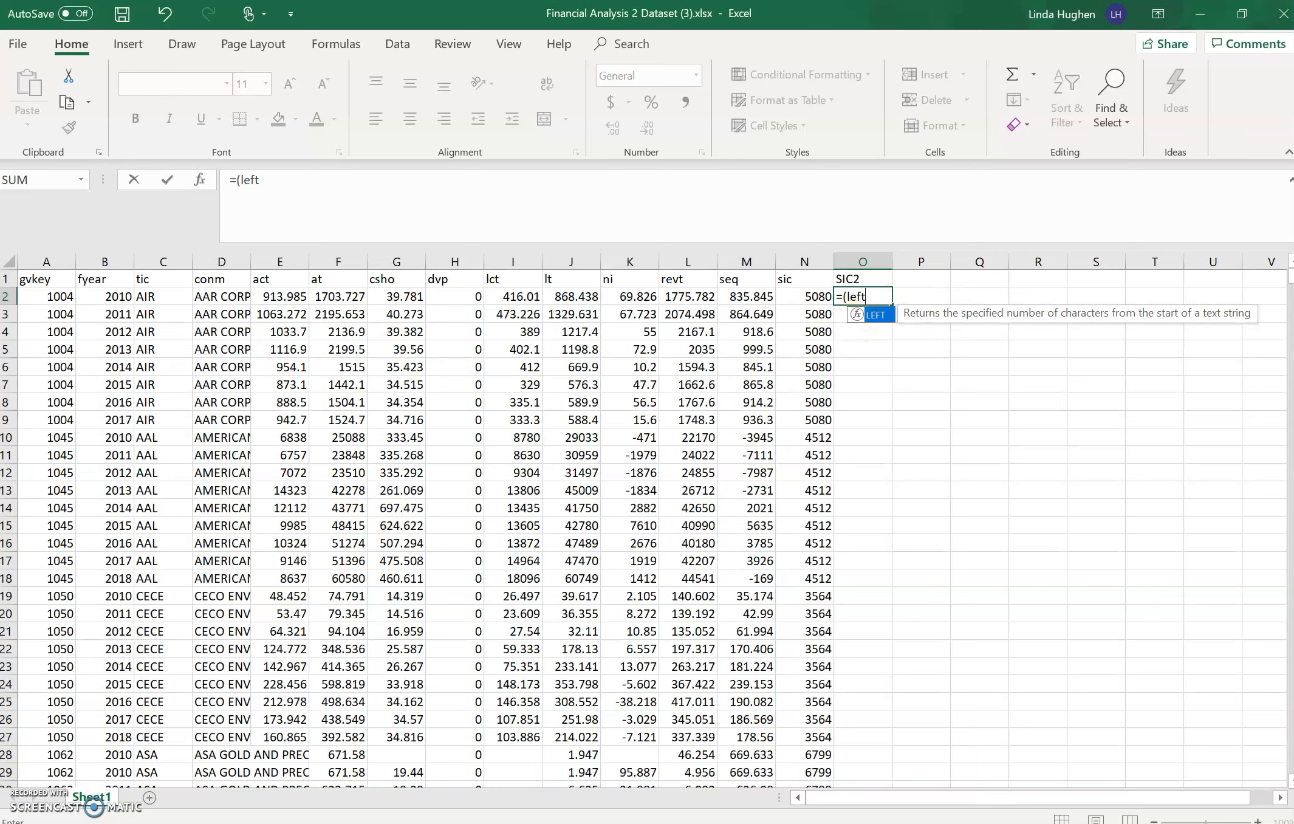
mouse_move(867, 297)
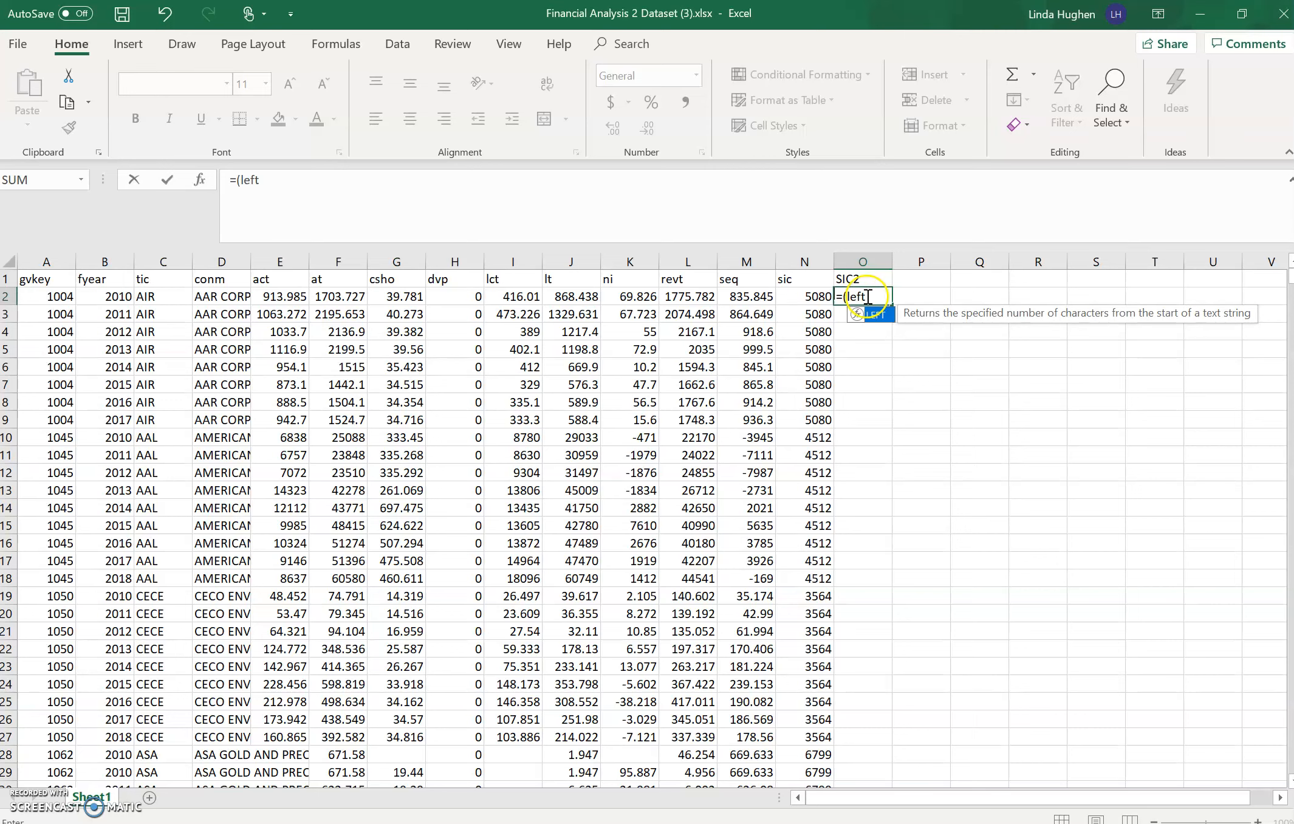
key("Return")
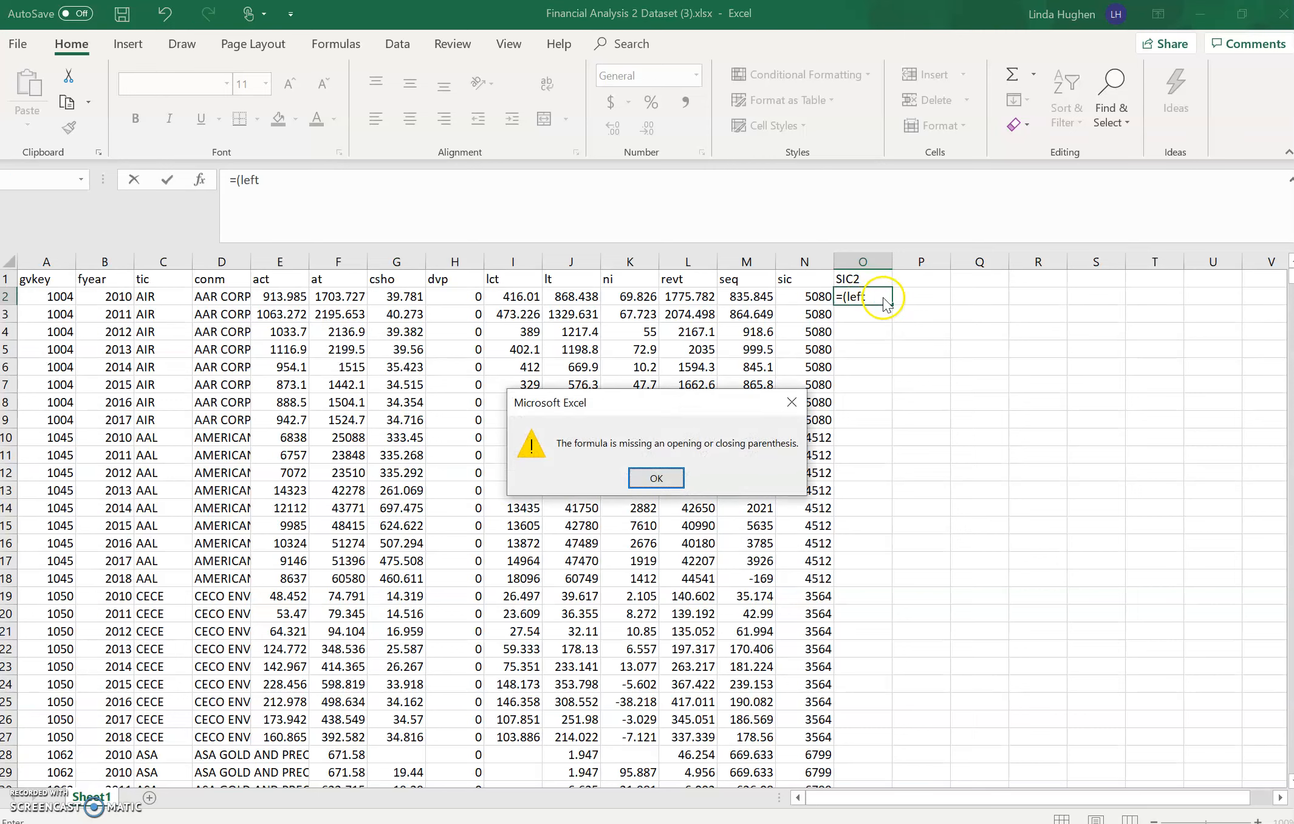
left_click(655, 478)
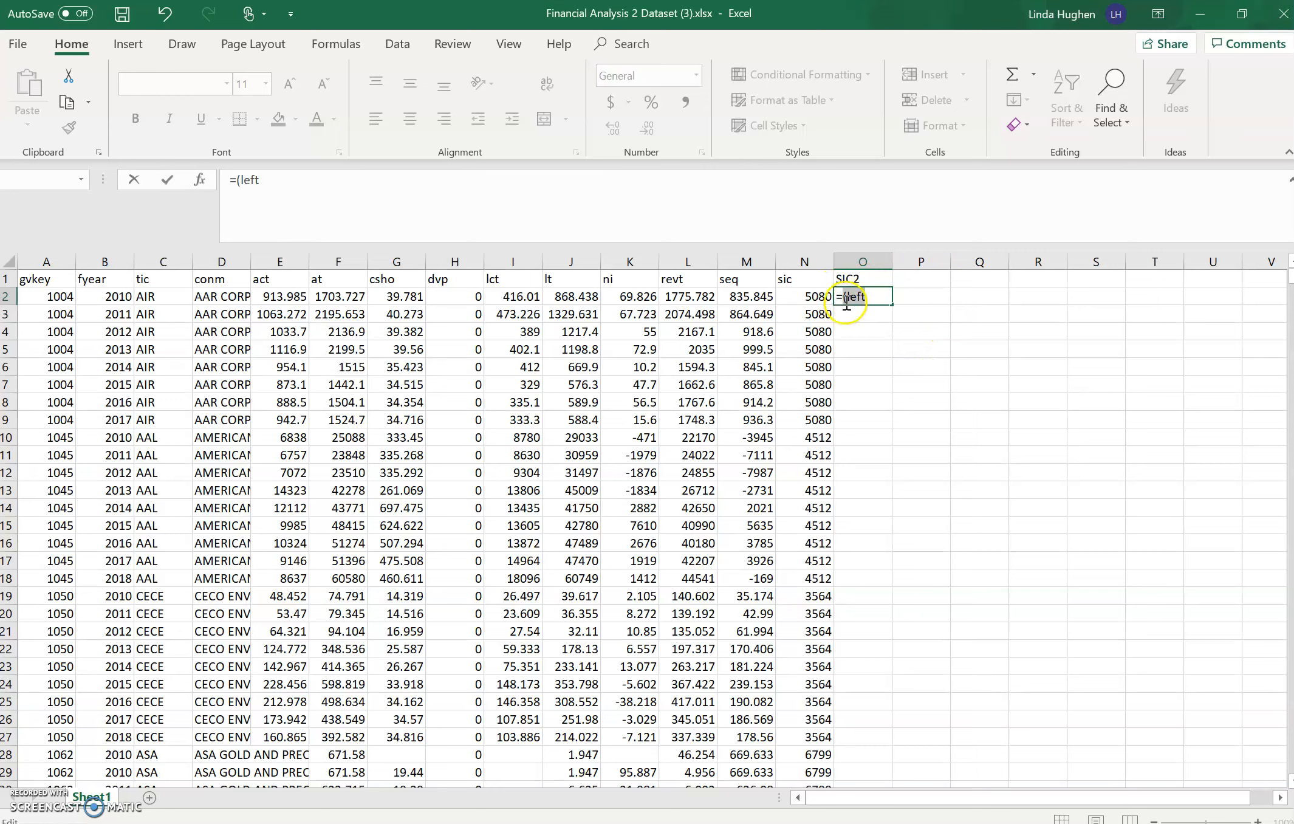
key("backspace")
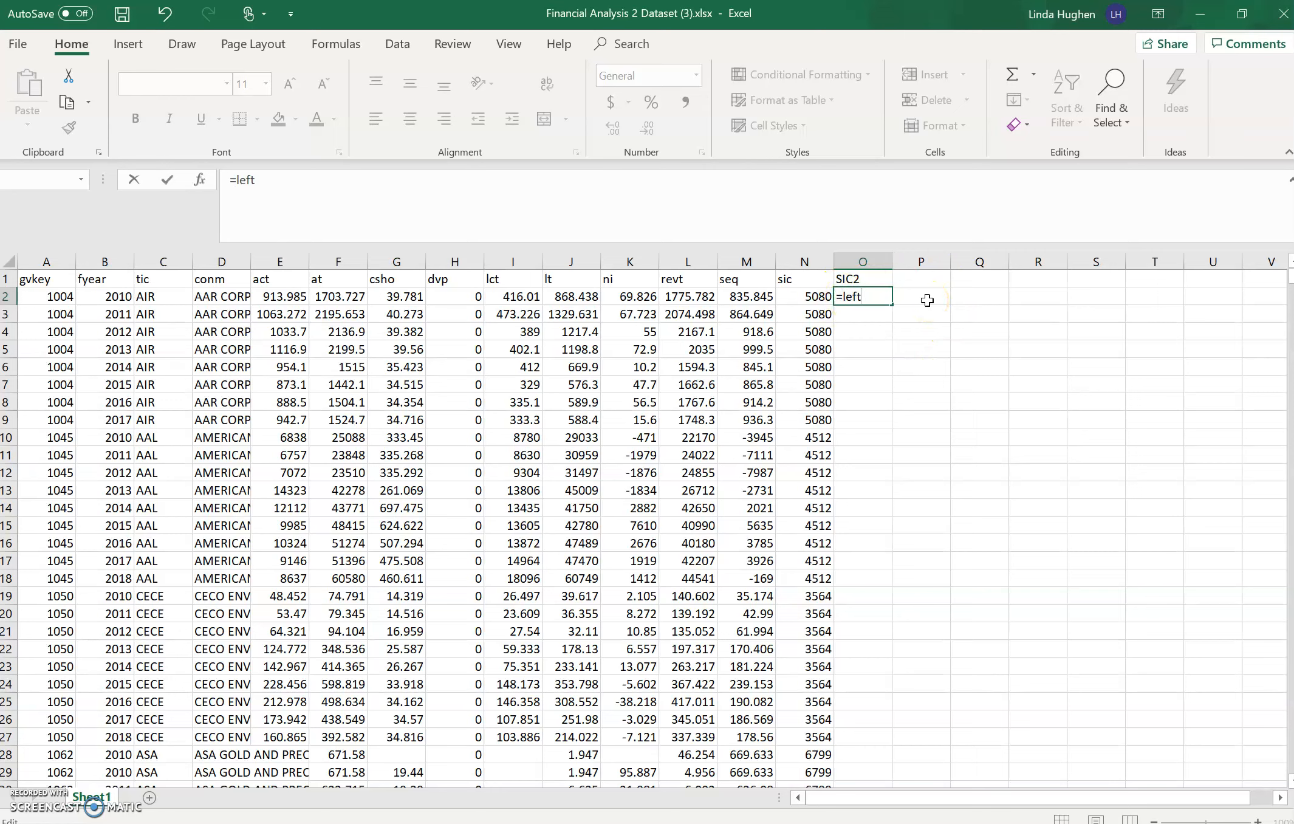
- Complete the formula as =left(N2,2) to take the first two digits of the sic code
type("(")
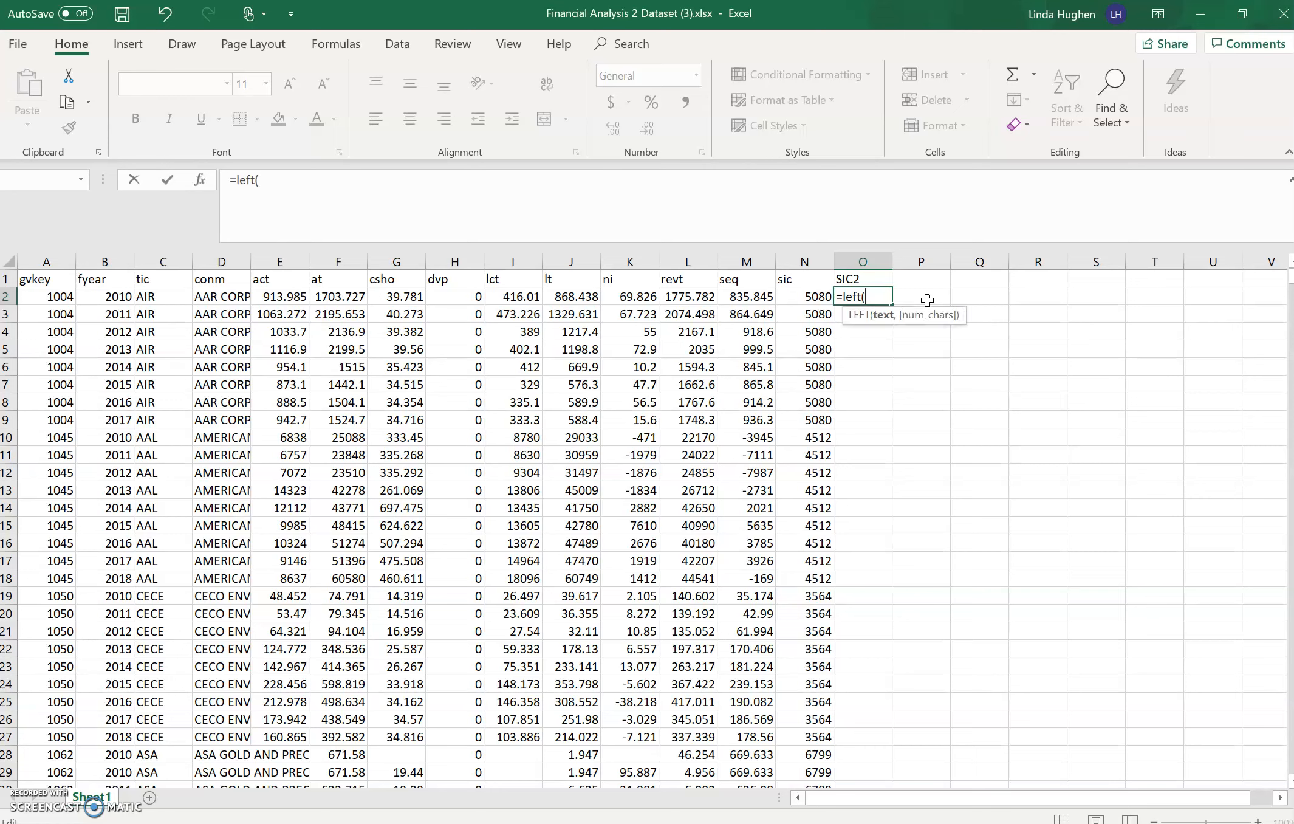
mouse_move(892, 330)
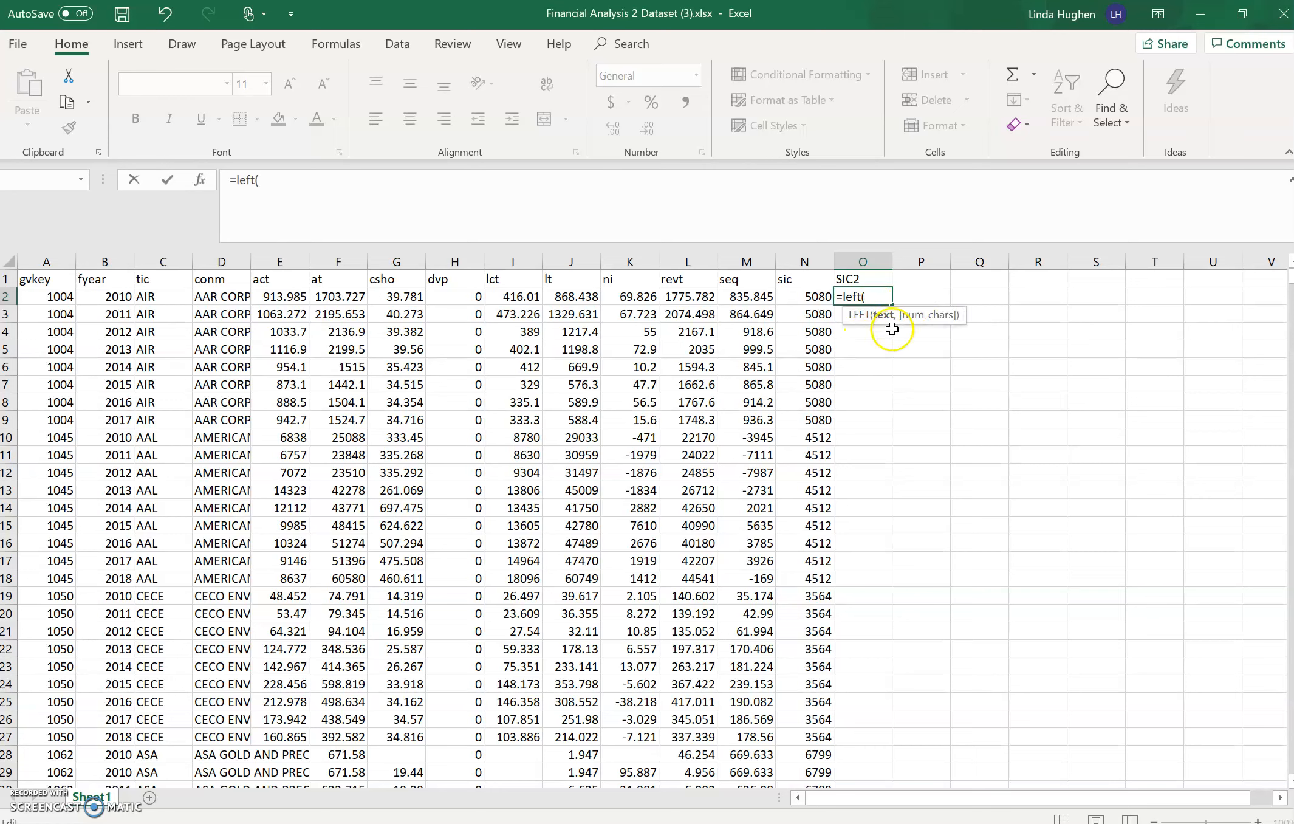
mouse_move(796, 295)
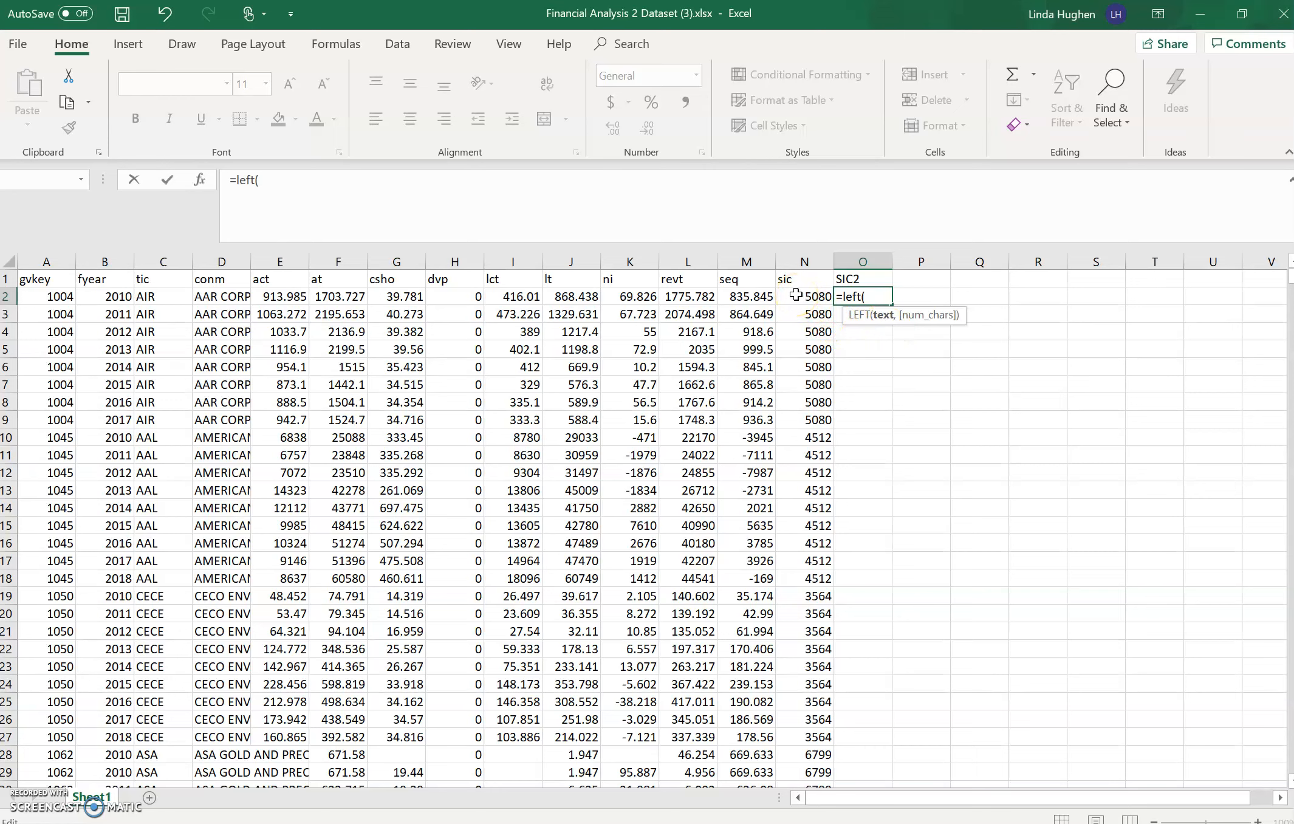
left_click(805, 297)
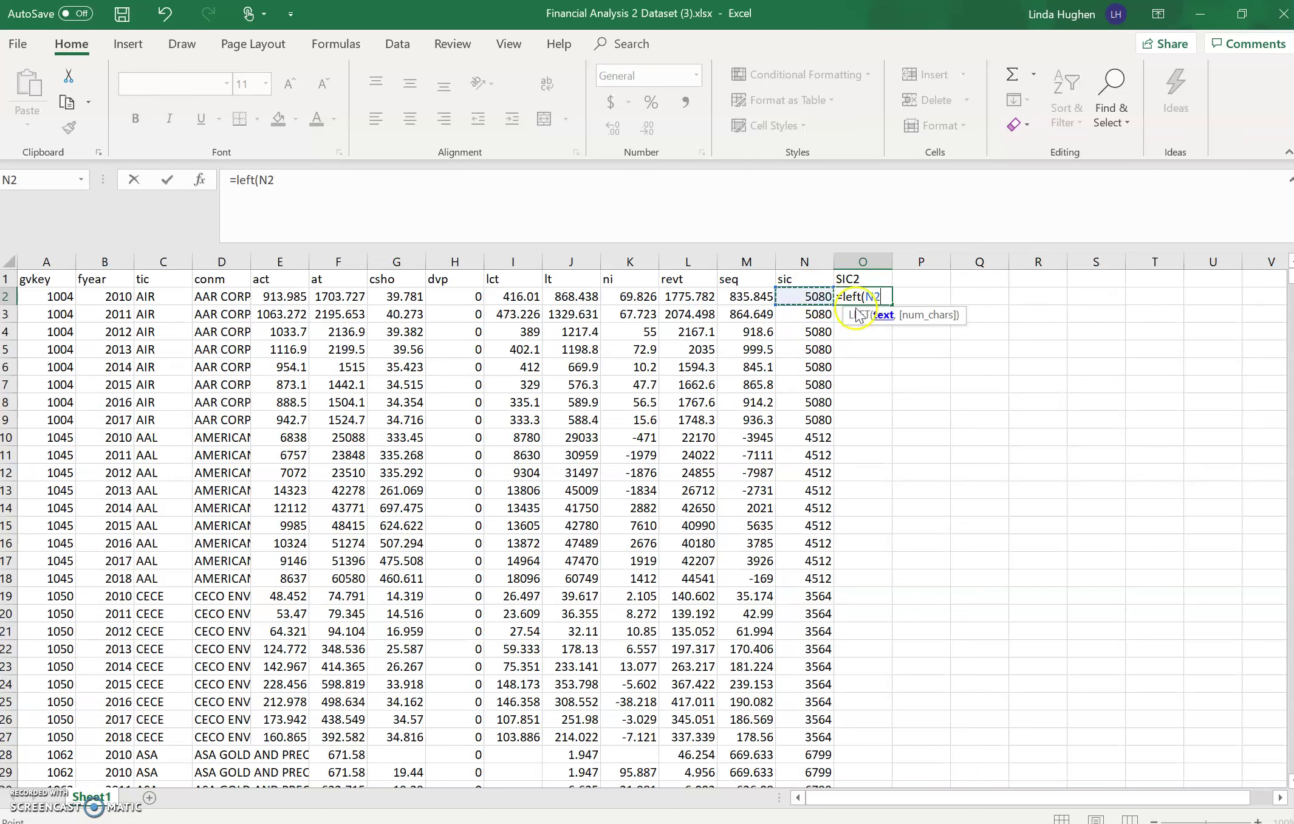
type(",")
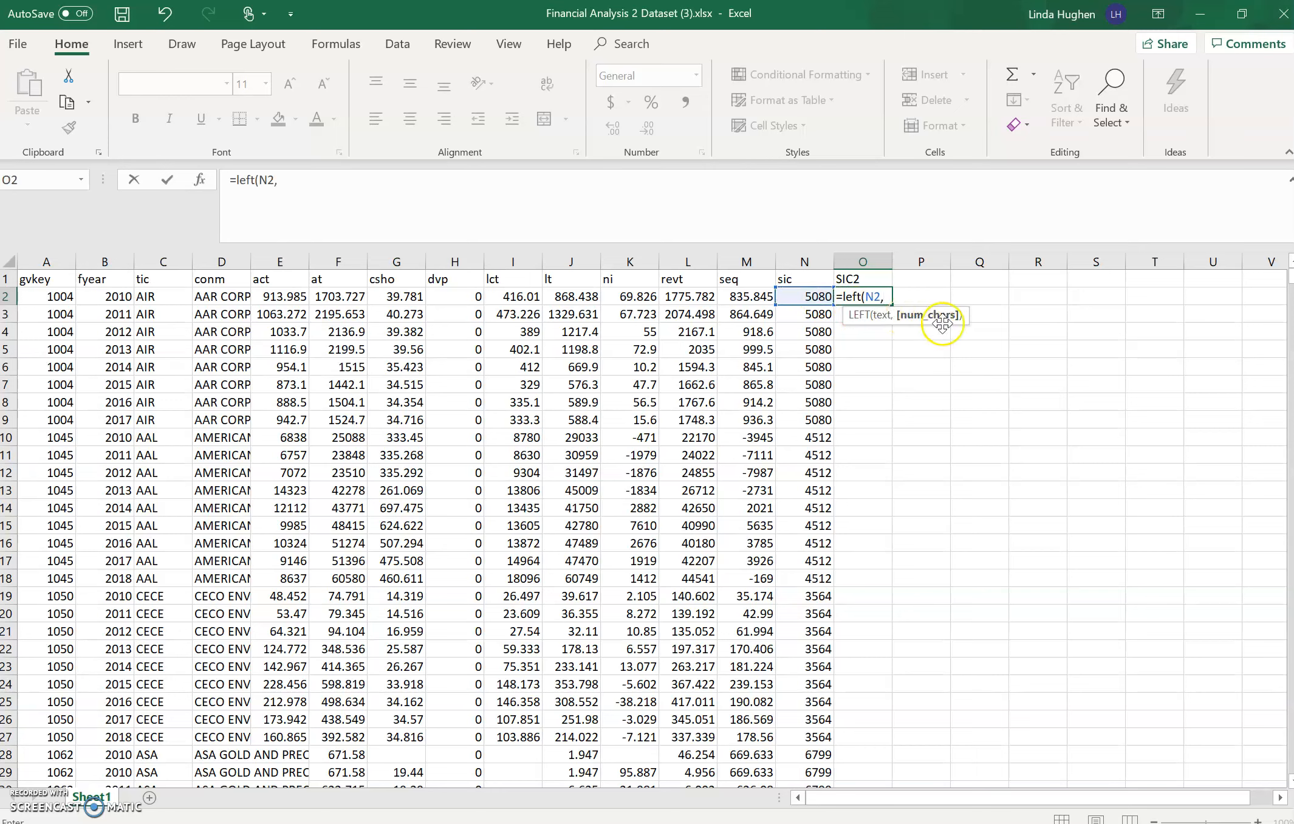
mouse_move(931, 328)
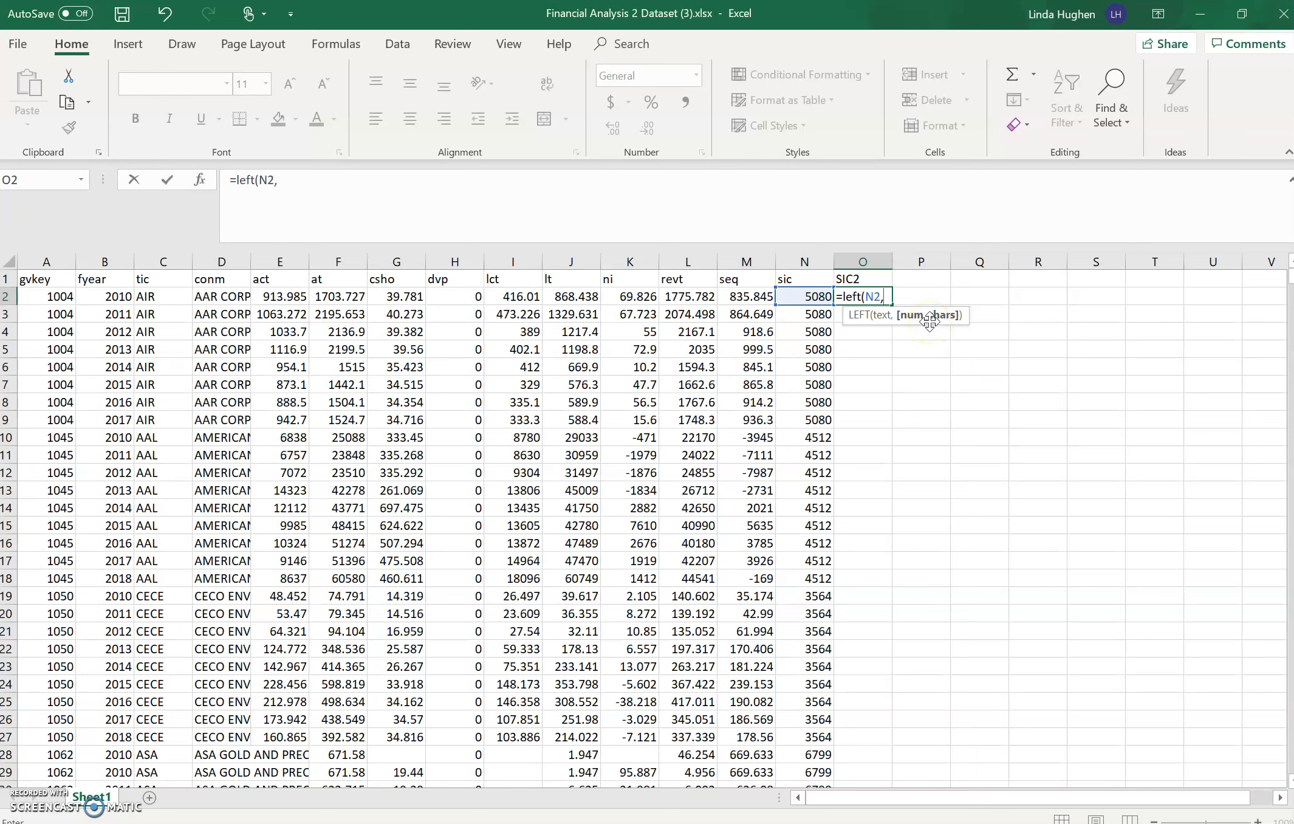
type("2")
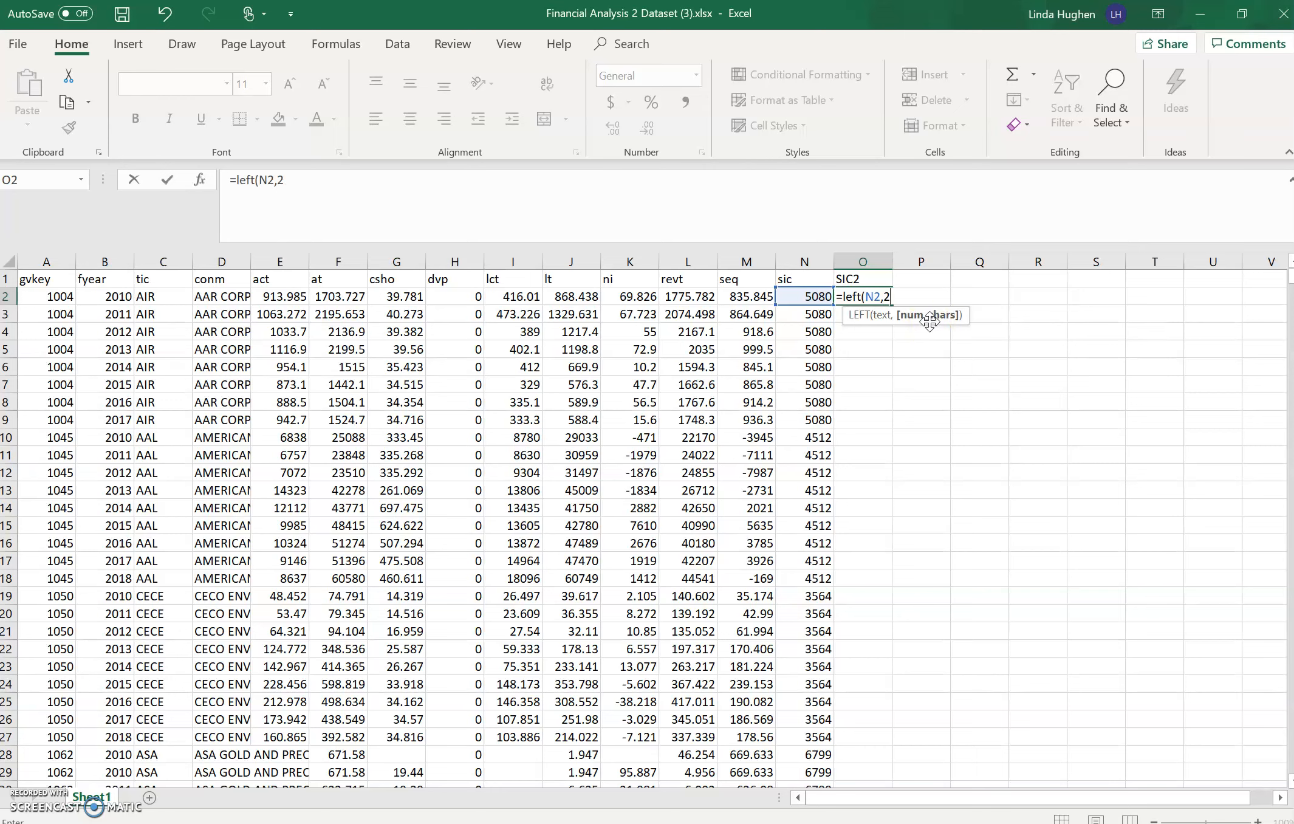
type(")")
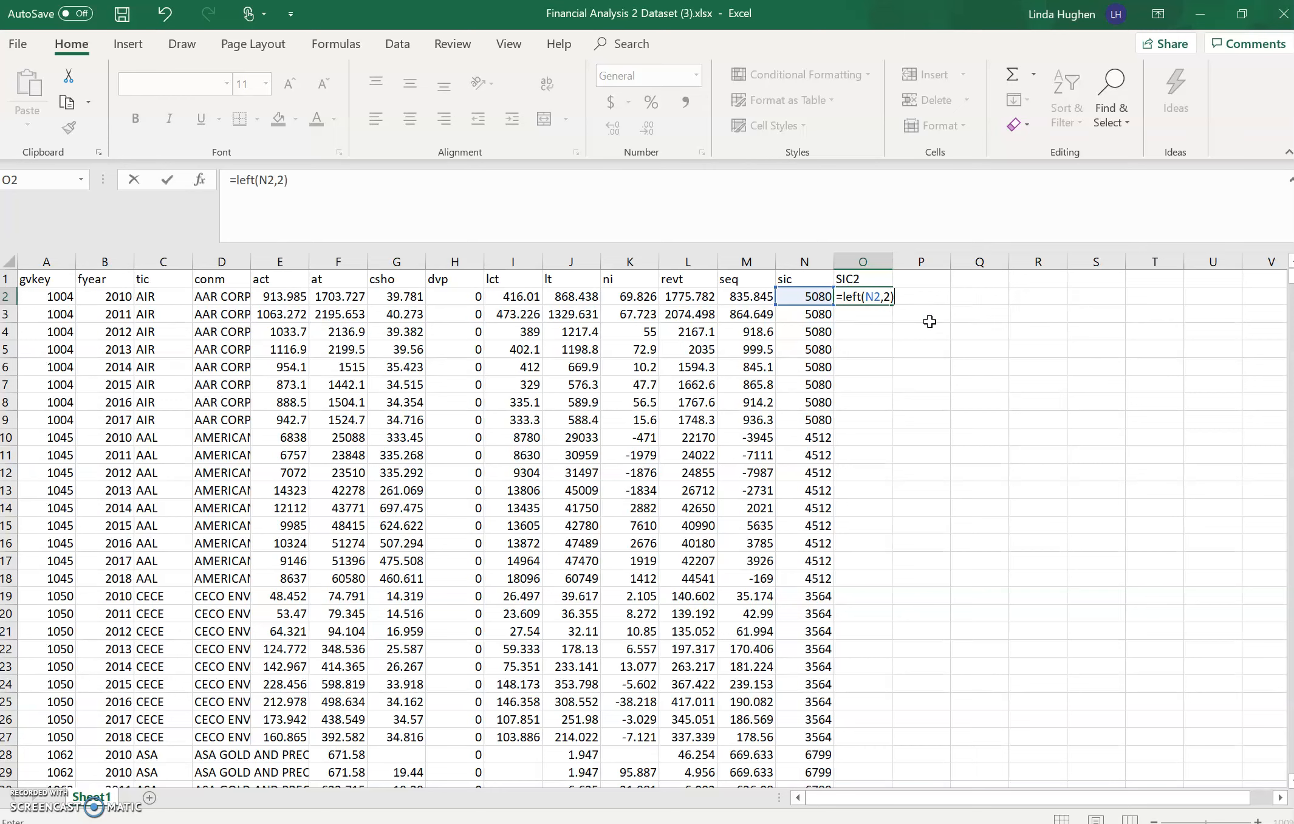
- Commit =LEFT(N2,2) so O2 shows 50, review the sic column and reselect O2 for filling down
key("Return")
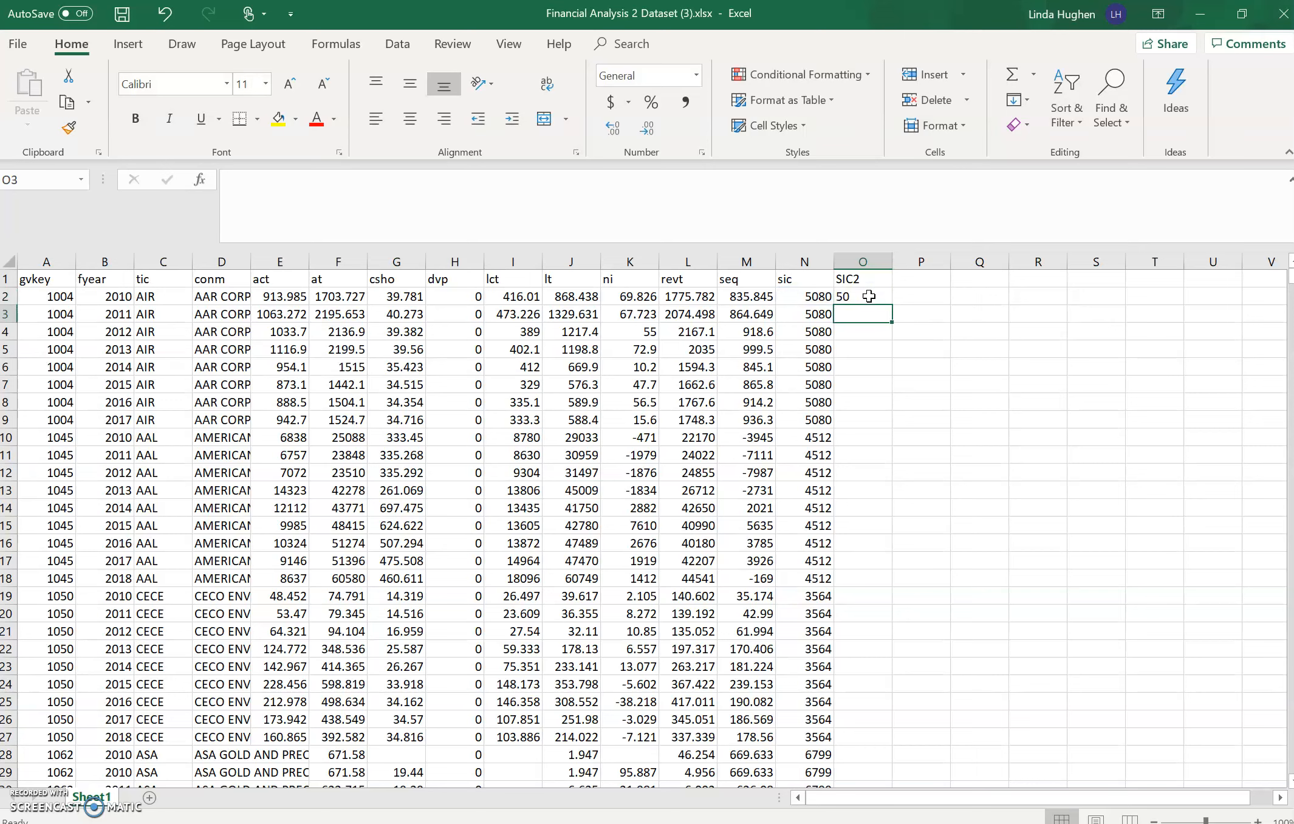
left_click(863, 296)
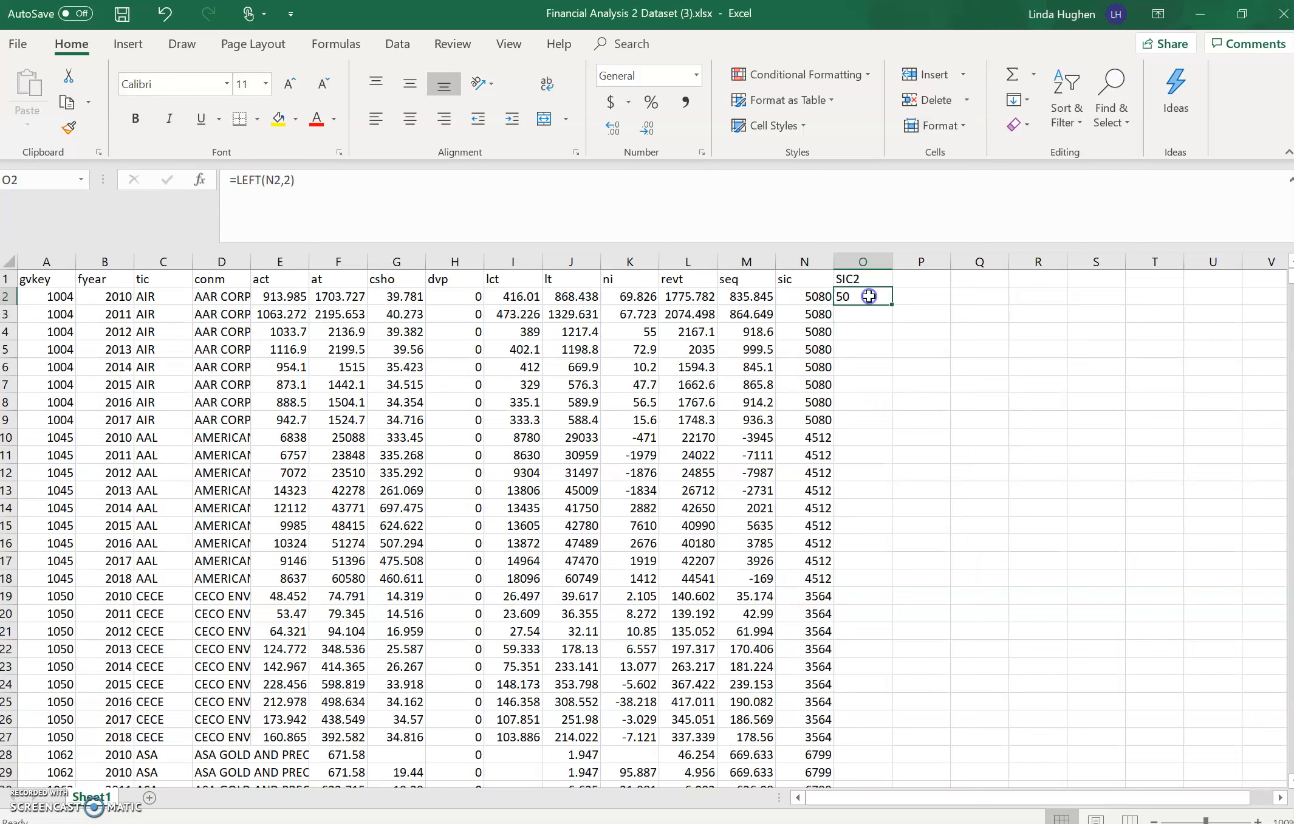
left_click(805, 262)
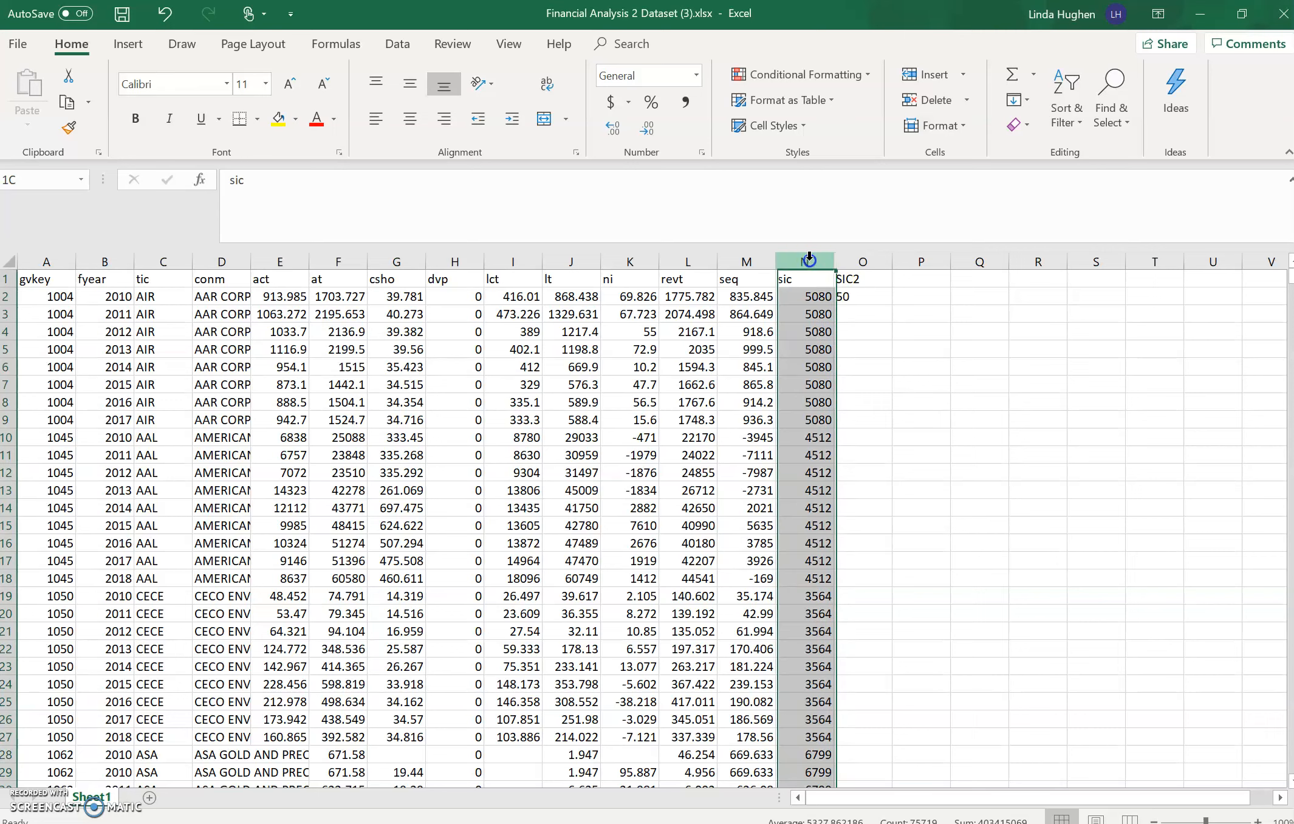
left_click(803, 262)
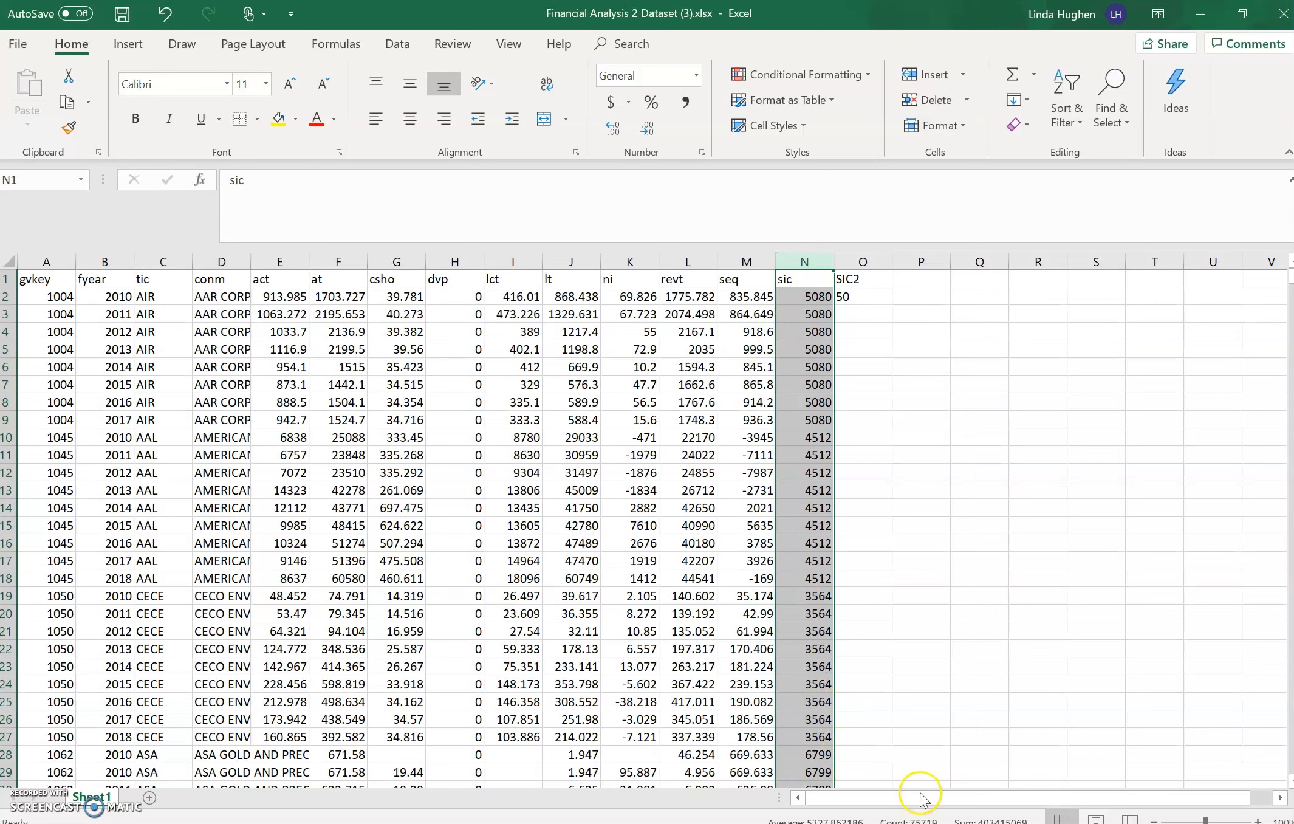
mouse_move(840, 544)
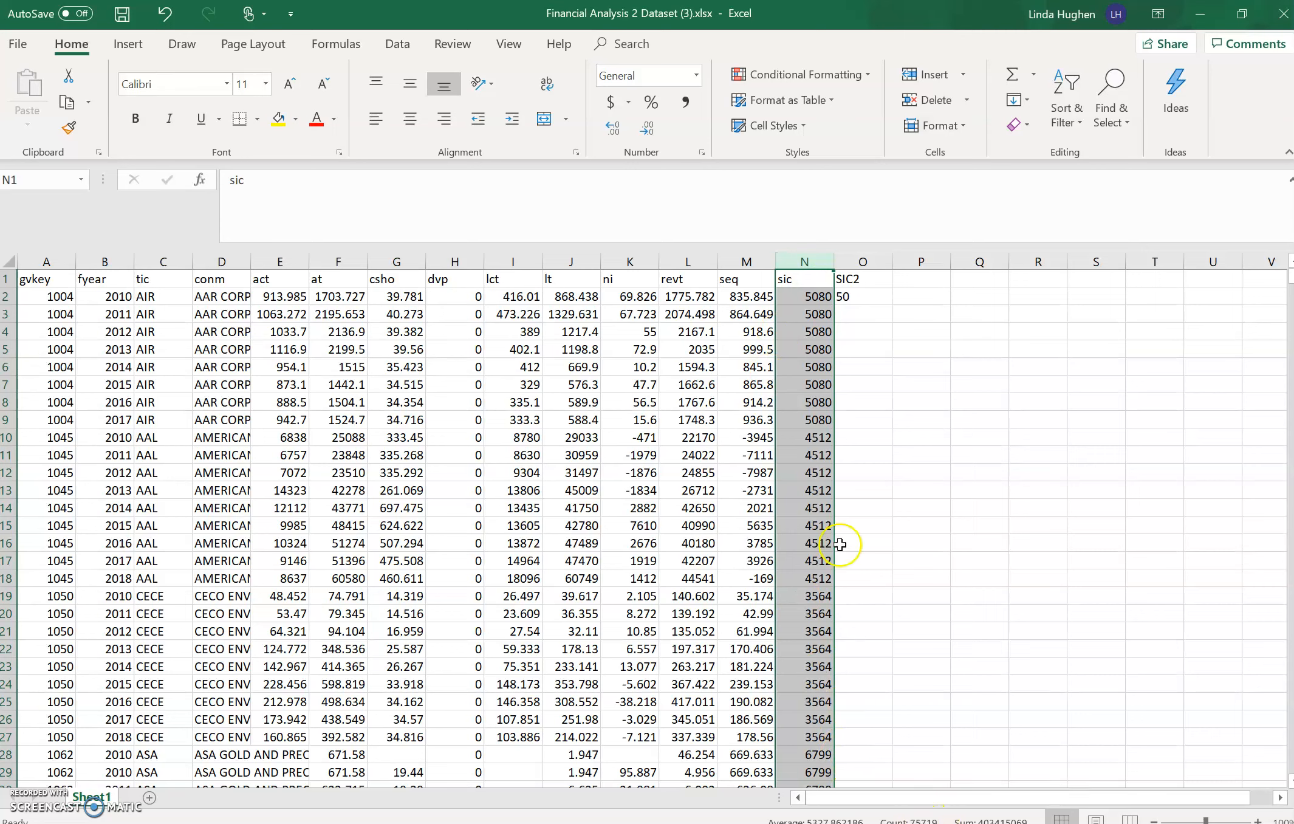
left_click(862, 296)
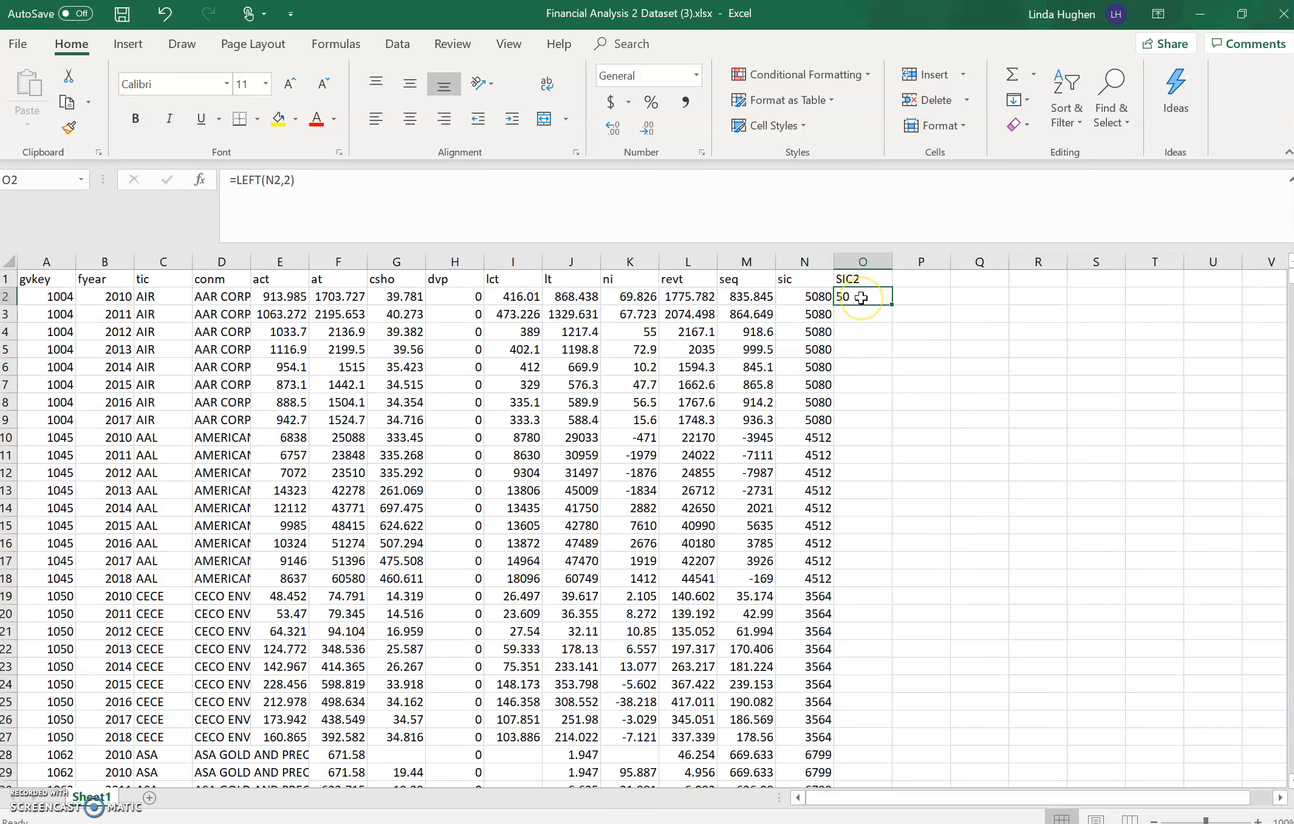
mouse_move(896, 304)
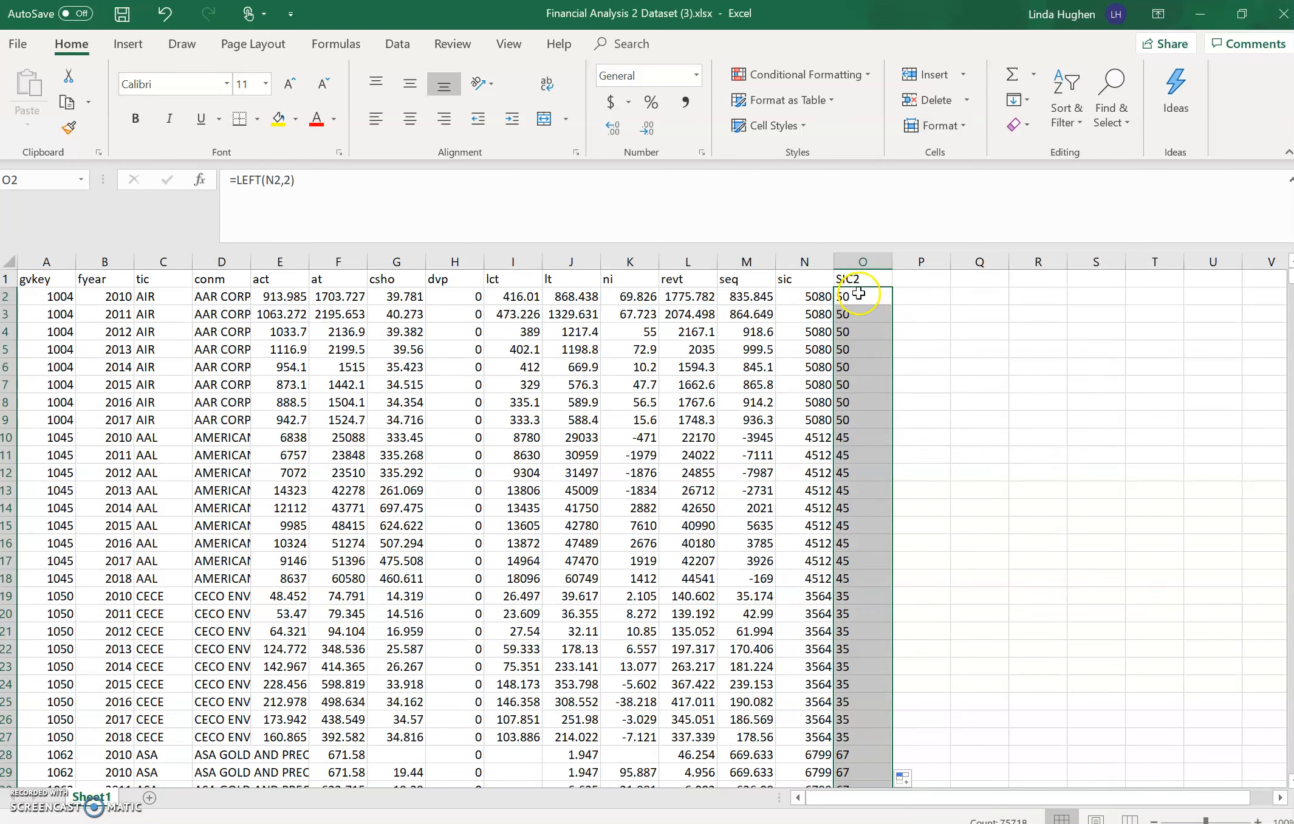
mouse_move(842, 440)
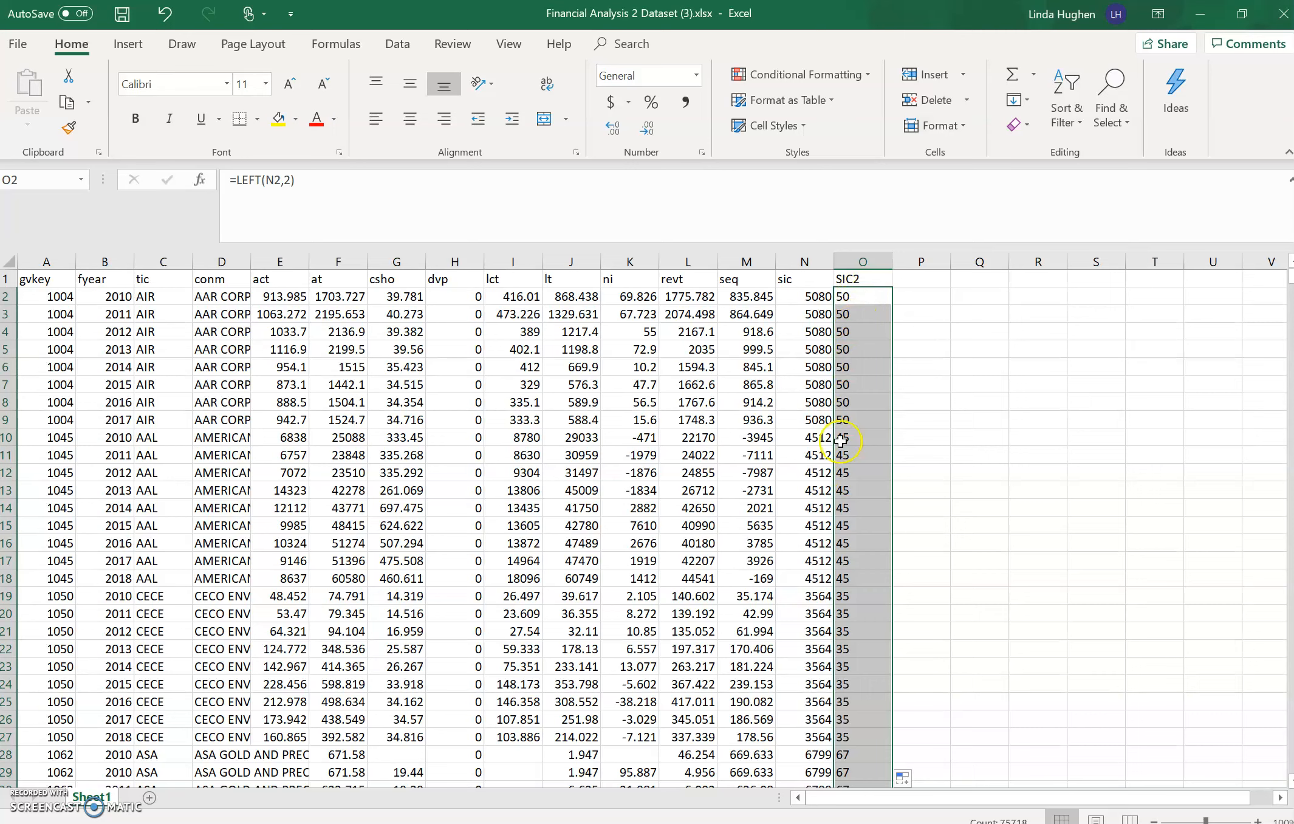
mouse_move(964, 818)
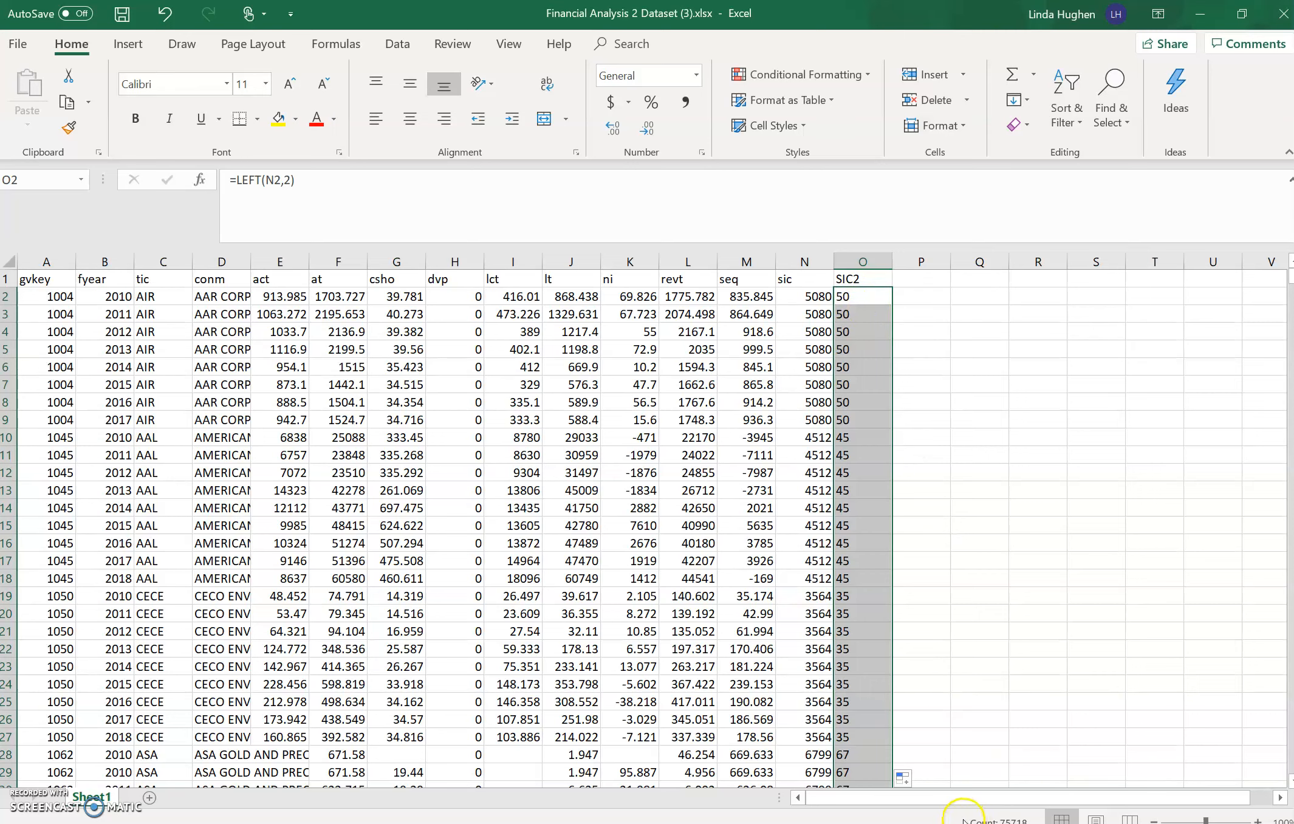
mouse_move(946, 562)
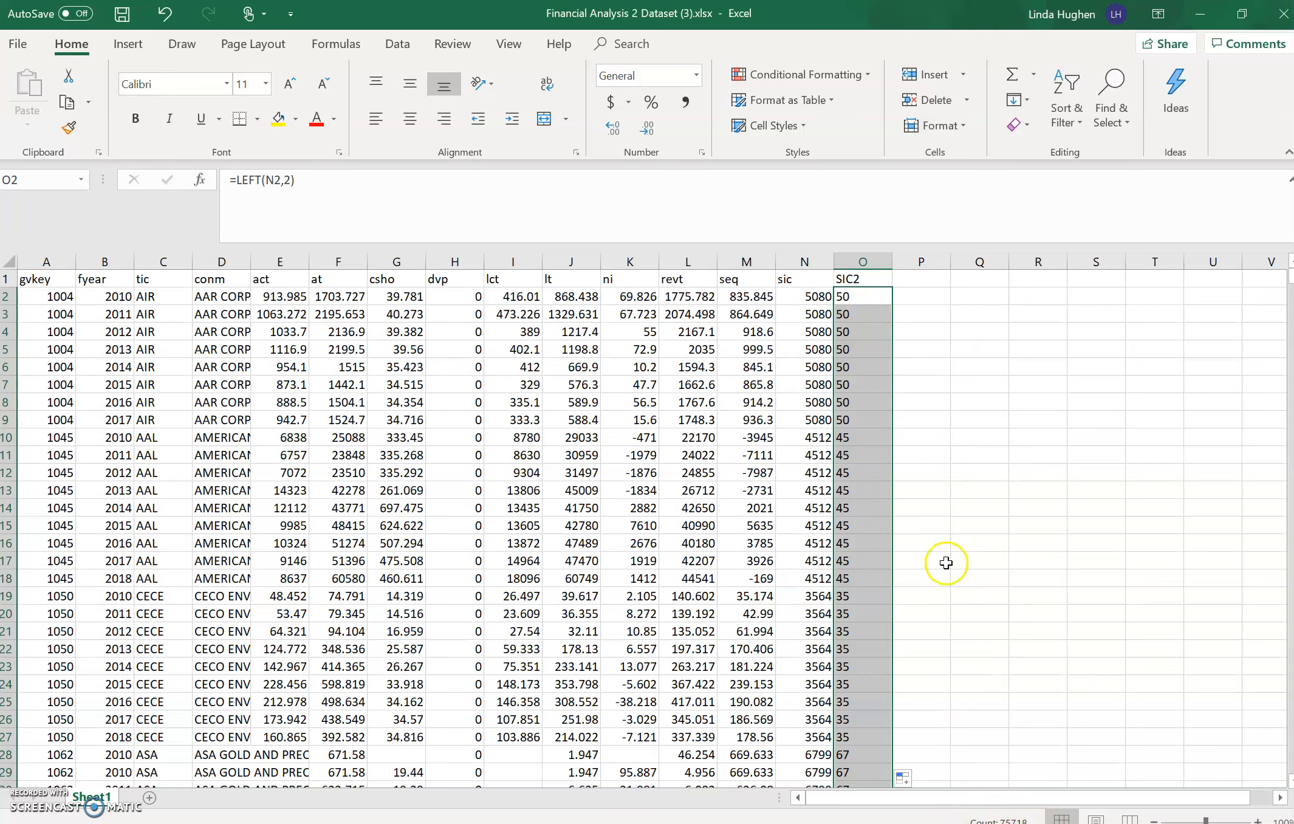
mouse_move(860, 312)
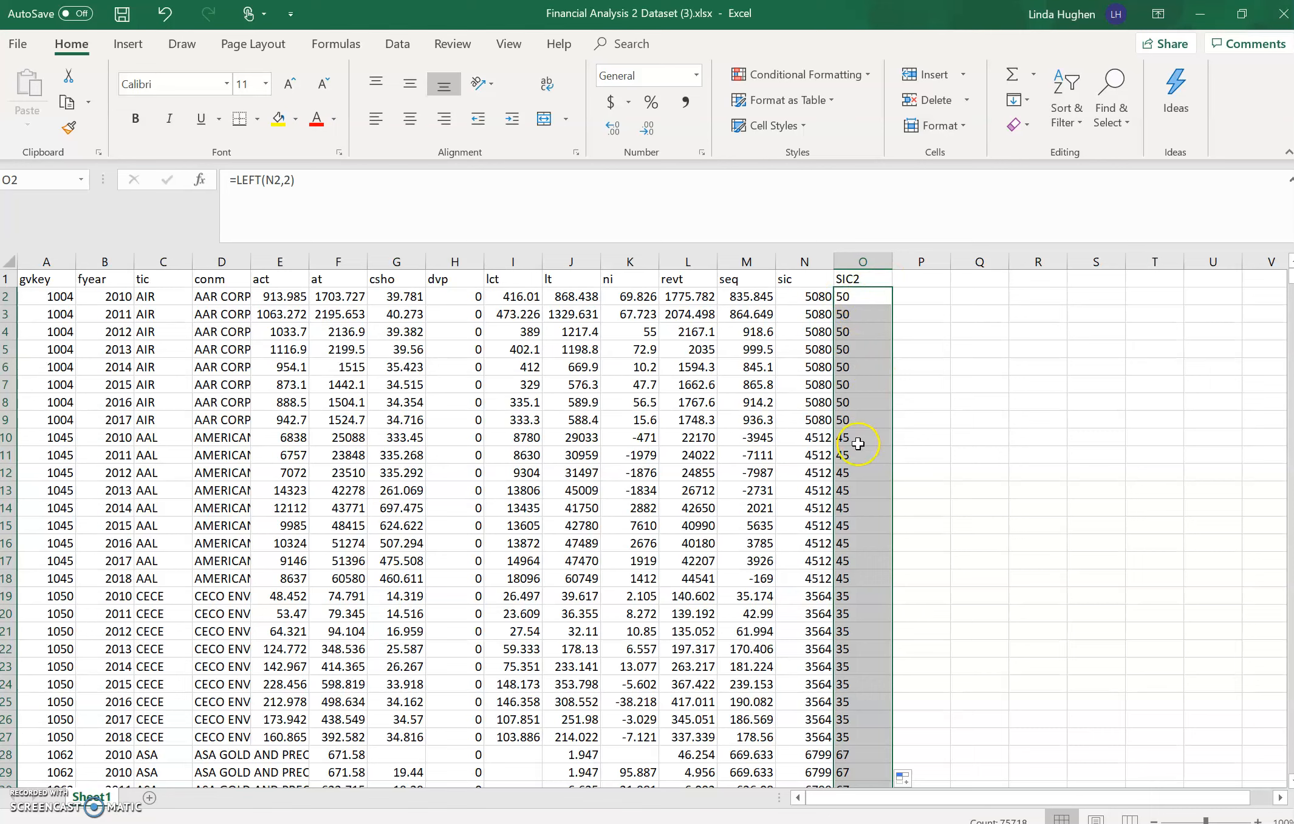
- Compare the sic codes in rows 10, 19 and 28 against their SIC2 prefixes
left_click(804, 438)
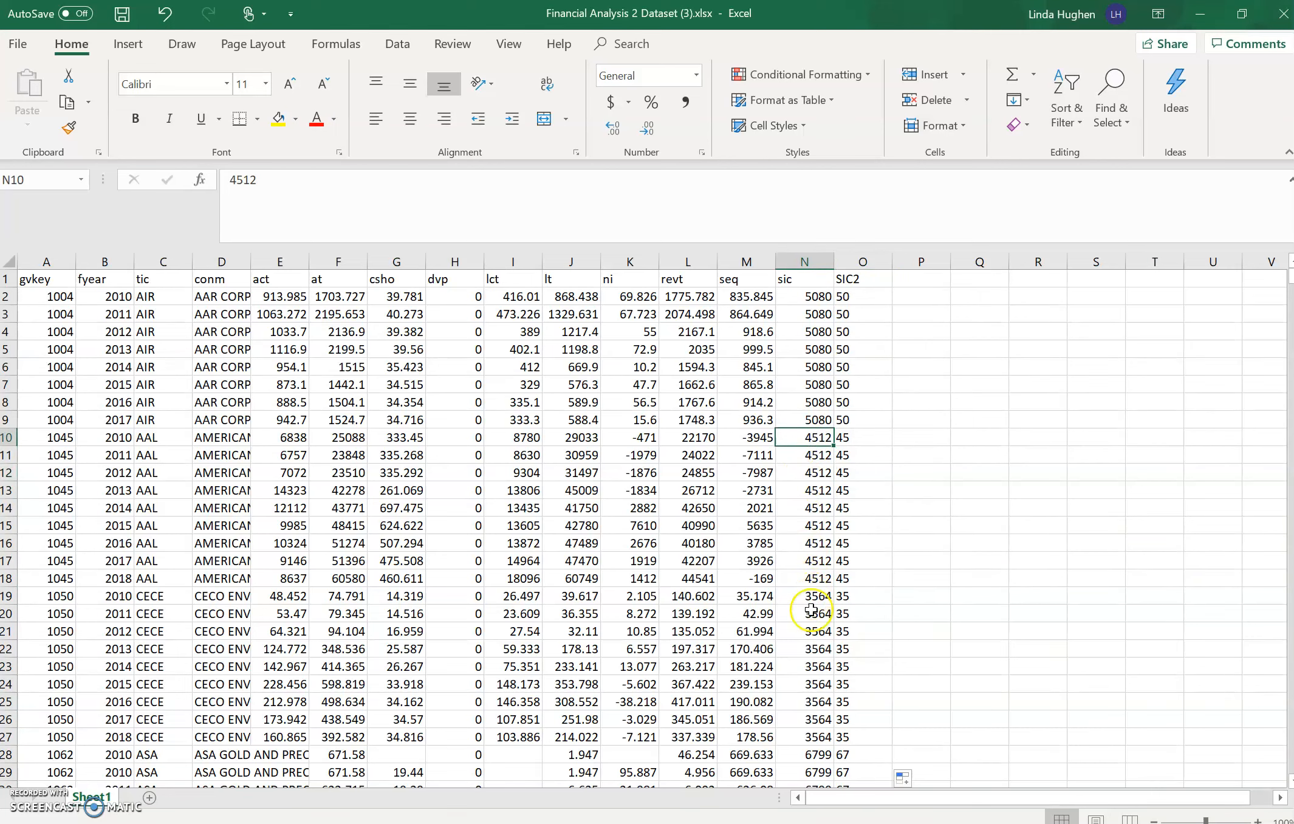
left_click(805, 596)
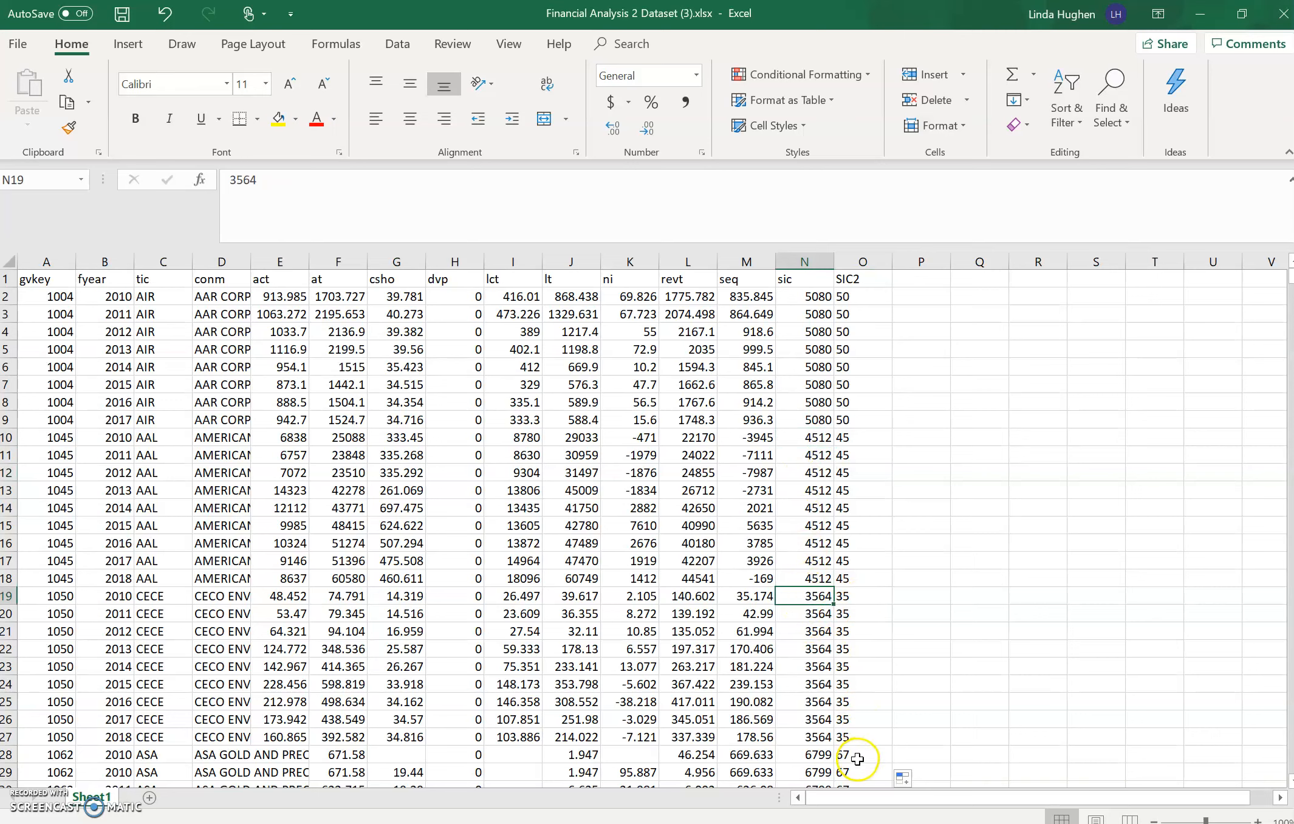
left_click(805, 754)
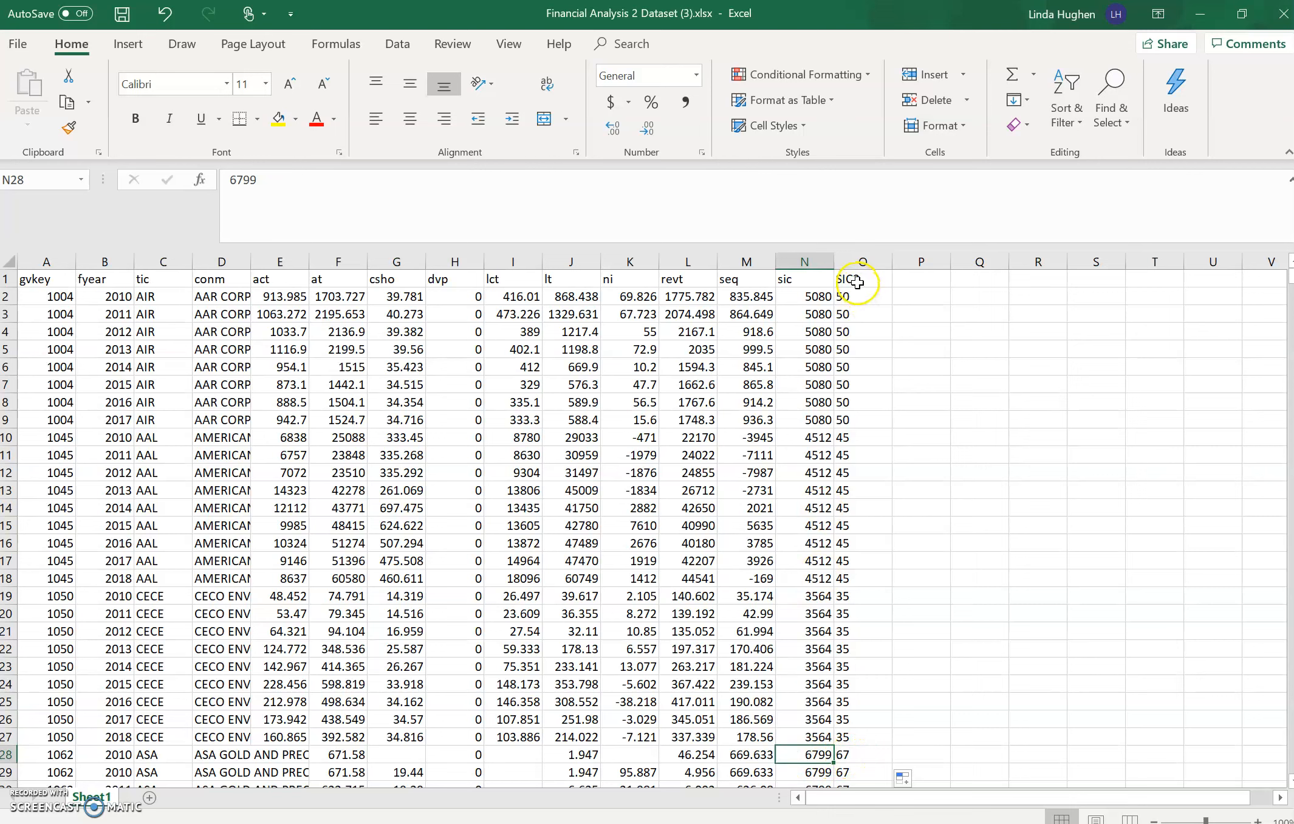
- Save the workbook over the existing file on this PC
left_click(863, 279)
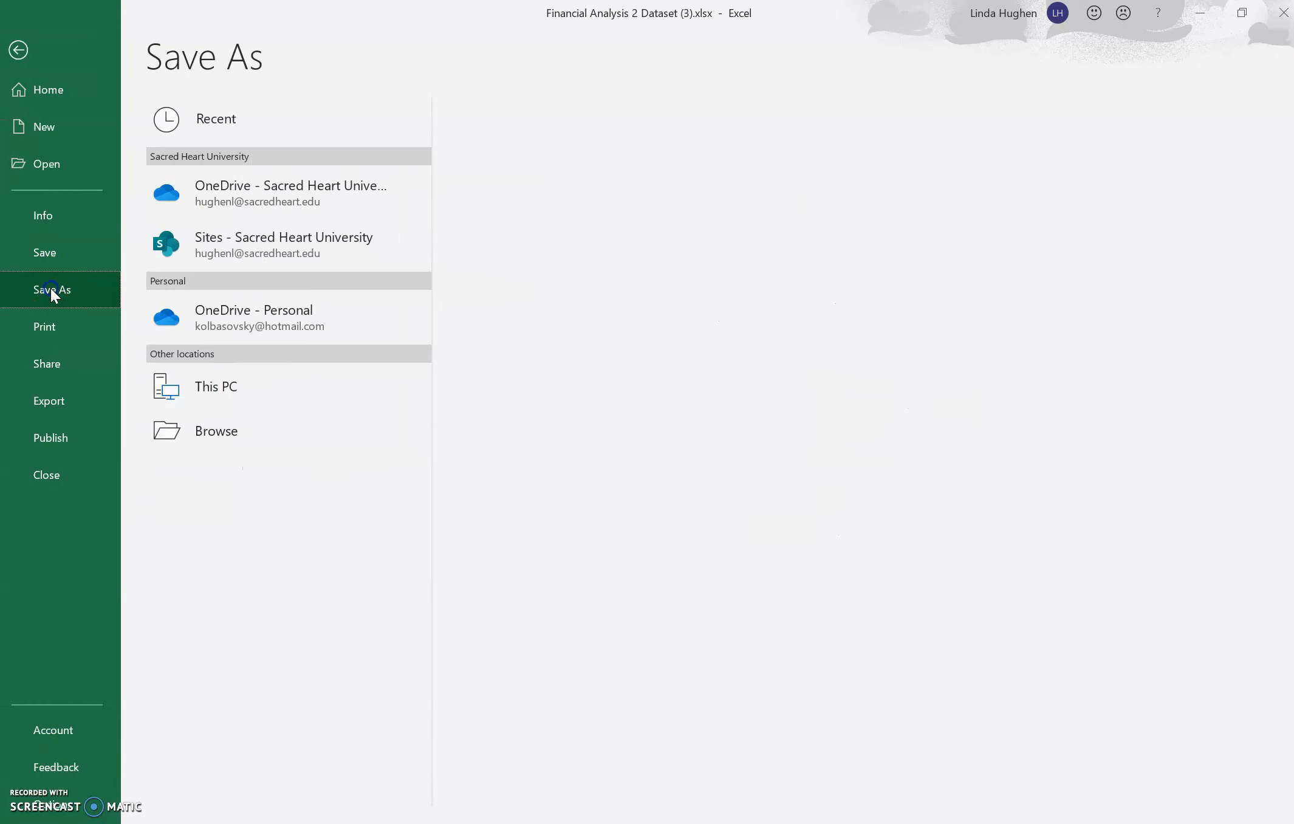
left_click(215, 387)
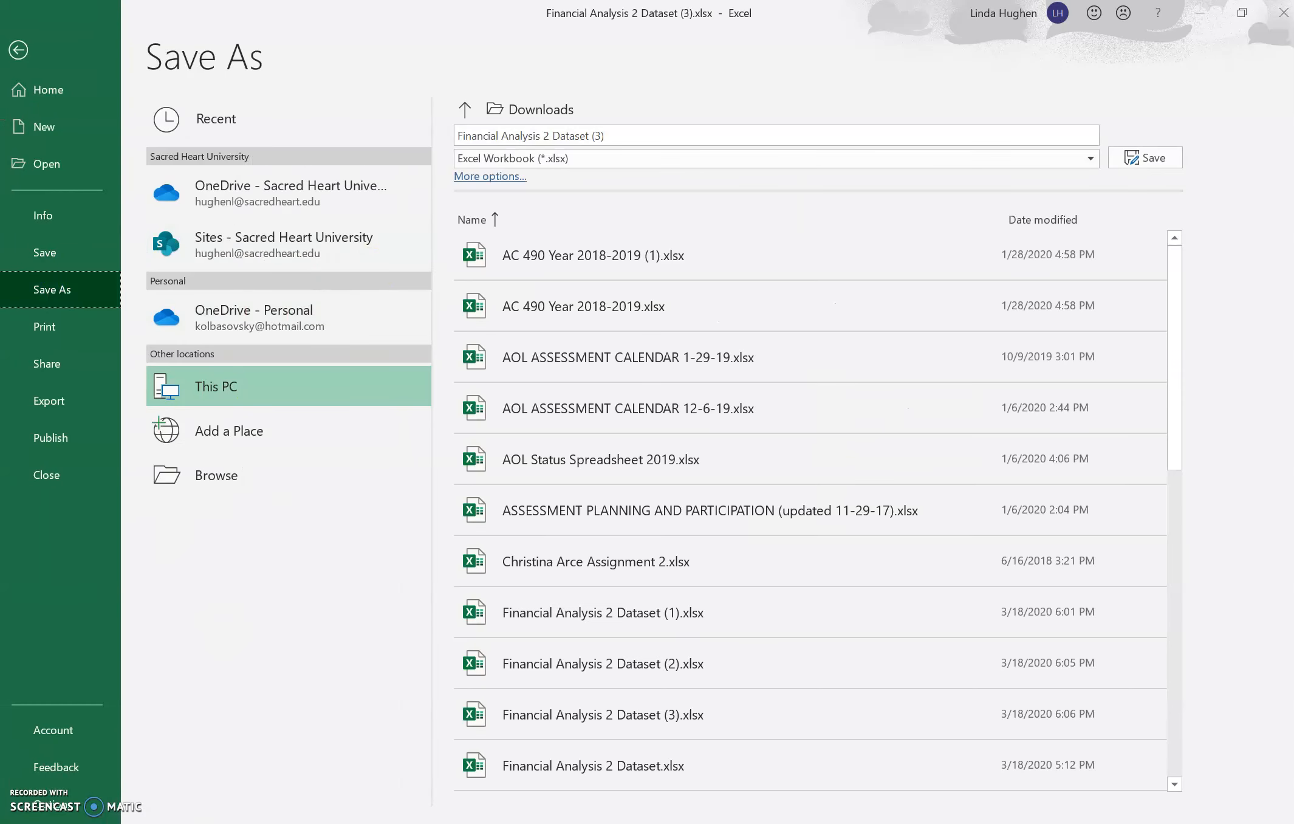
left_click(1144, 157)
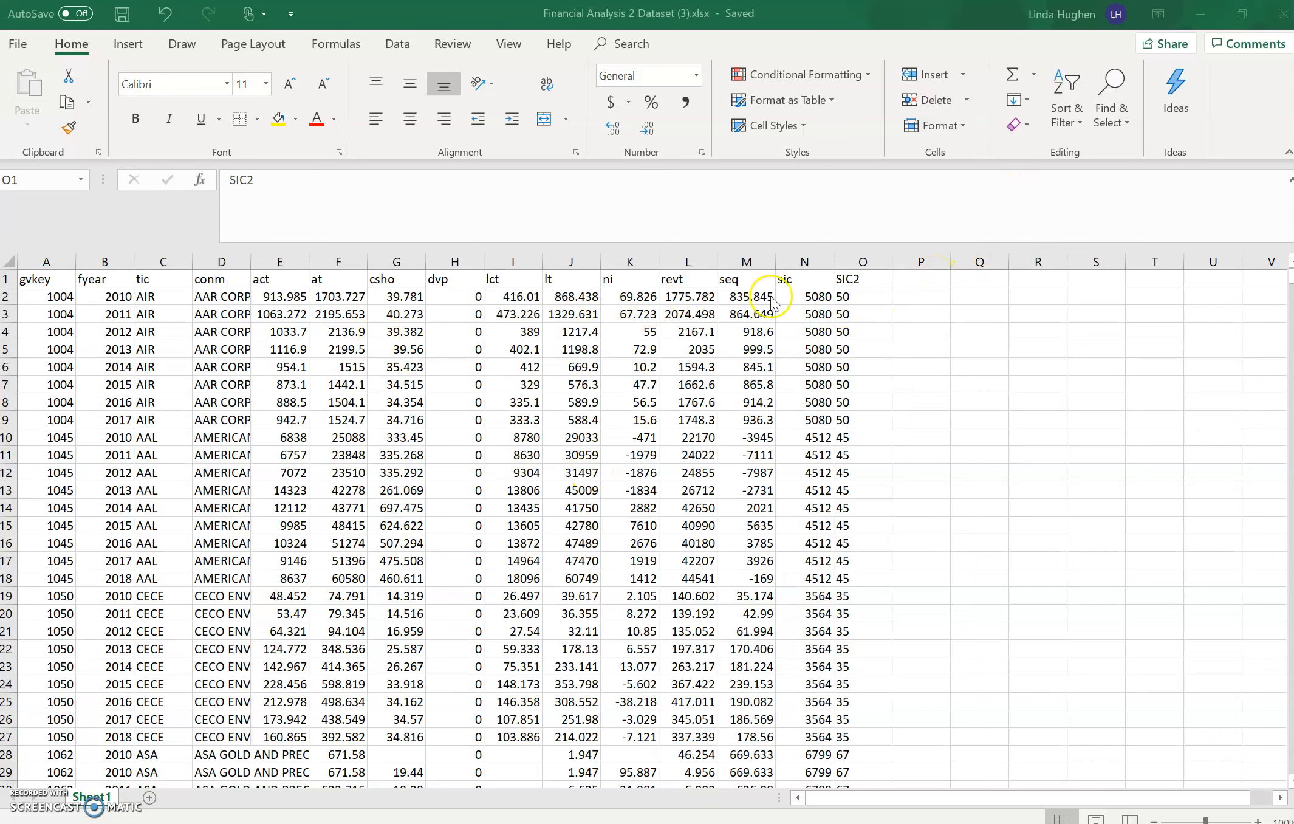
- Select the entire header row, gvkey through SIC2
left_click(862, 279)
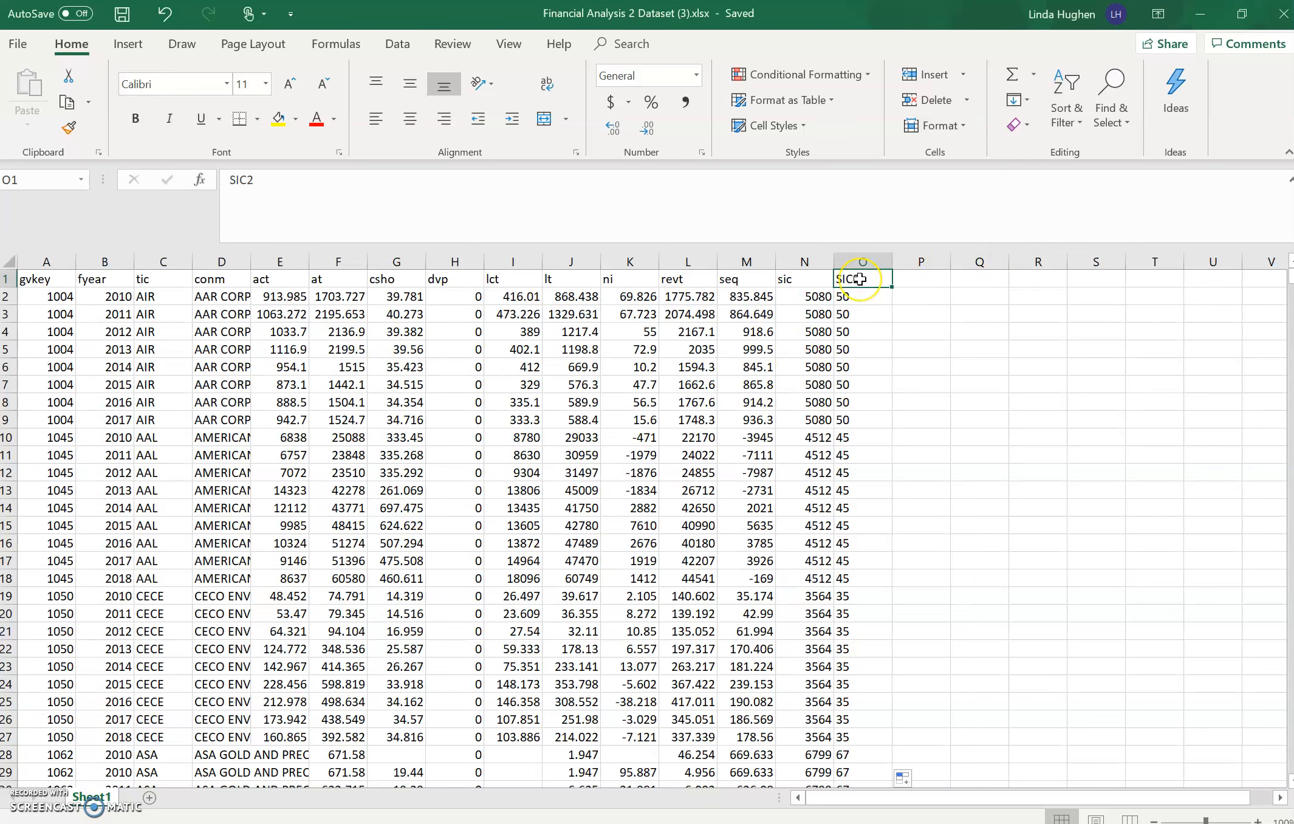
mouse_move(860, 315)
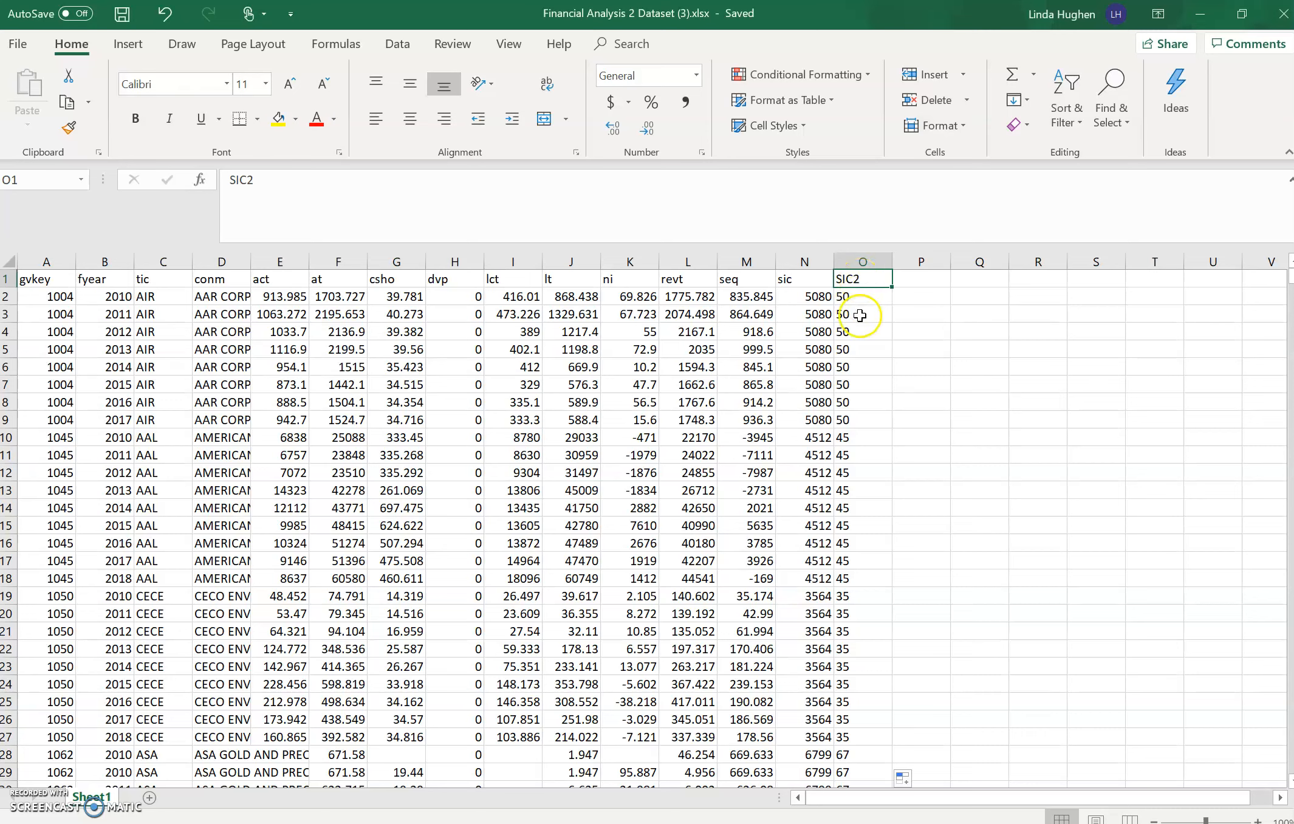
mouse_move(867, 290)
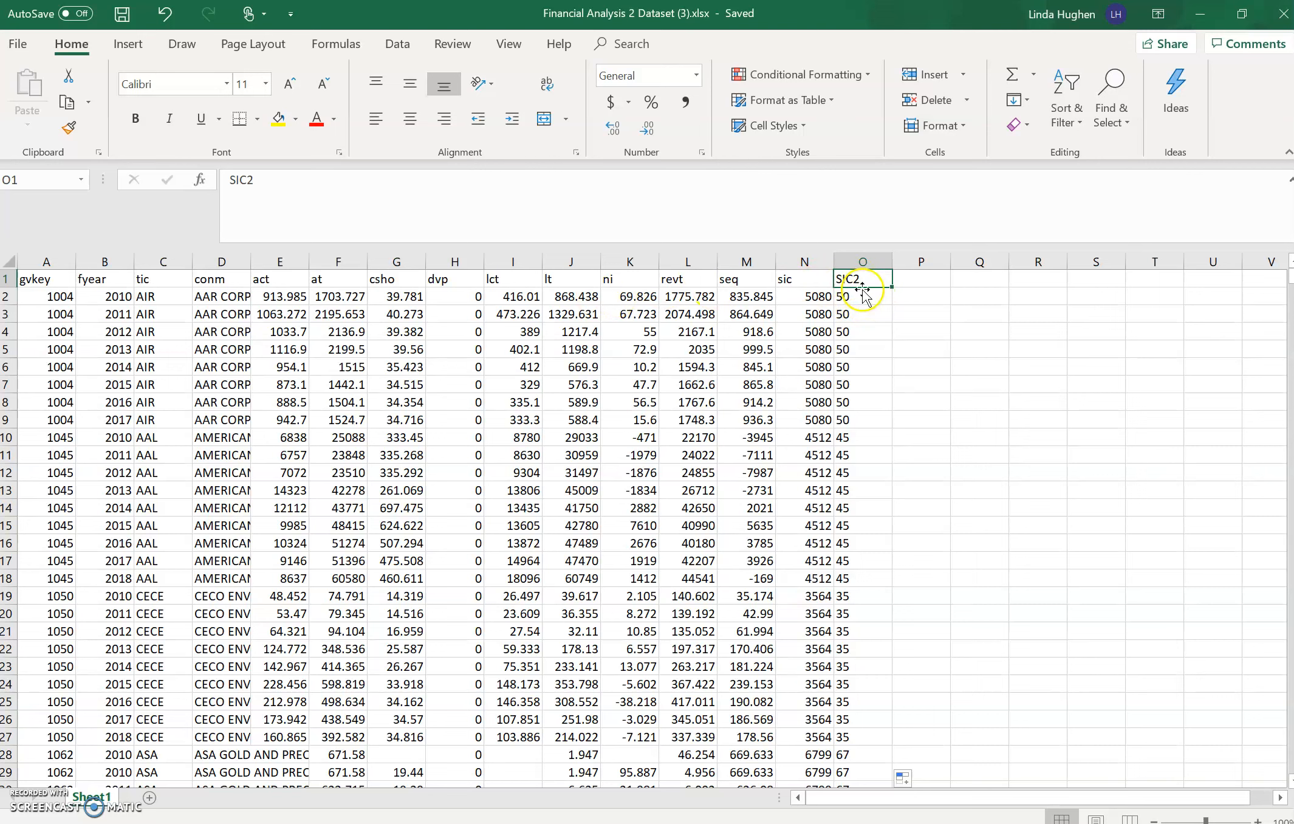
mouse_move(839, 376)
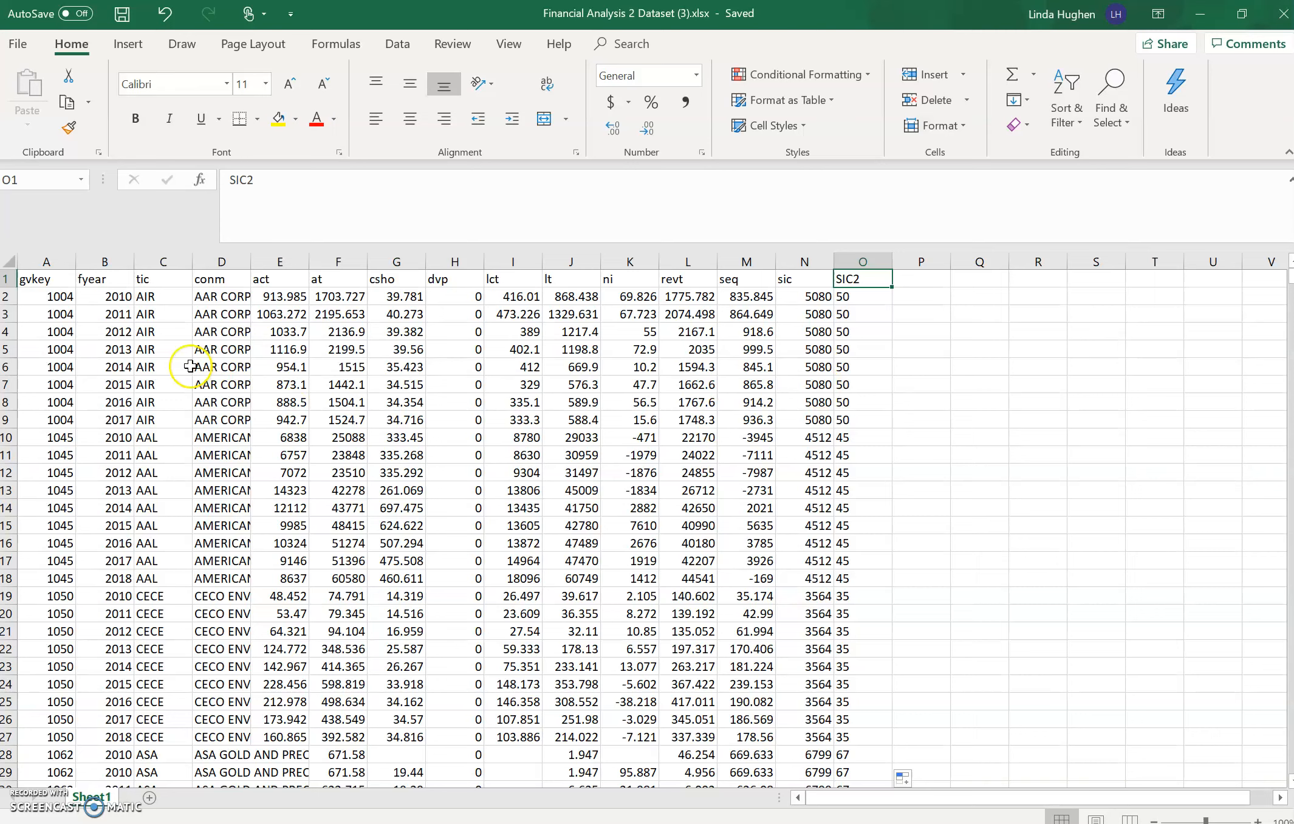
mouse_move(12, 280)
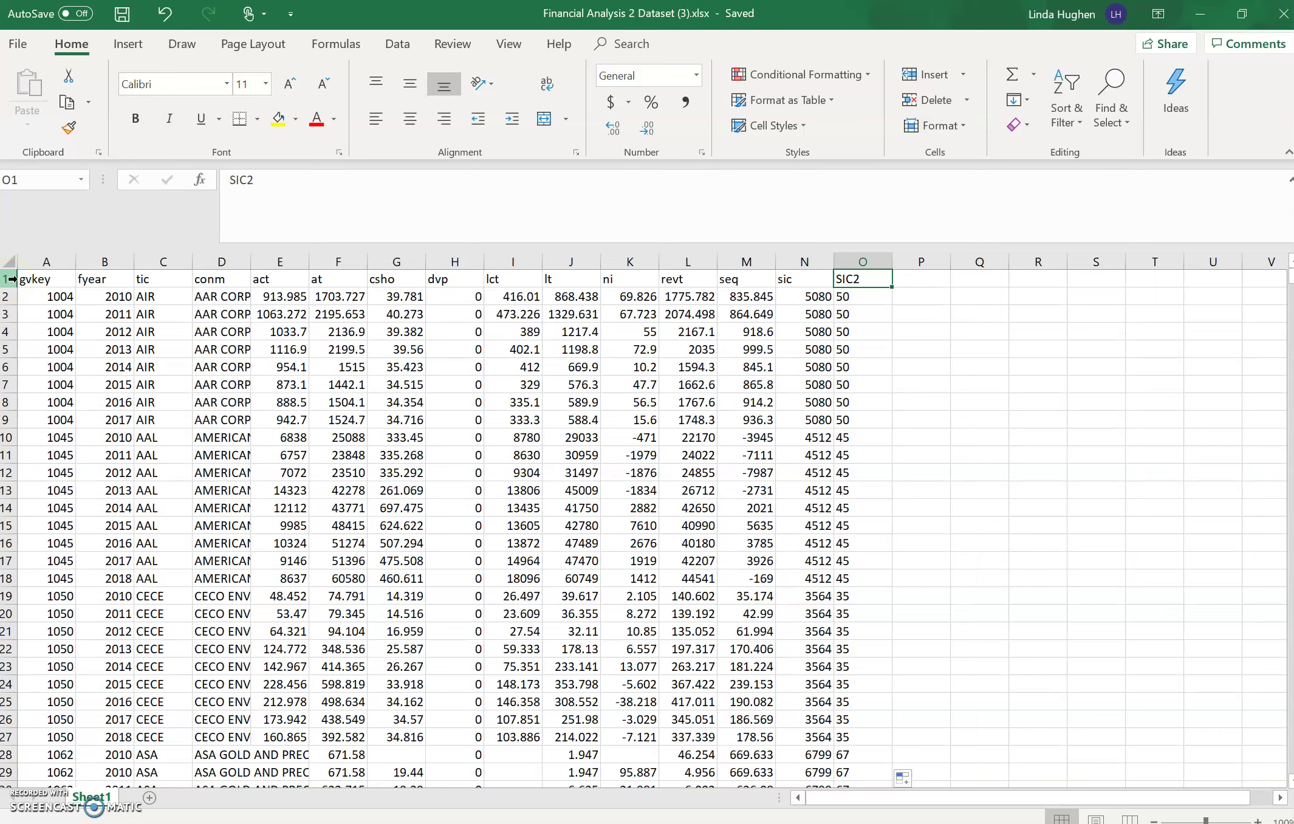
left_click(46, 278)
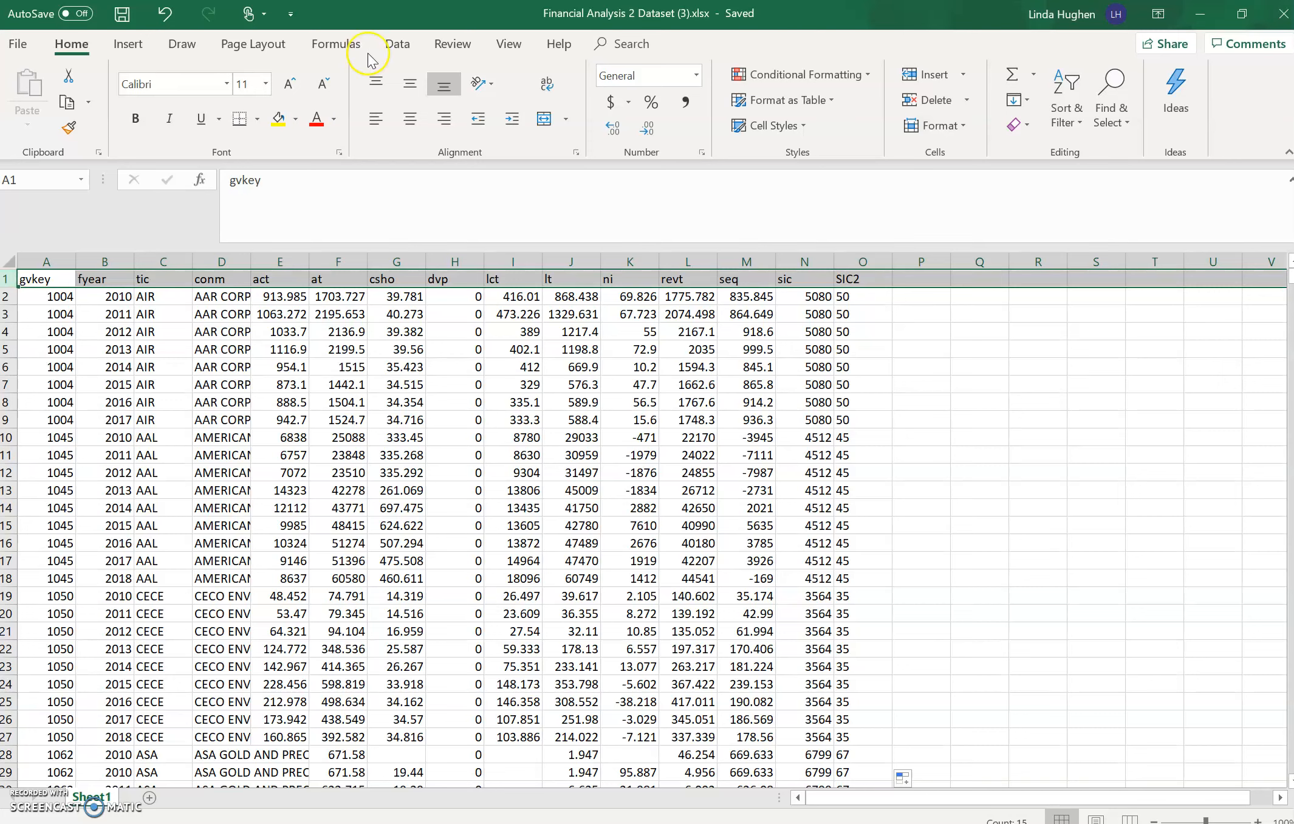
- Turn on Data filtering so every heading from gvkey to SIC2 gets a filter dropdown
left_click(397, 44)
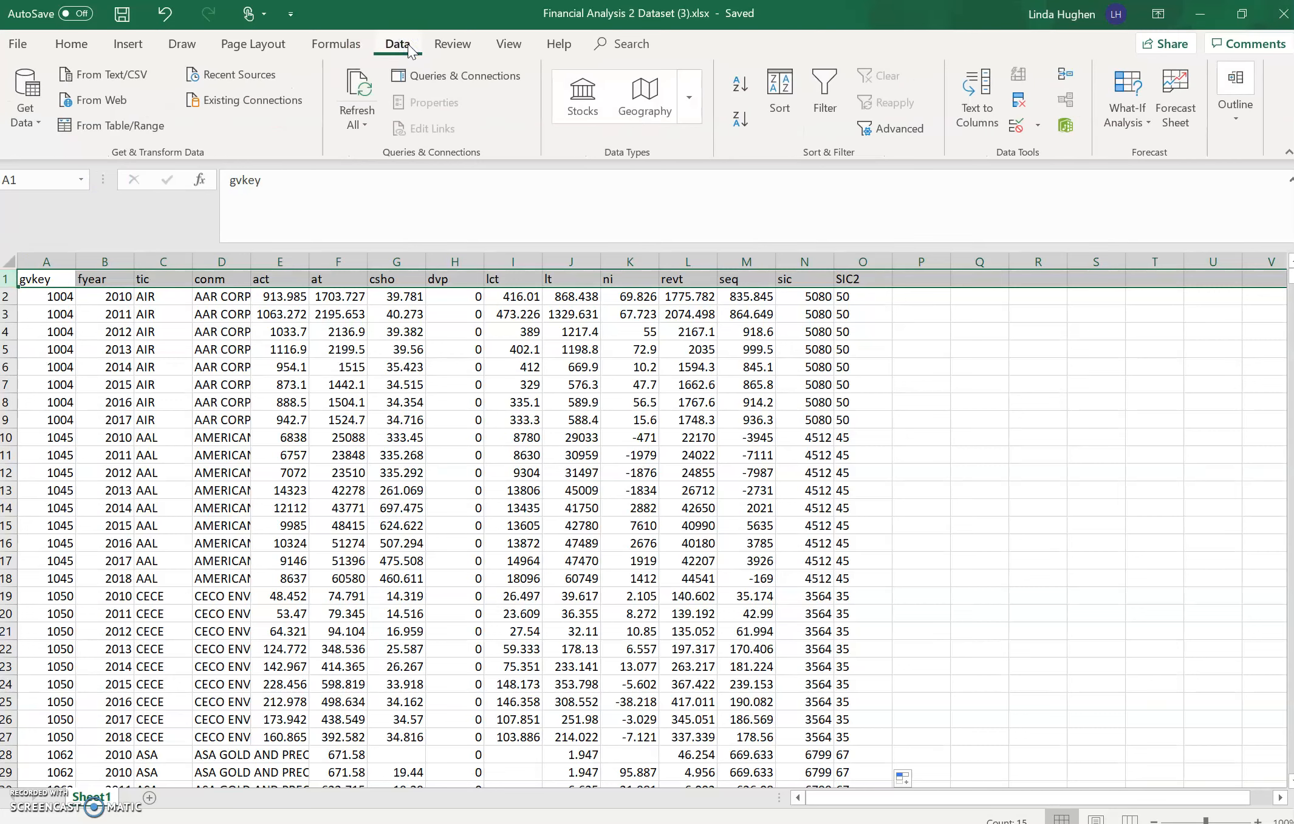
mouse_move(775, 92)
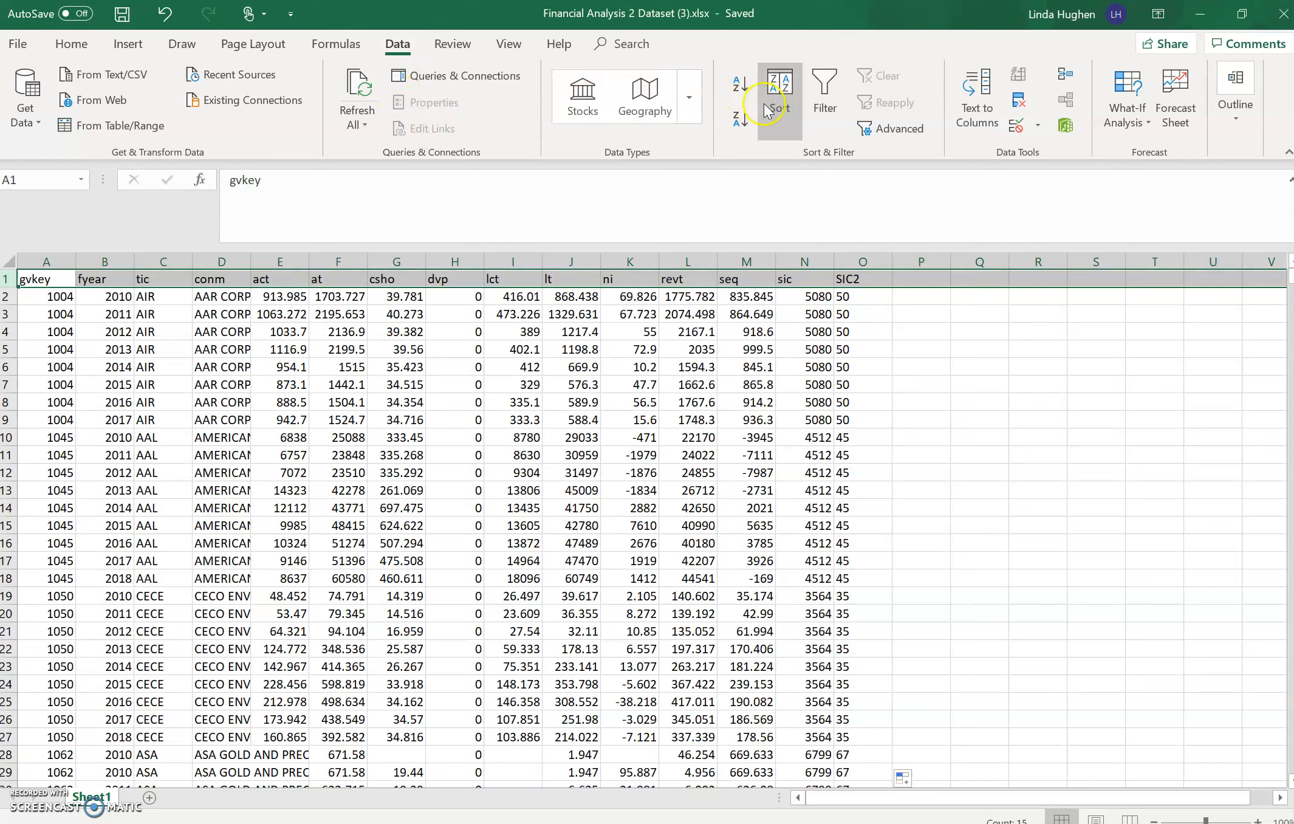
mouse_move(824, 91)
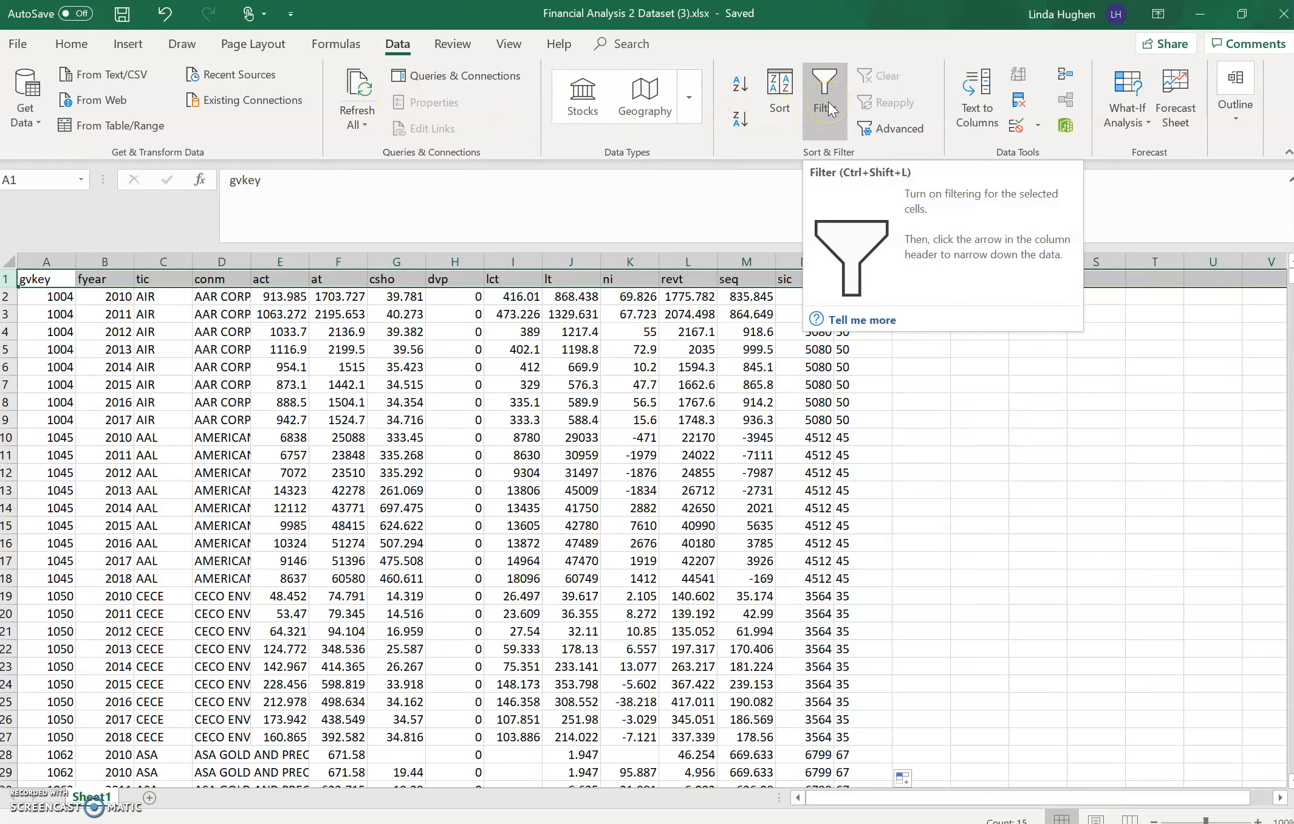
left_click(824, 95)
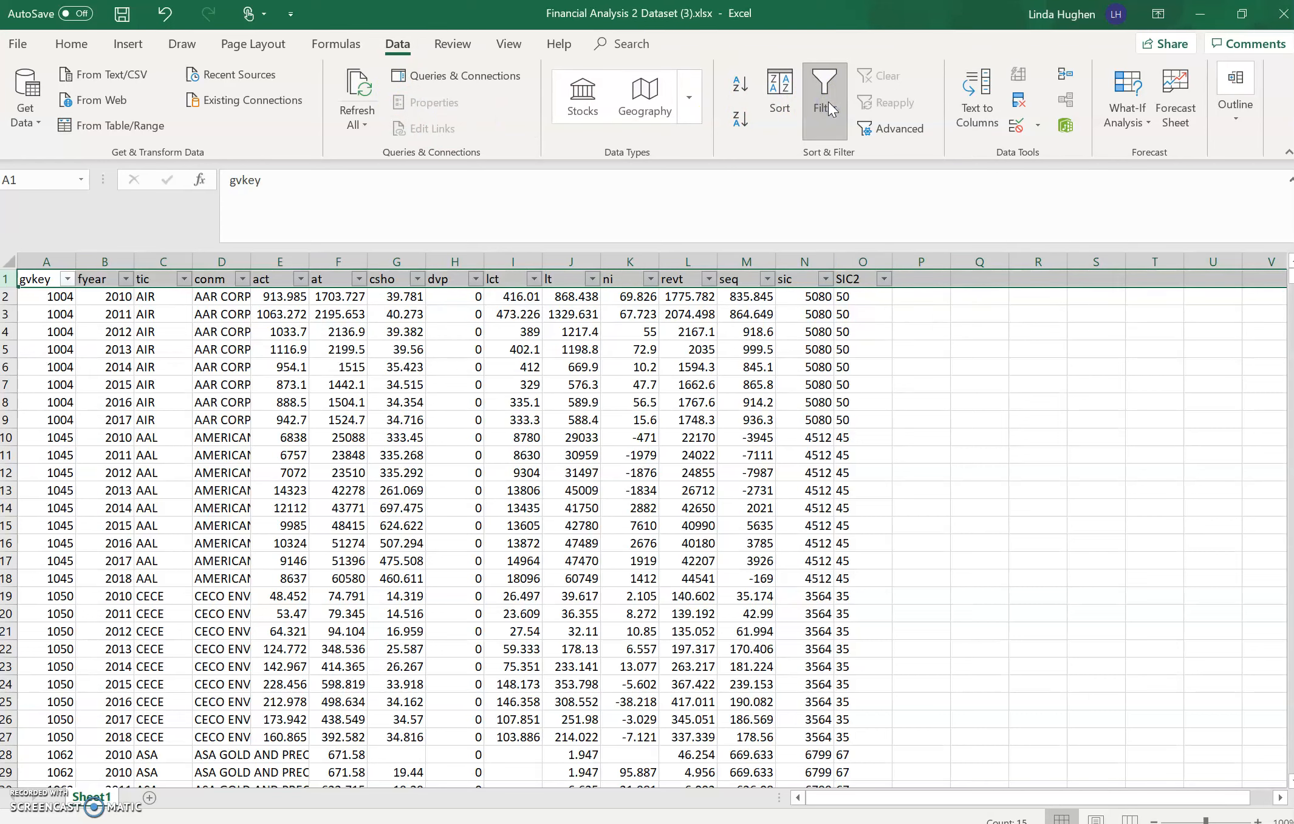
left_click(862, 348)
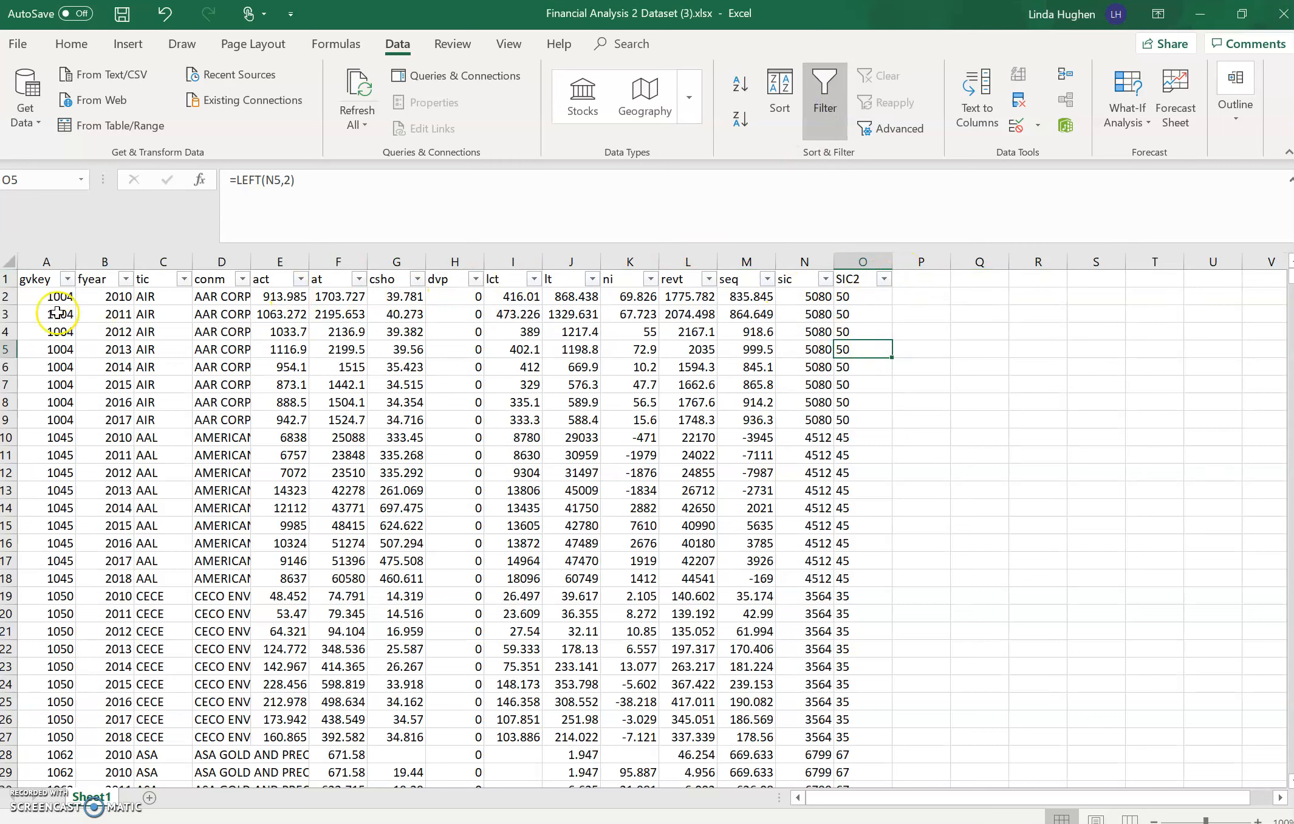
left_click(125, 278)
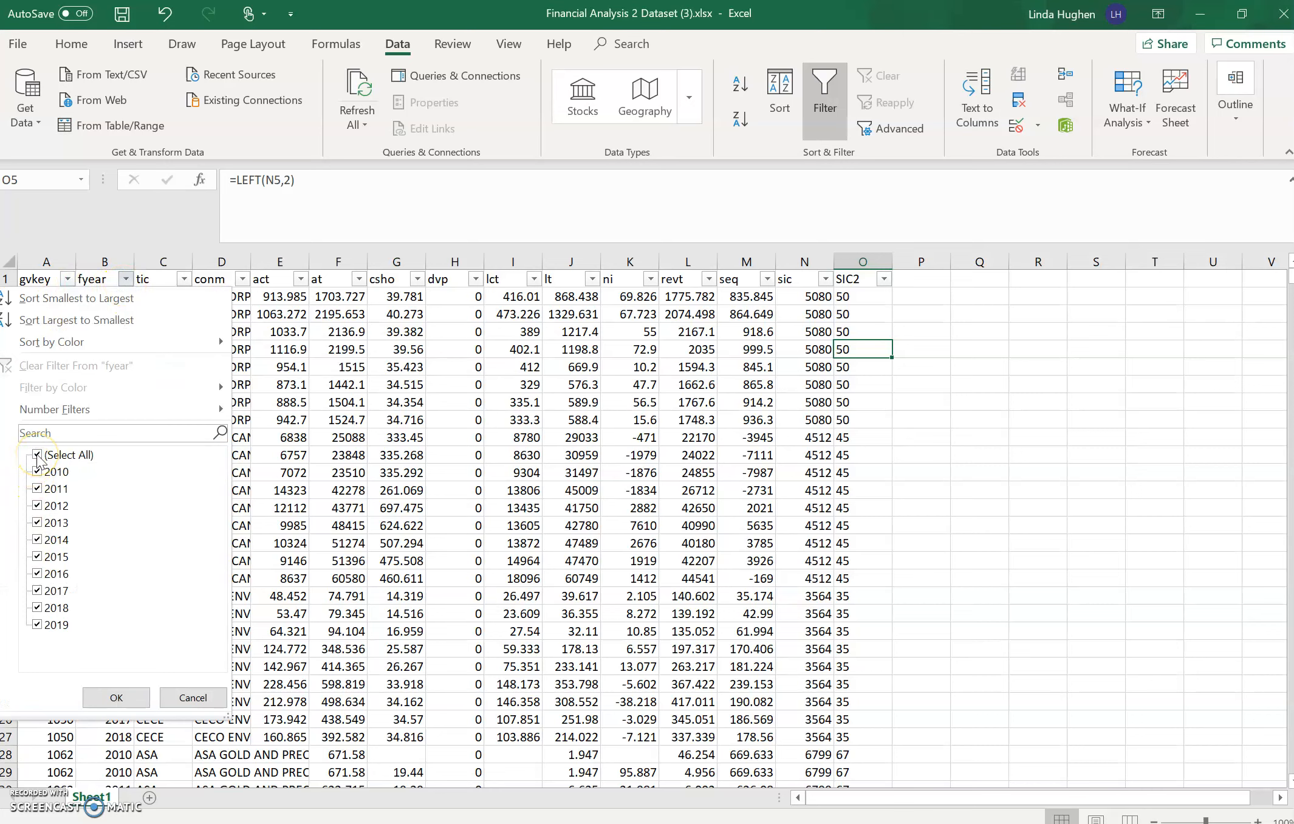
left_click(52, 472)
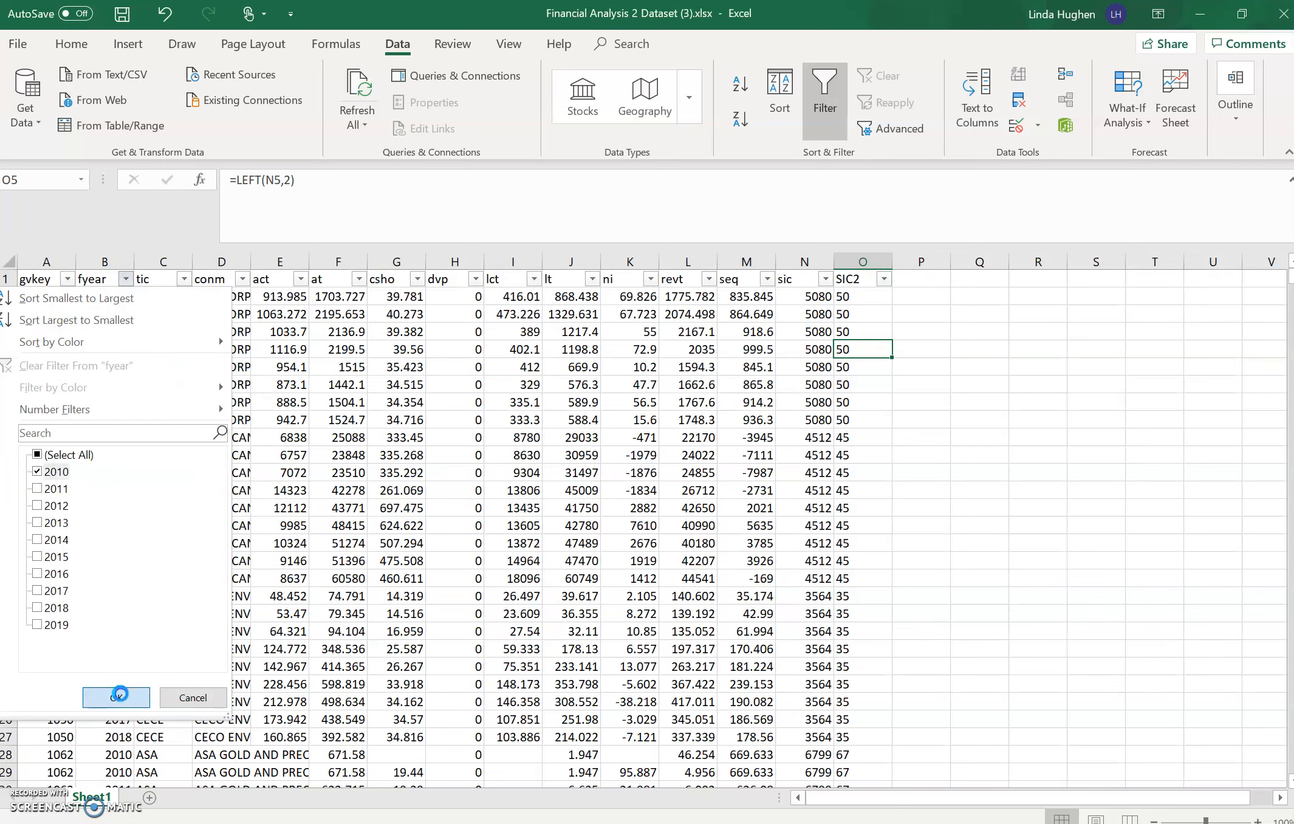
left_click(116, 696)
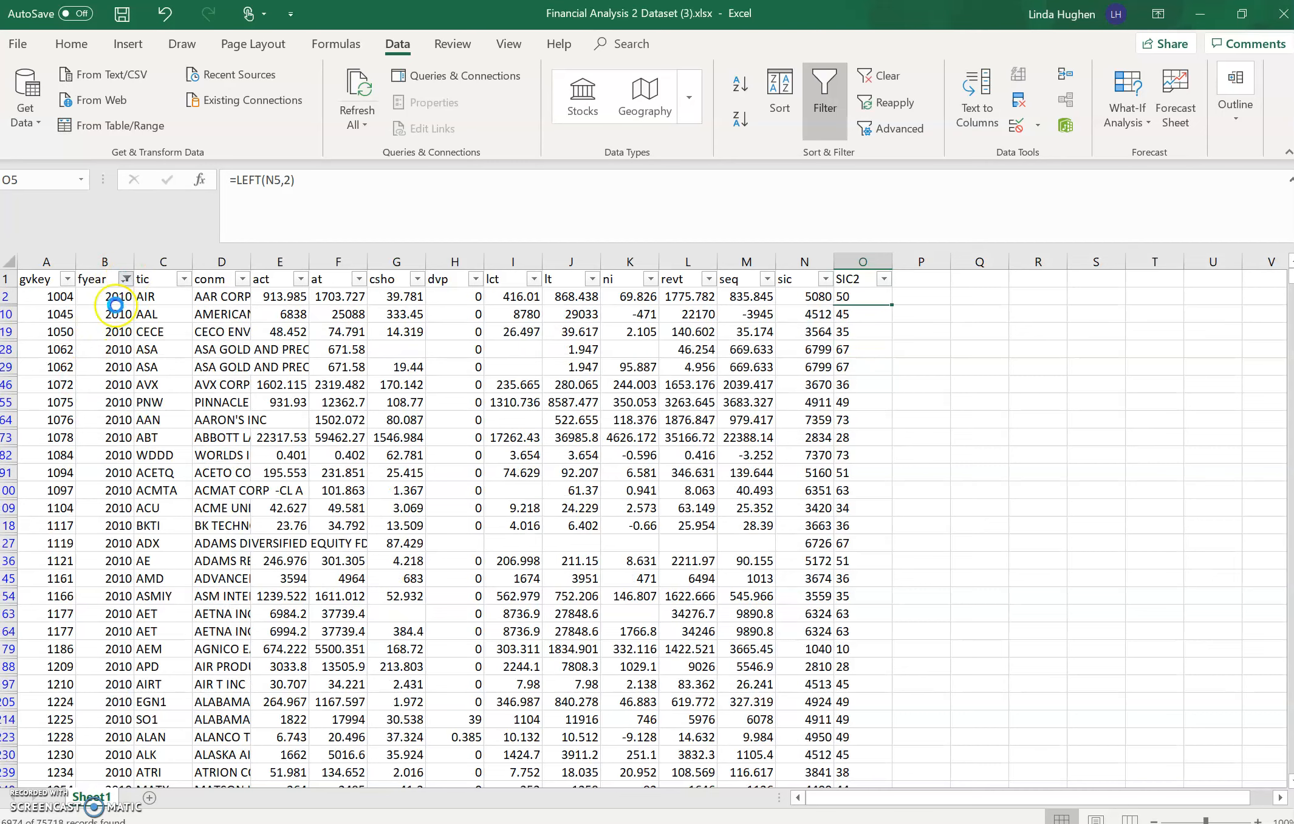
left_click(127, 278)
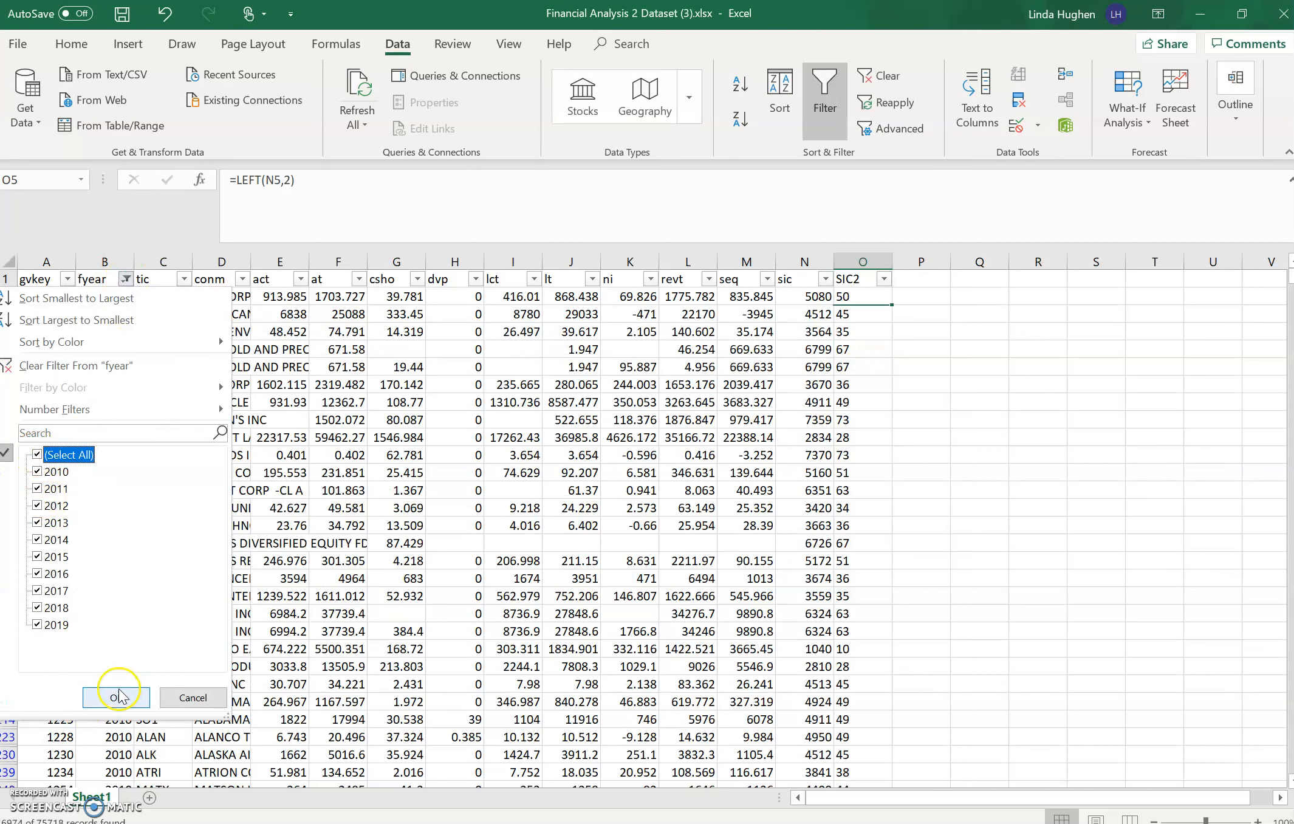
left_click(115, 696)
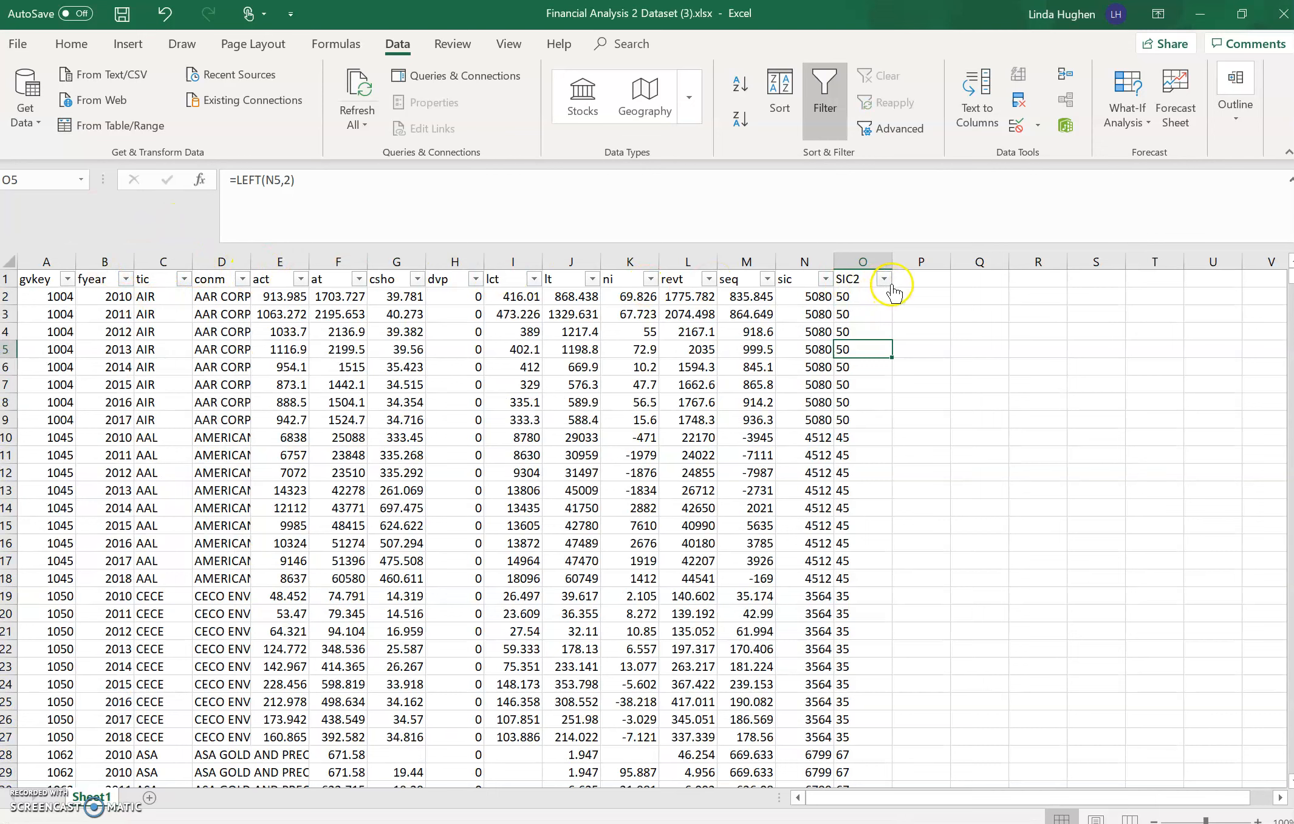
- Filter SIC2 to show only rows equal to 32
left_click(884, 278)
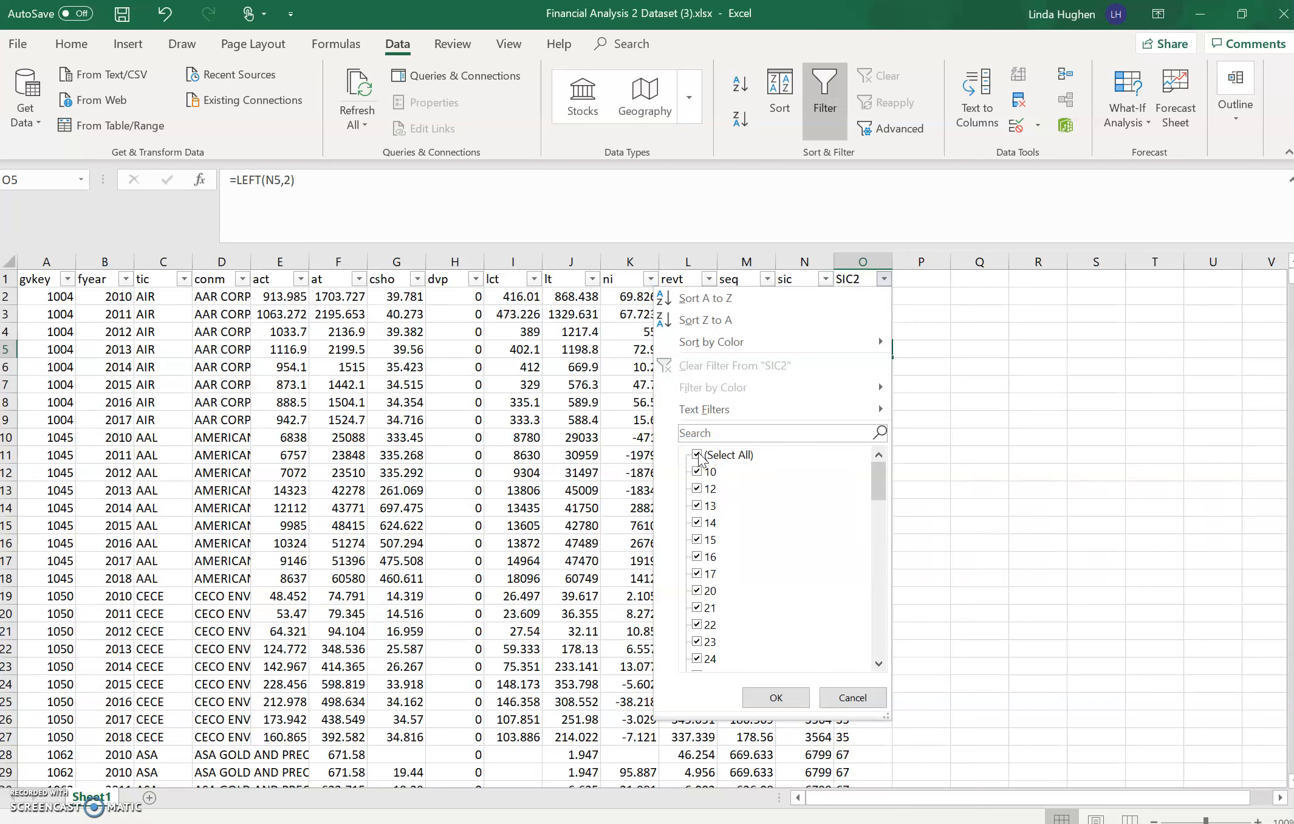
left_click(697, 455)
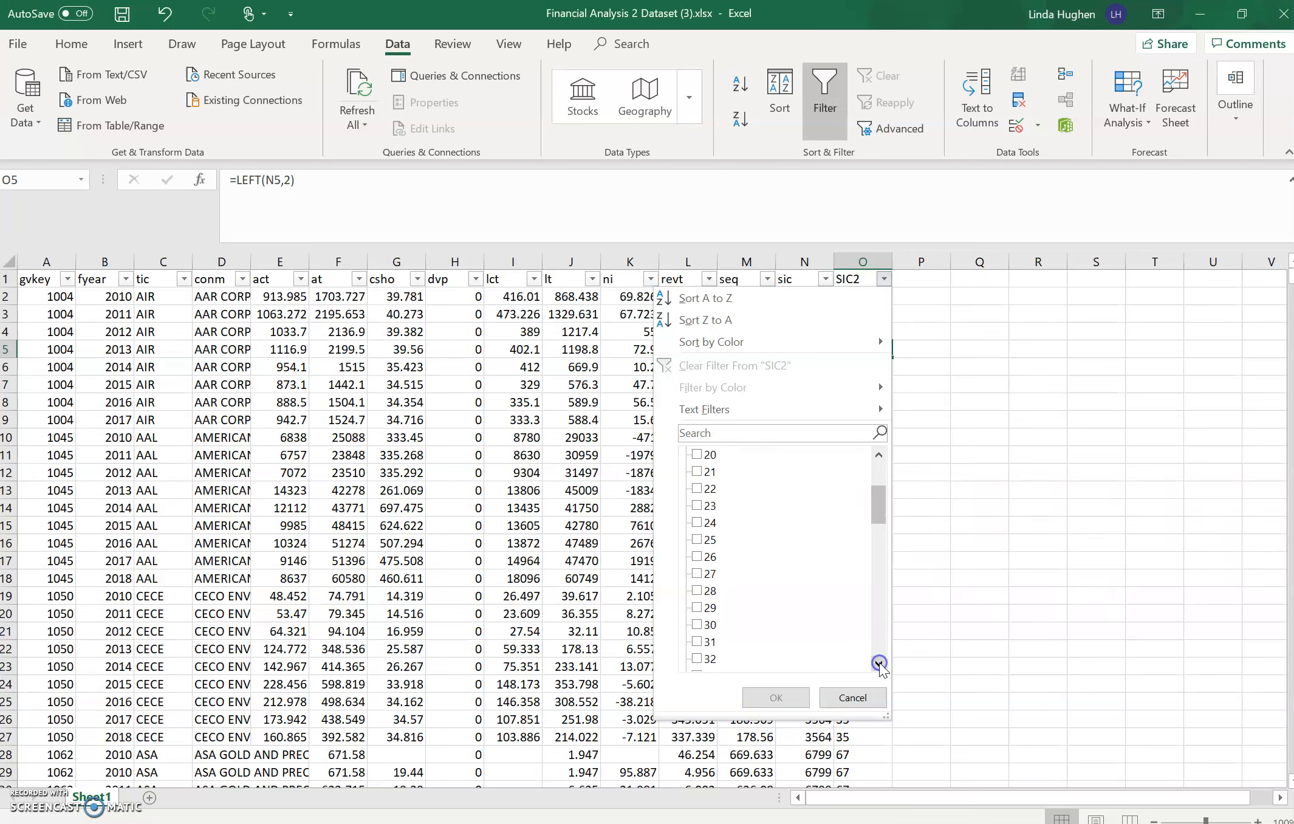
mouse_move(697, 665)
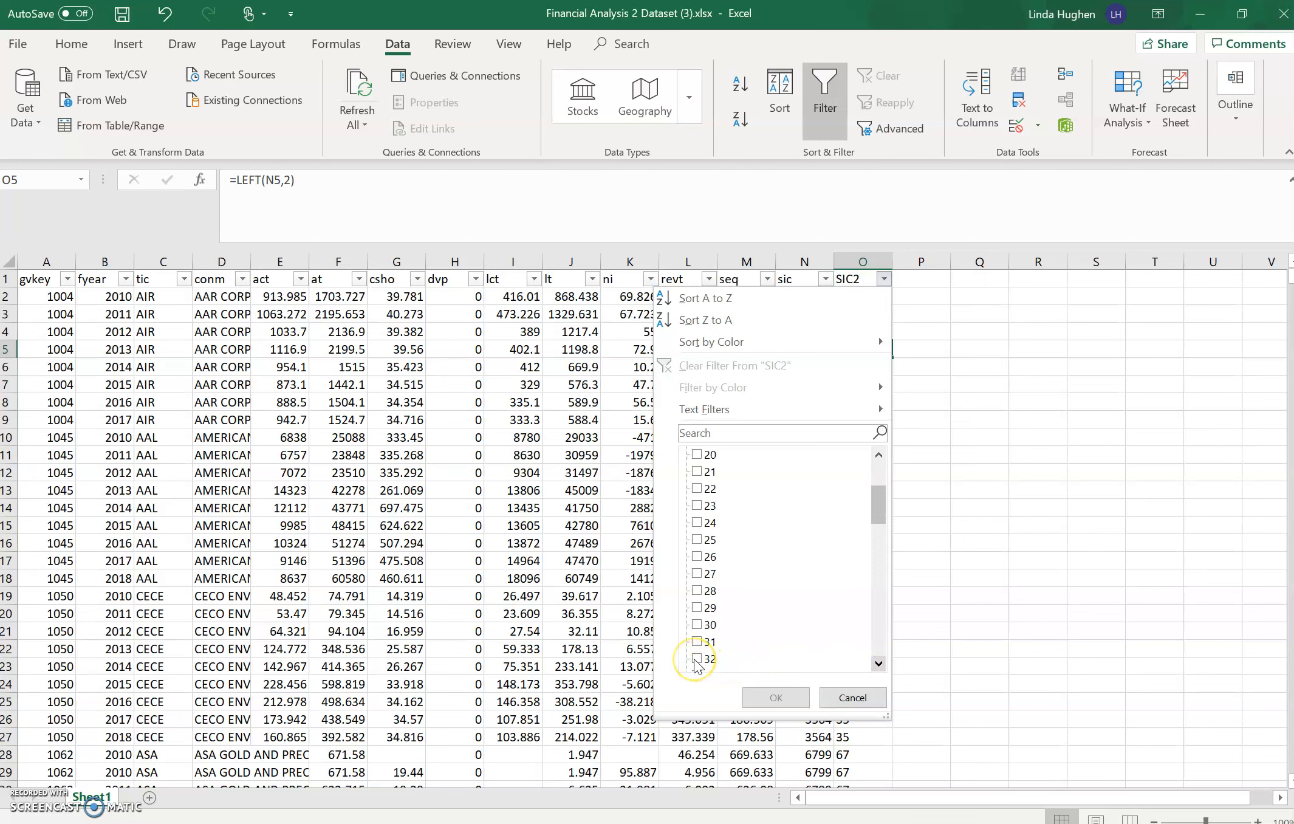
left_click(698, 659)
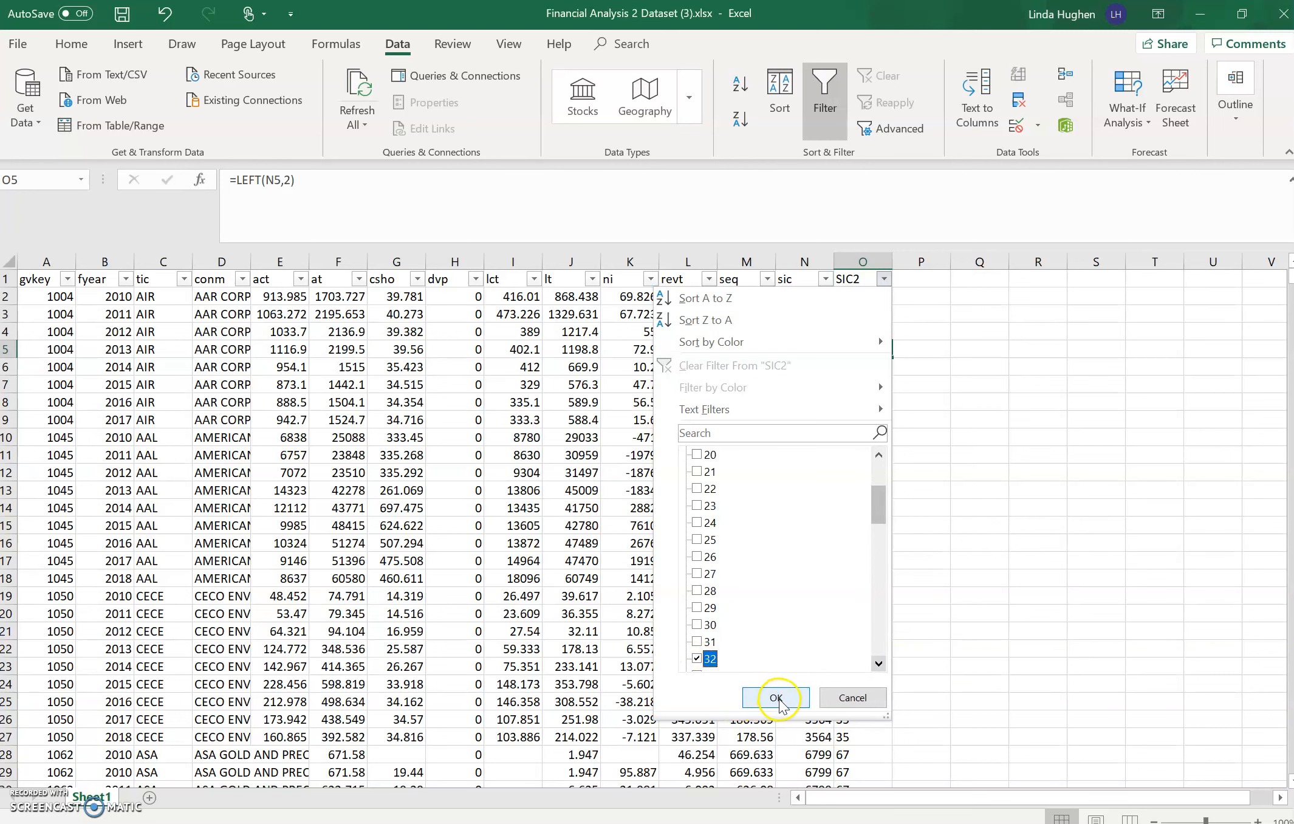
left_click(774, 697)
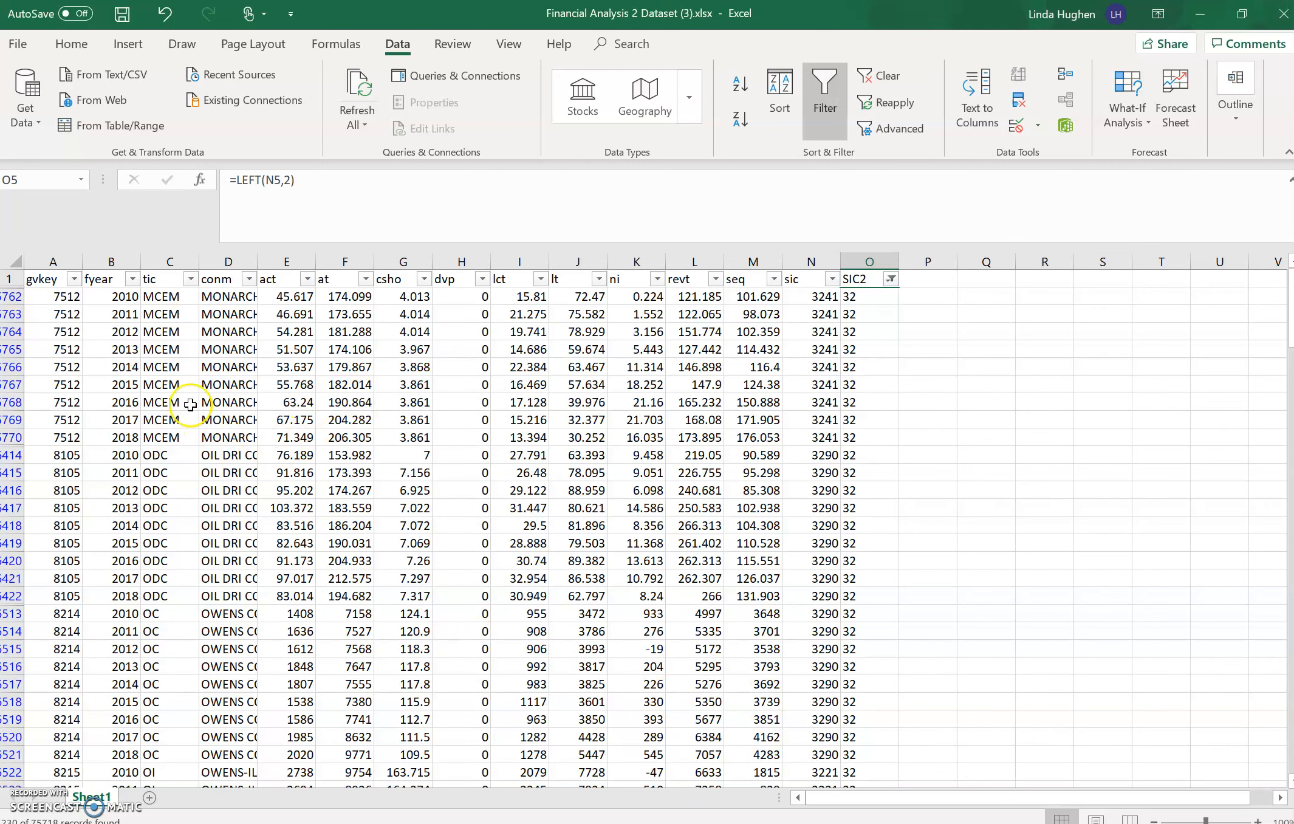
mouse_move(190, 404)
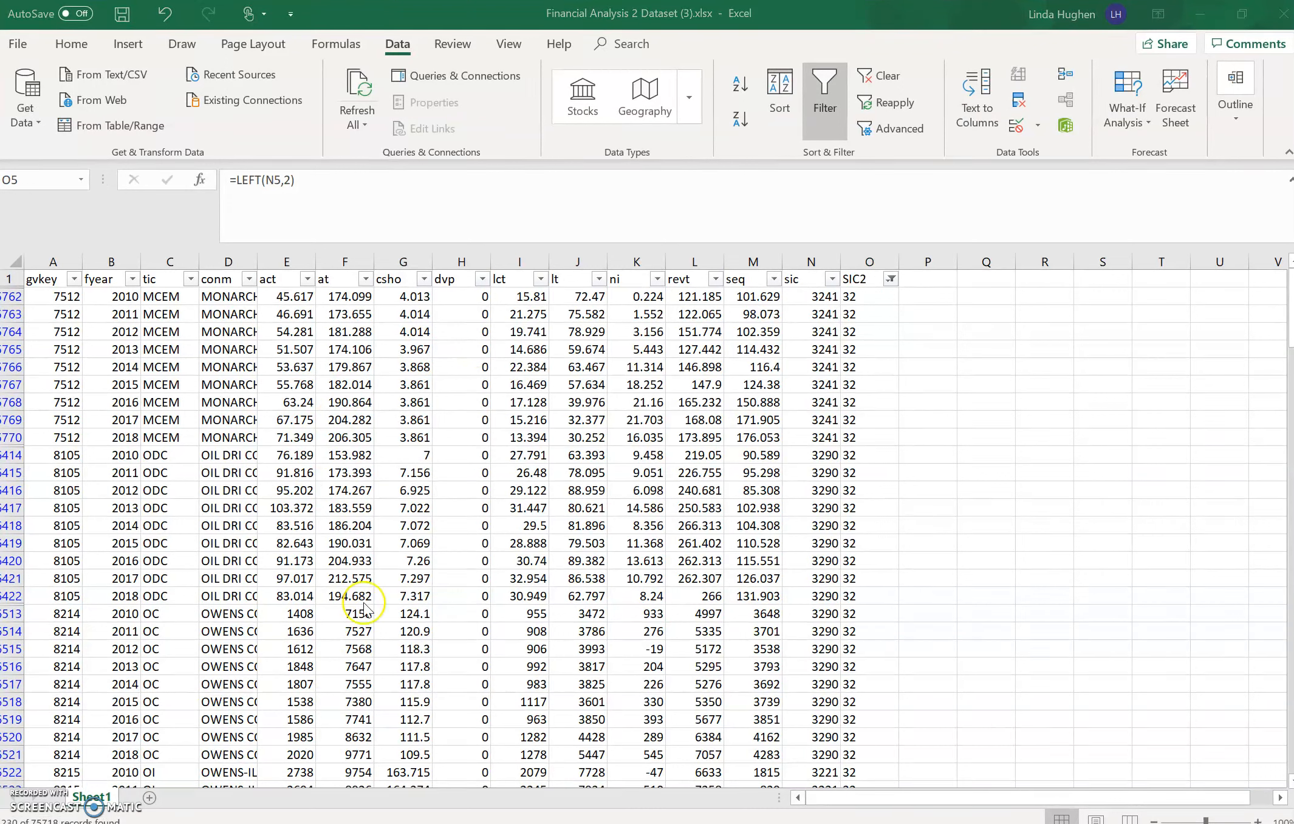
mouse_move(363, 607)
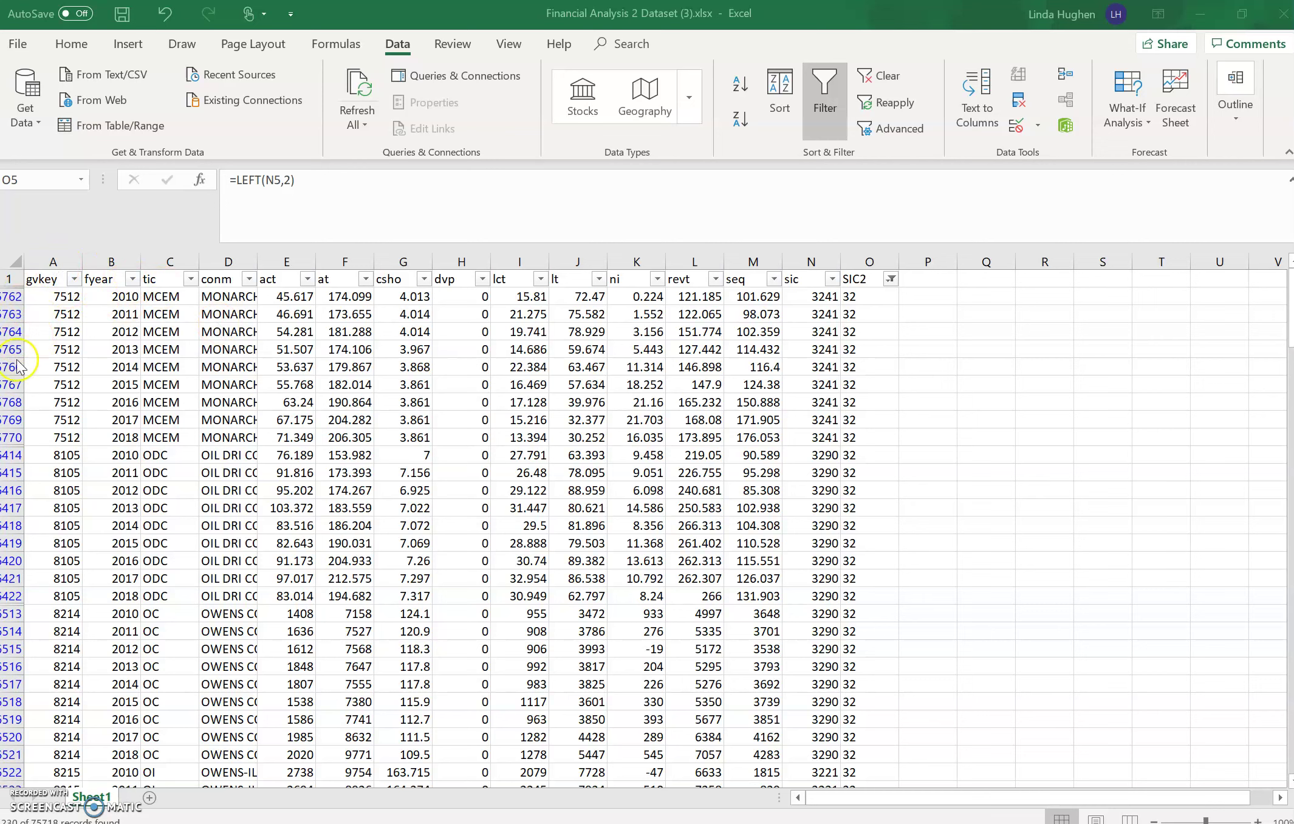
mouse_move(12, 475)
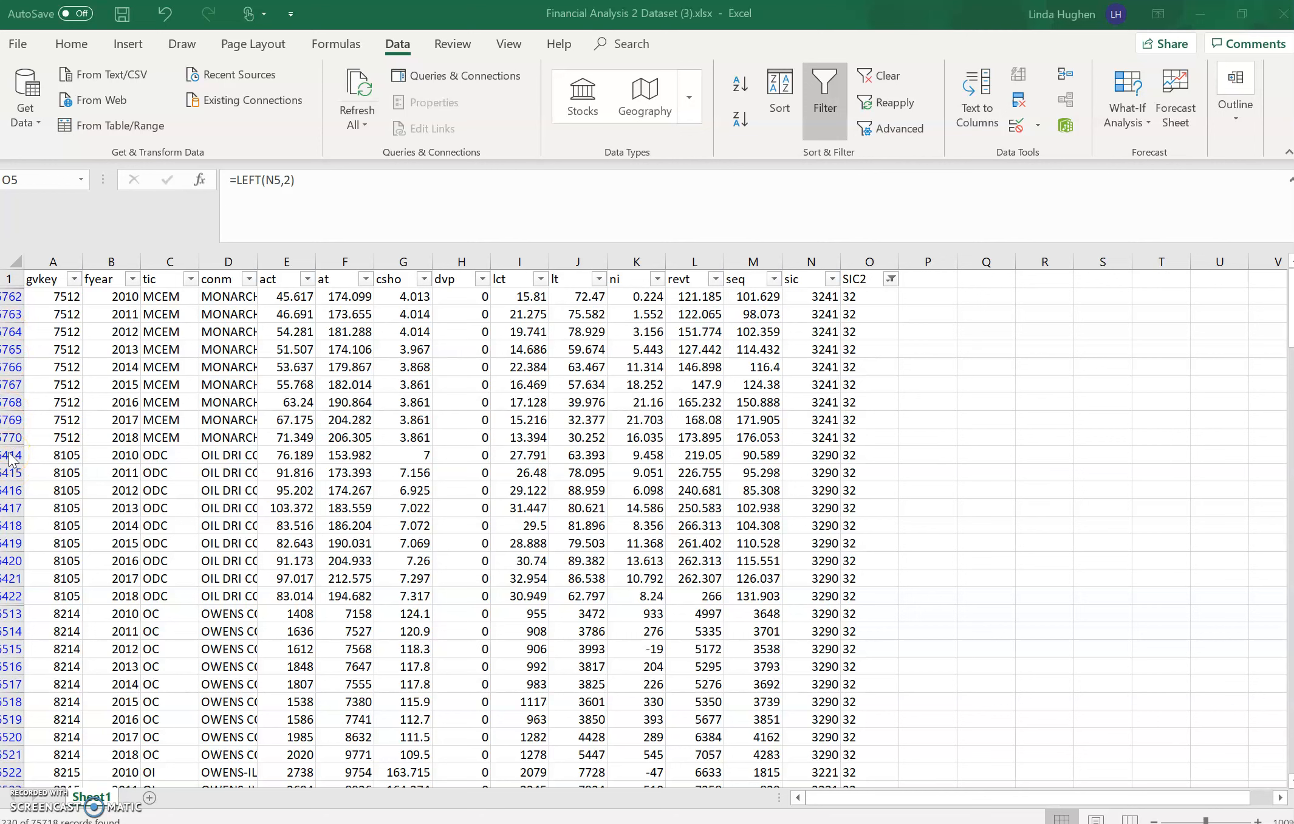
mouse_move(43, 622)
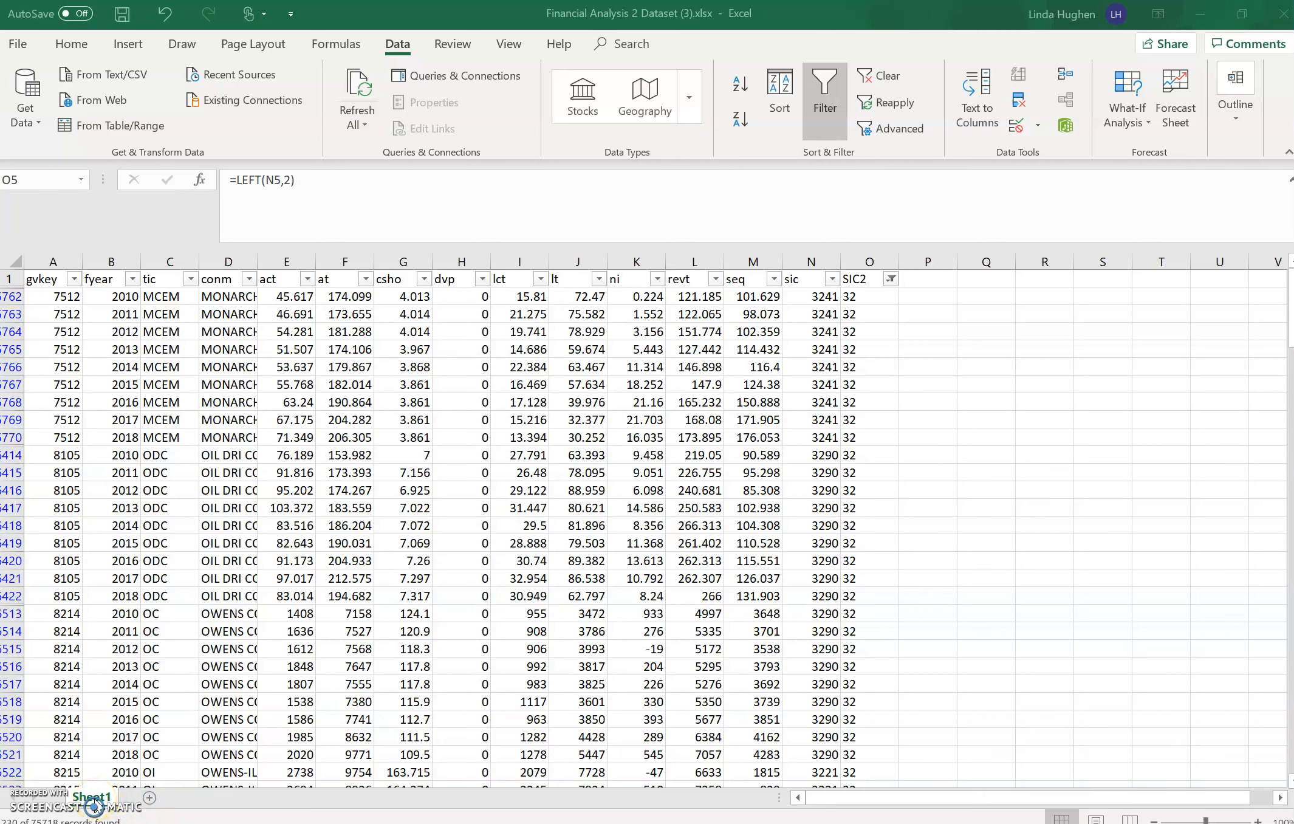
- Rename the data sheet to All Data and add a new blank worksheet
right_click(91, 798)
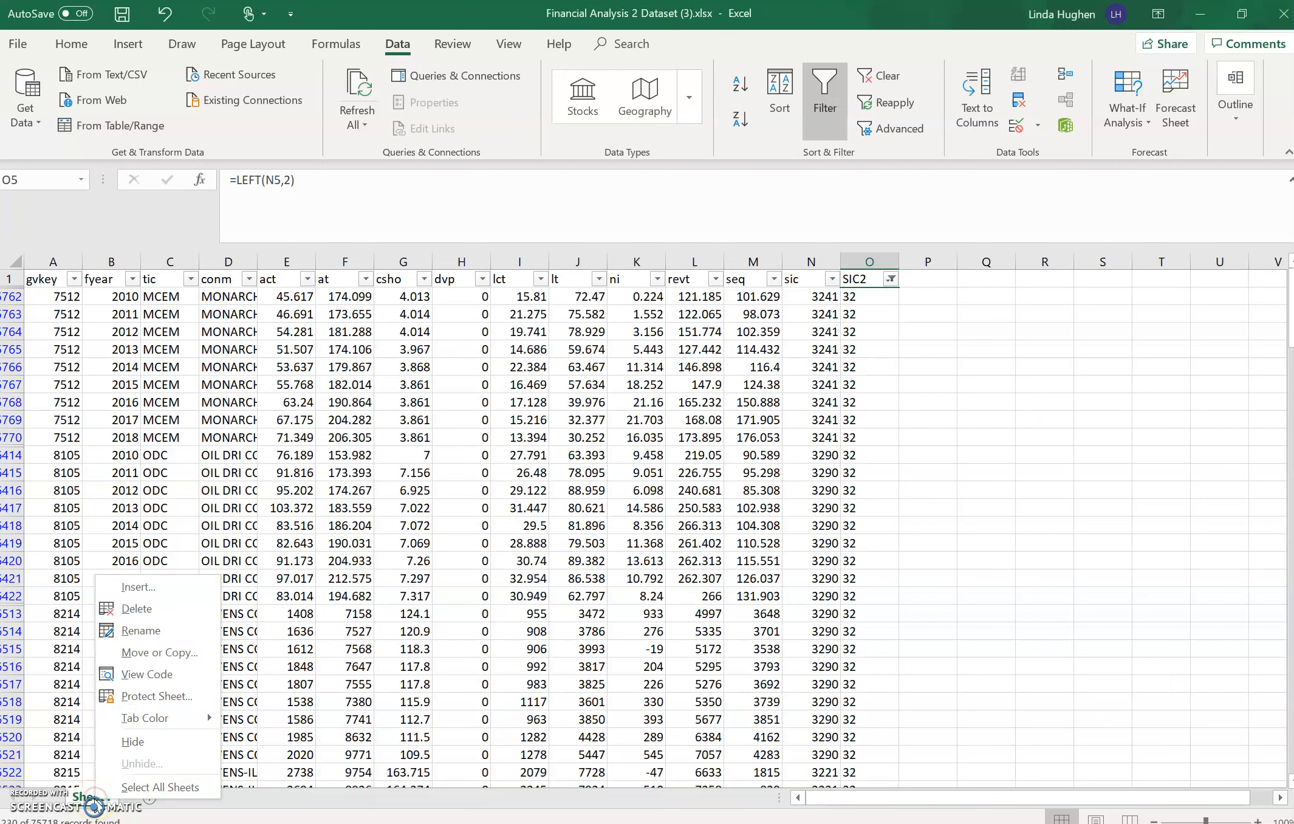
mouse_move(141, 631)
type("All Data")
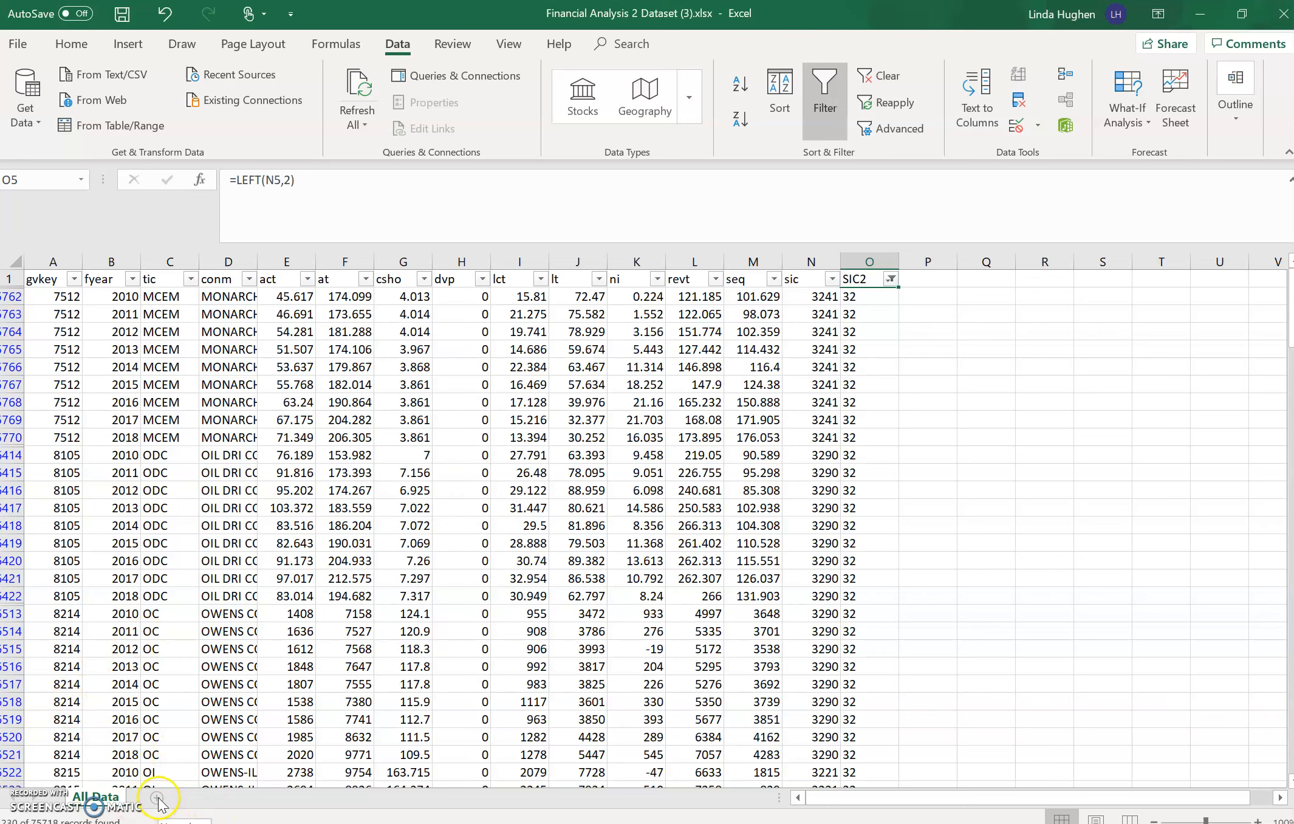
left_click(154, 798)
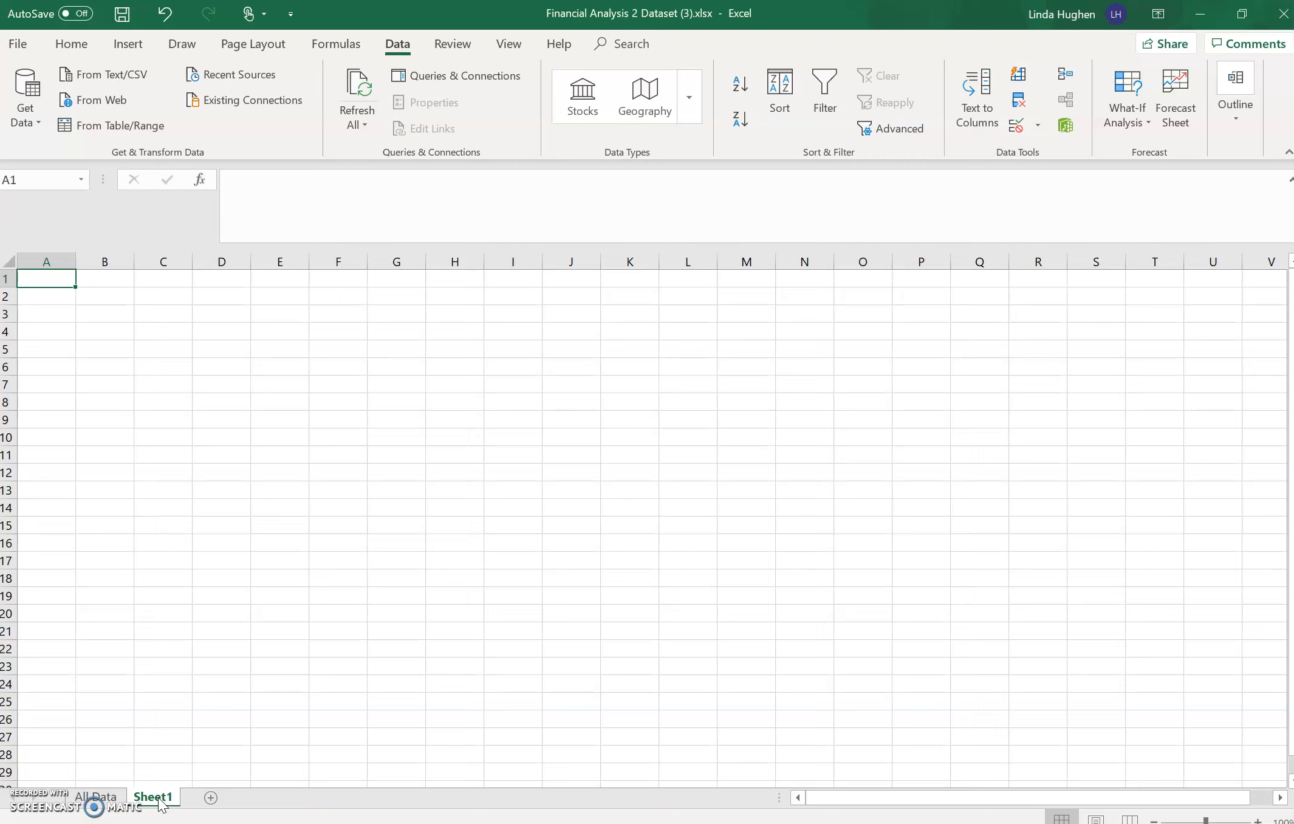
- Rename the new blank sheet tab to 'Industry Data' via its context menu
right_click(153, 797)
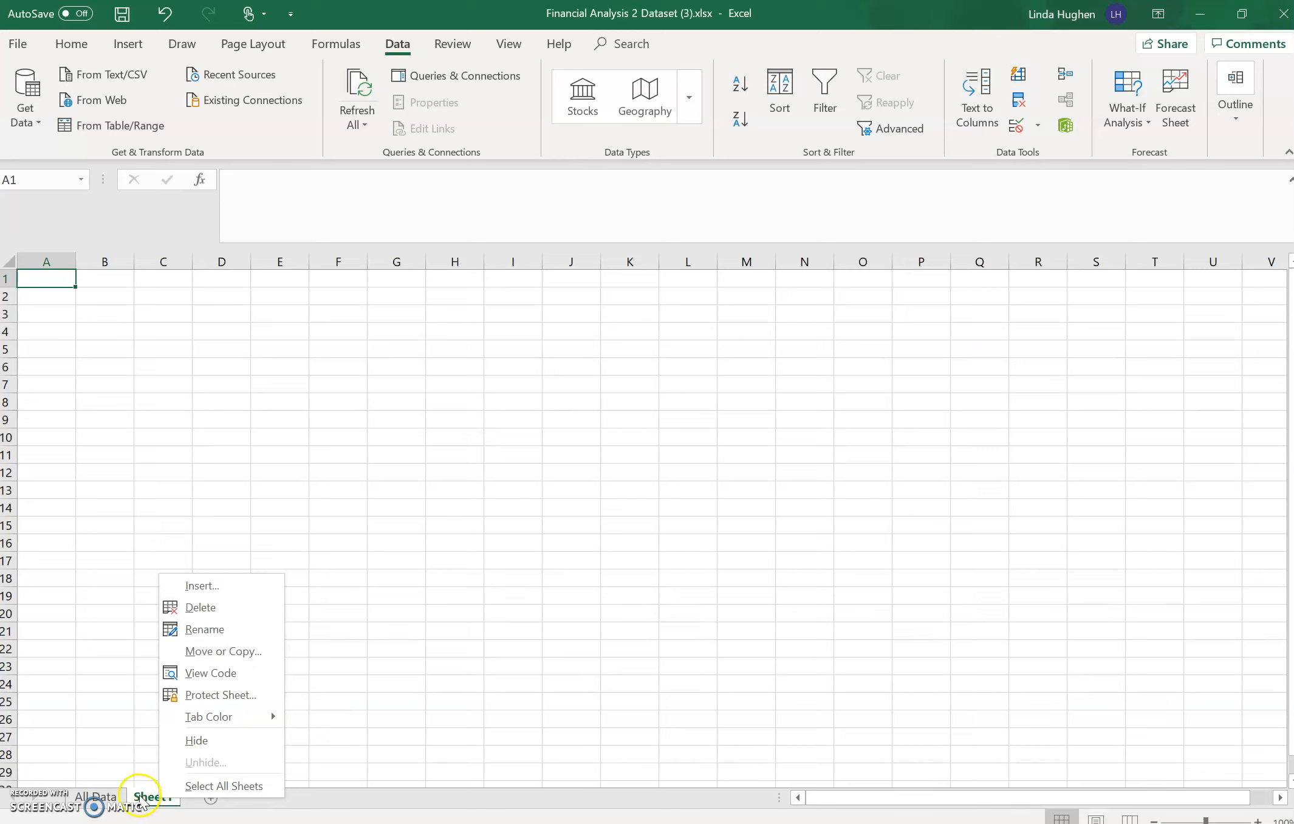
left_click(205, 629)
type("Industry Data")
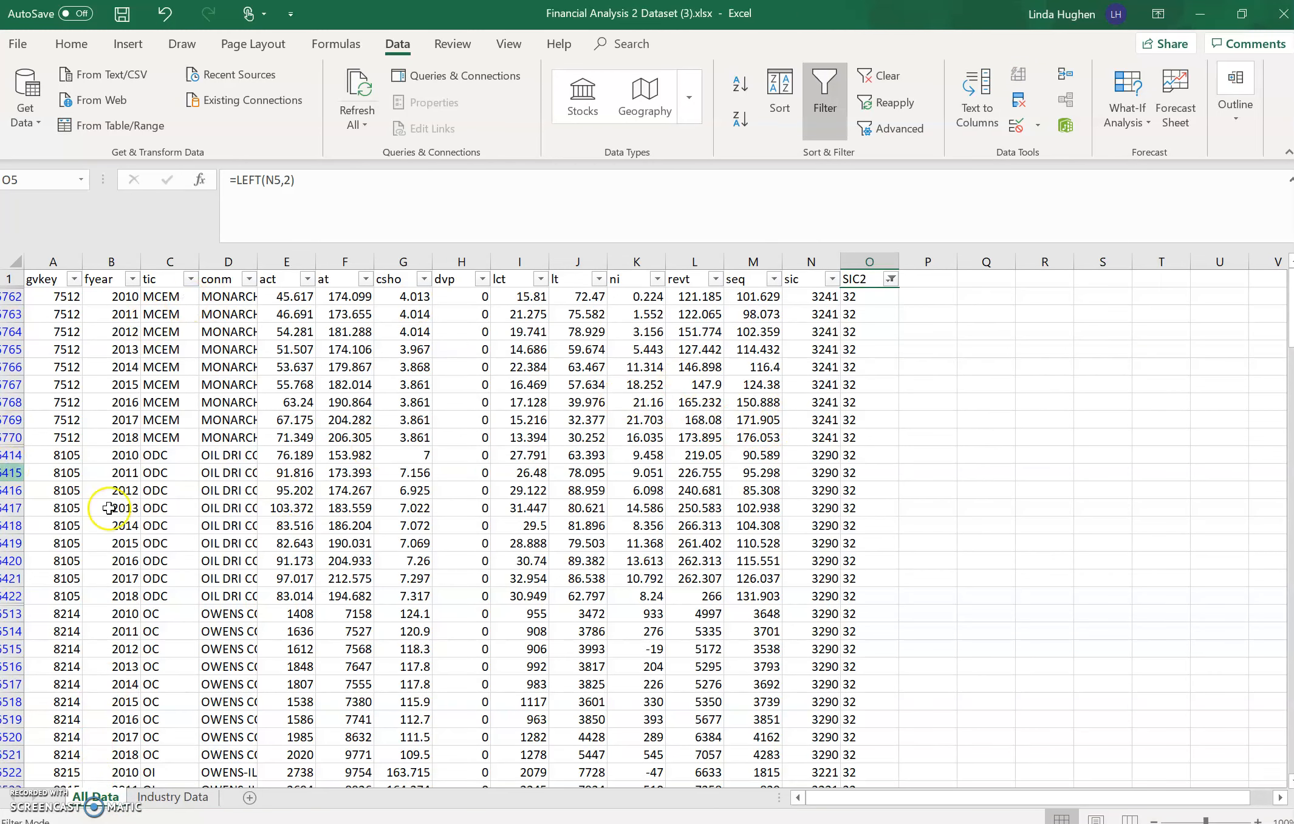
mouse_move(152, 295)
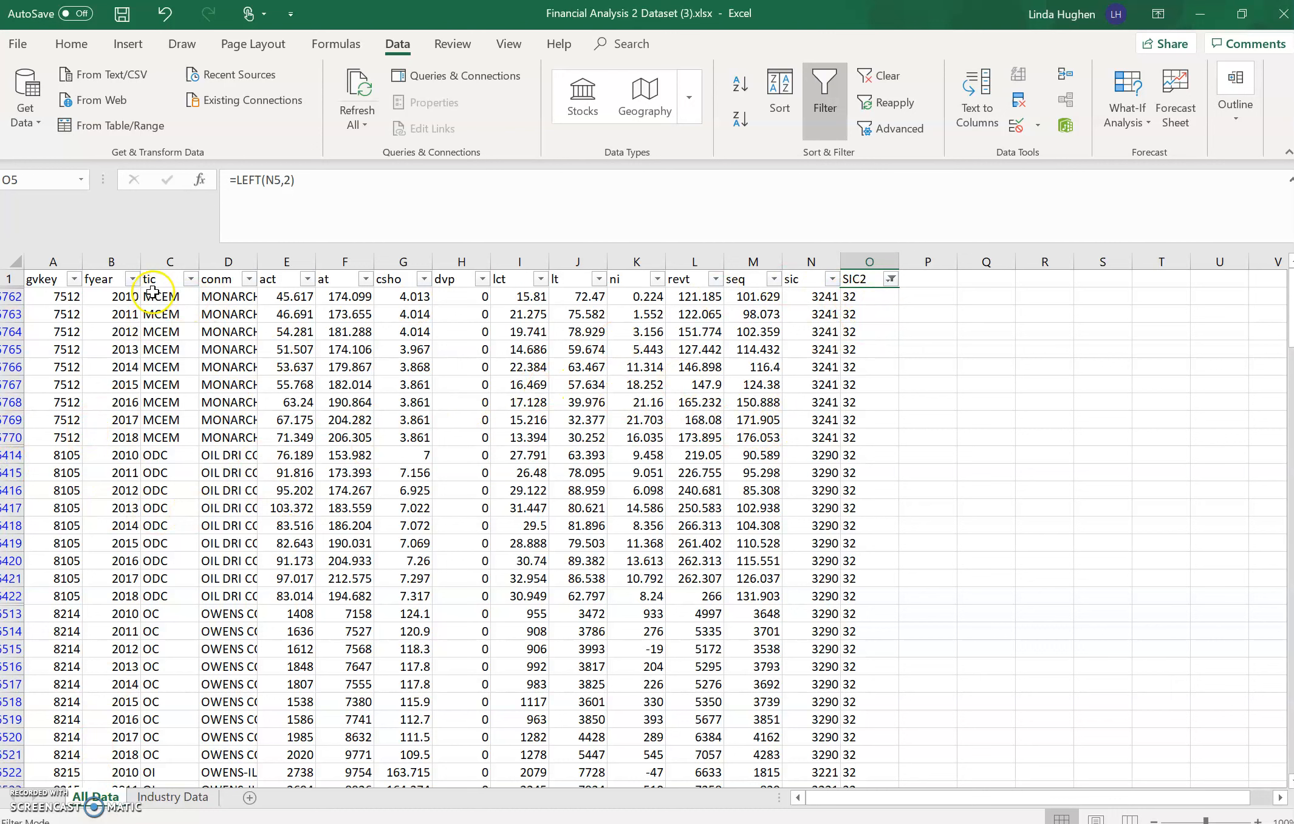
mouse_move(40, 278)
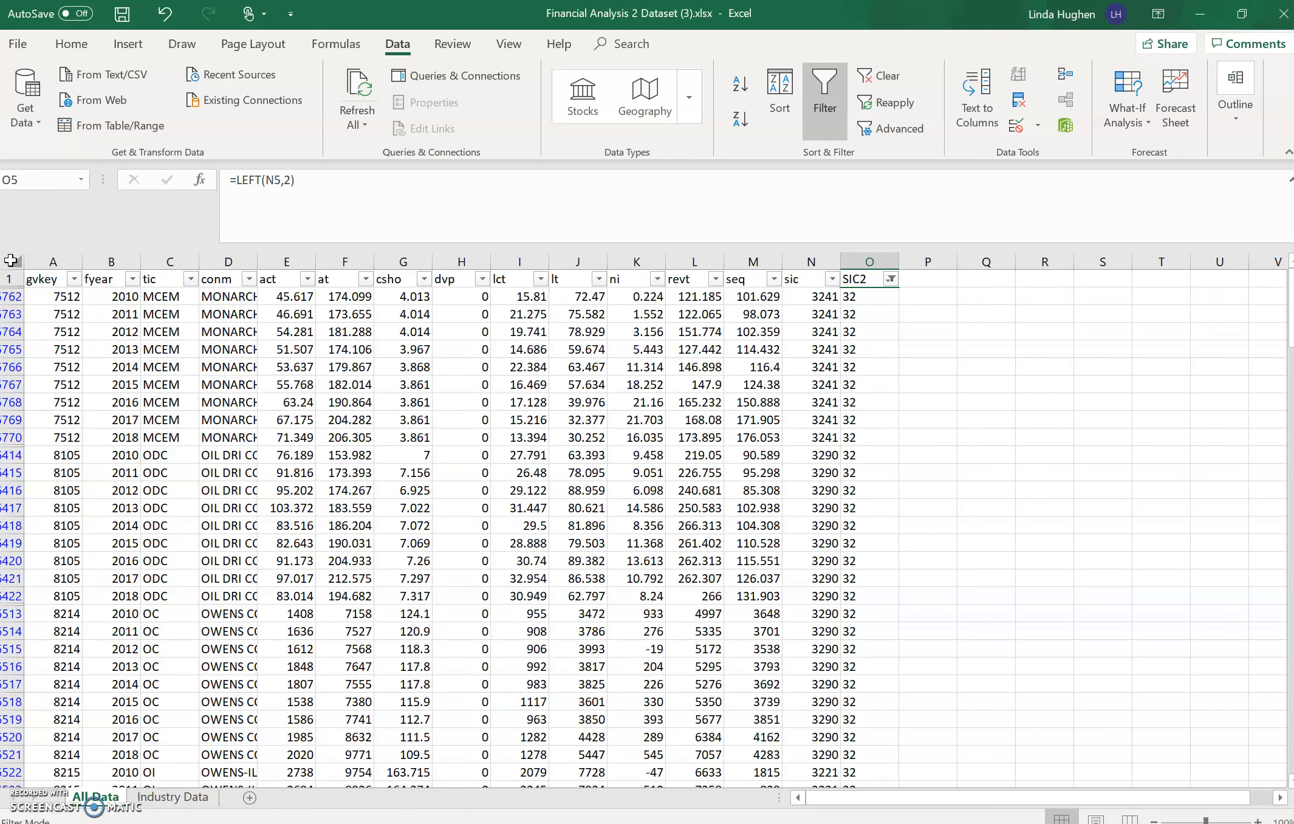
- Select the whole filtered All Data sheet and copy the SIC2 32 rows with headings
left_click(52, 261)
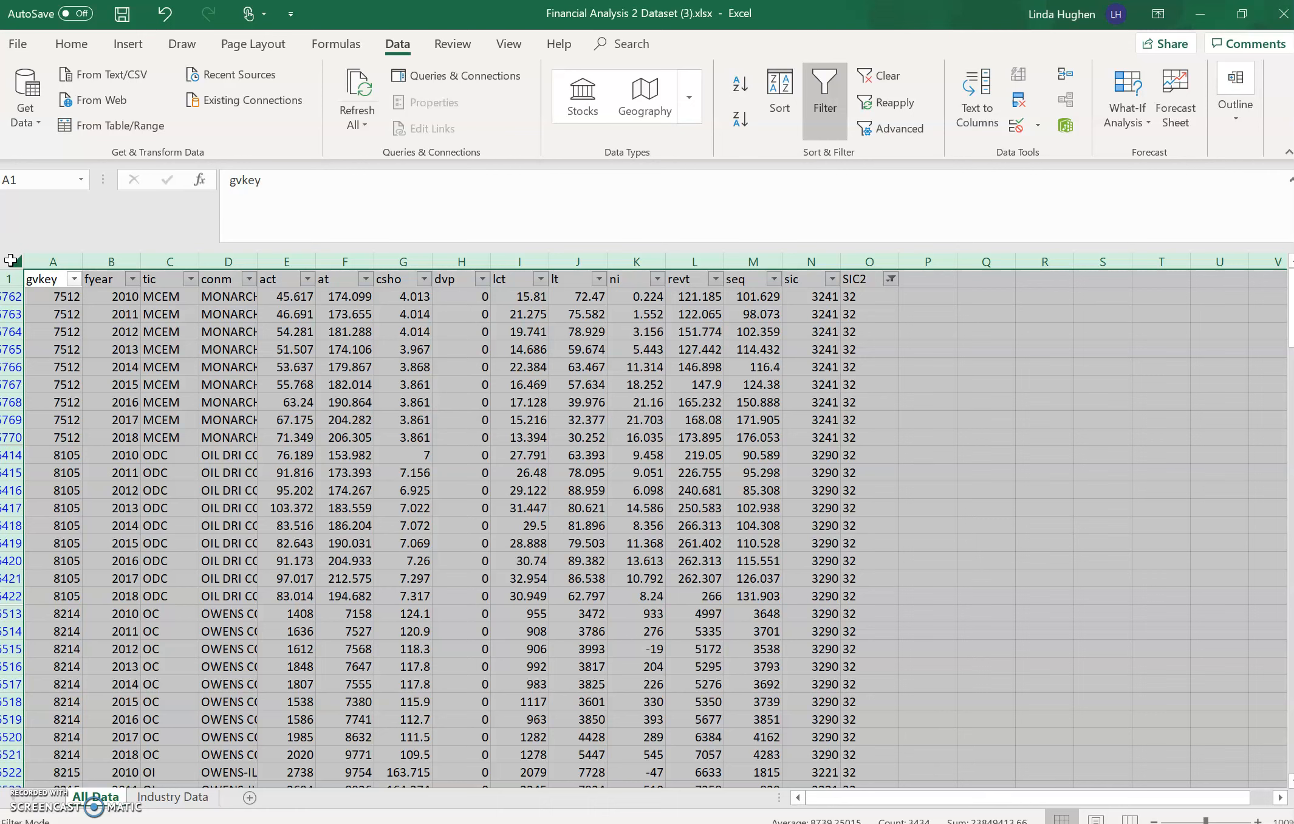
key("ctrl+c")
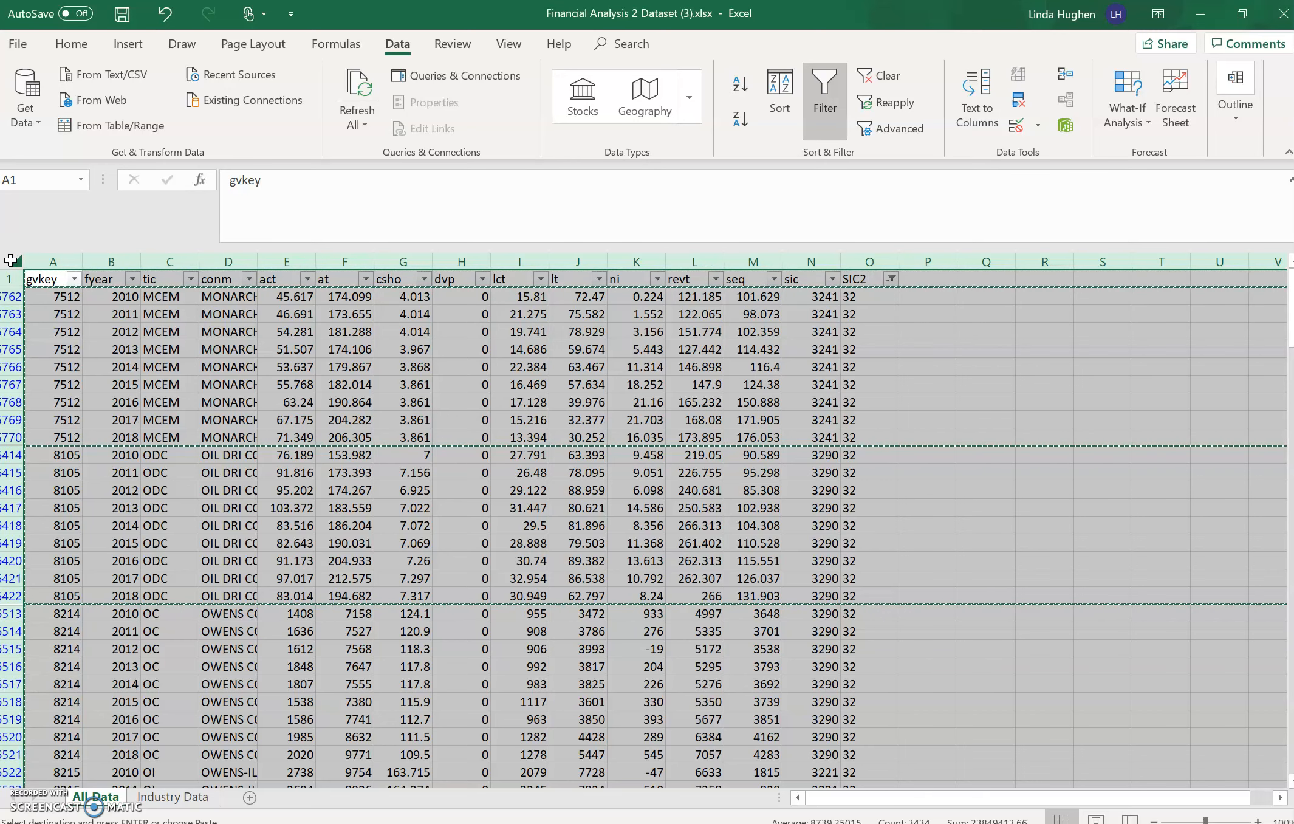
mouse_move(578, 359)
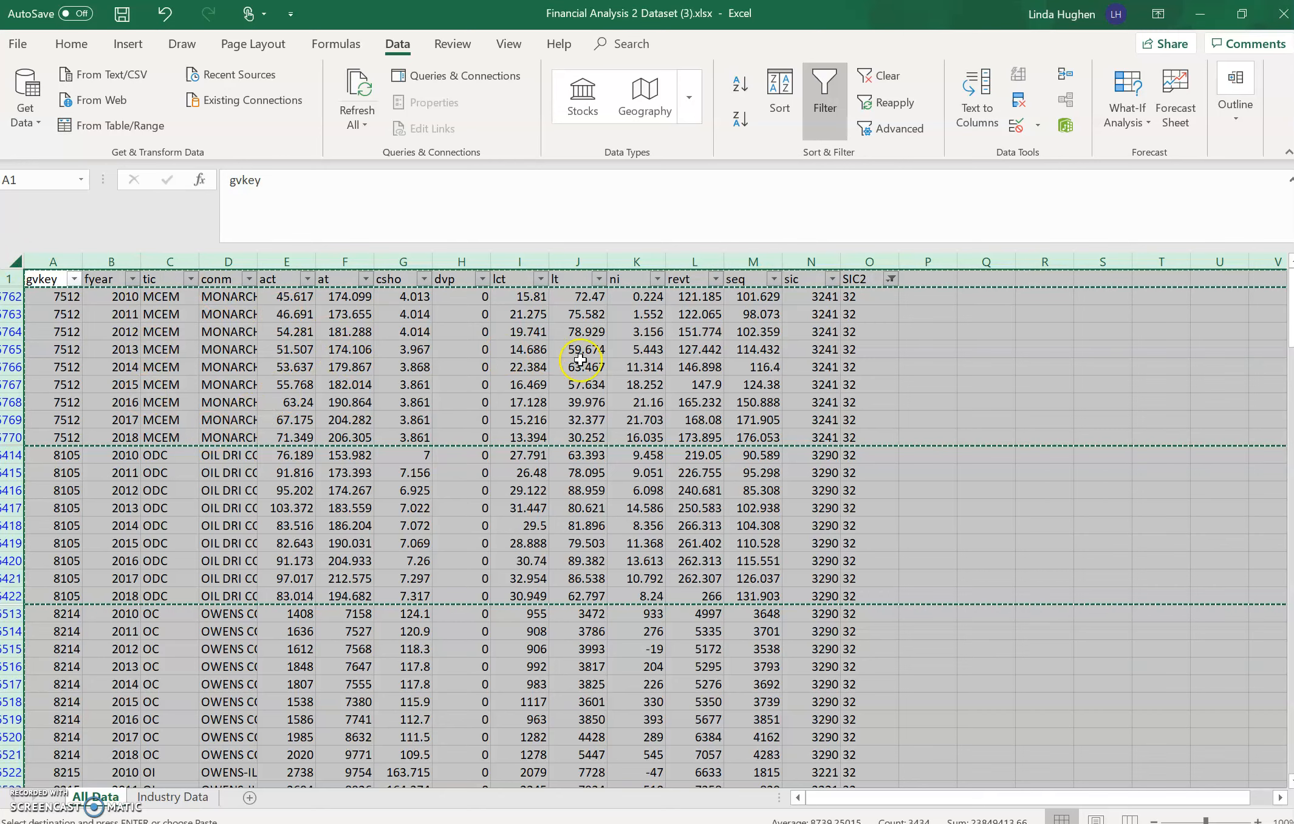
mouse_move(577, 367)
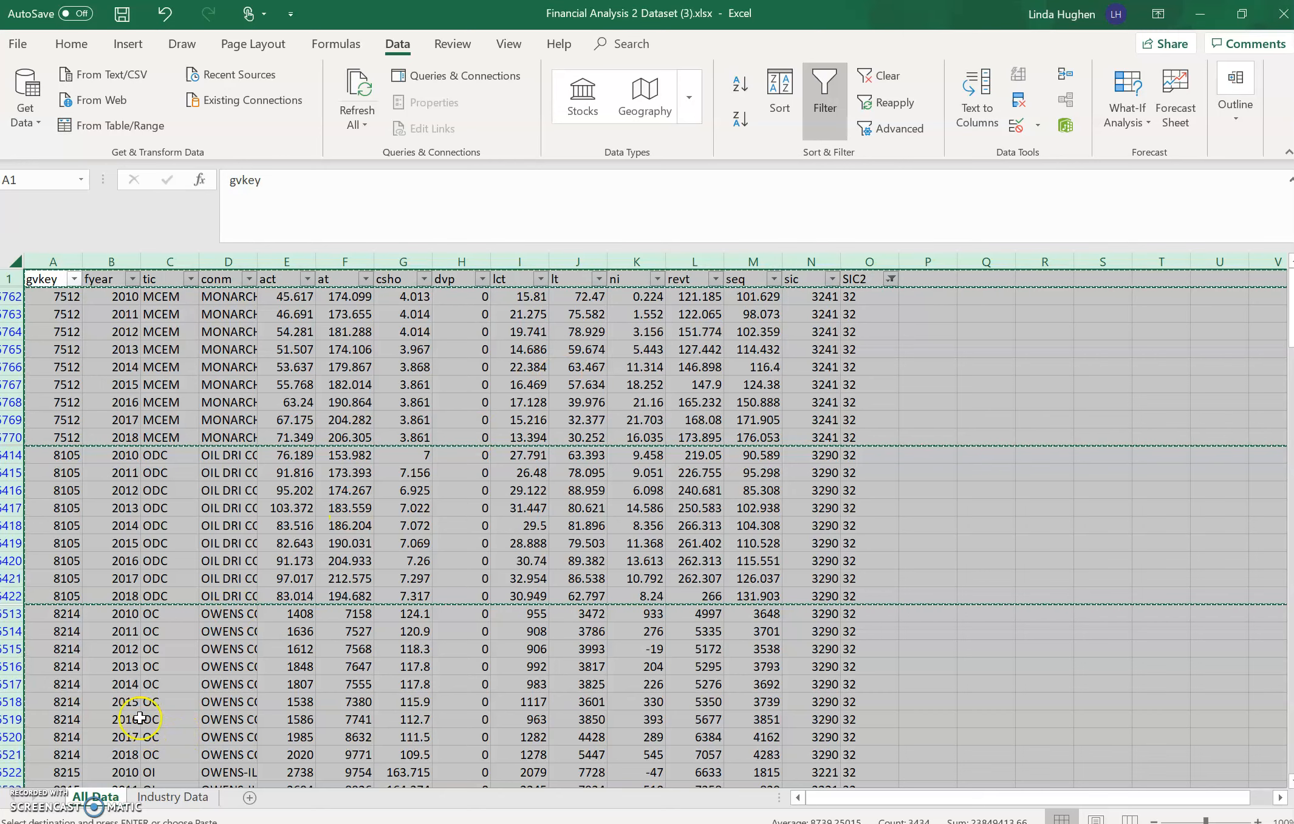
mouse_move(266, 686)
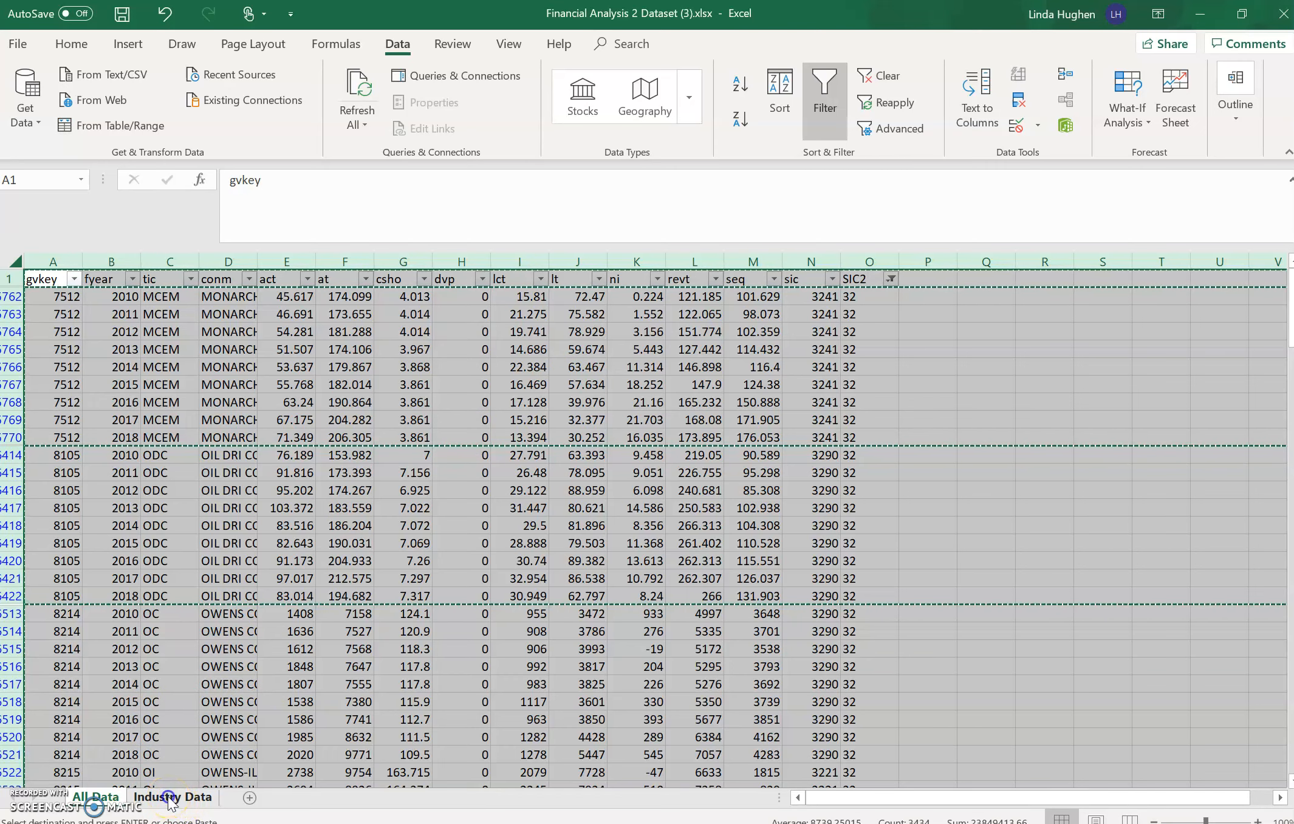
- Paste the copied SIC2 32 rows into Industry Data and check the SIC2 column values
left_click(172, 798)
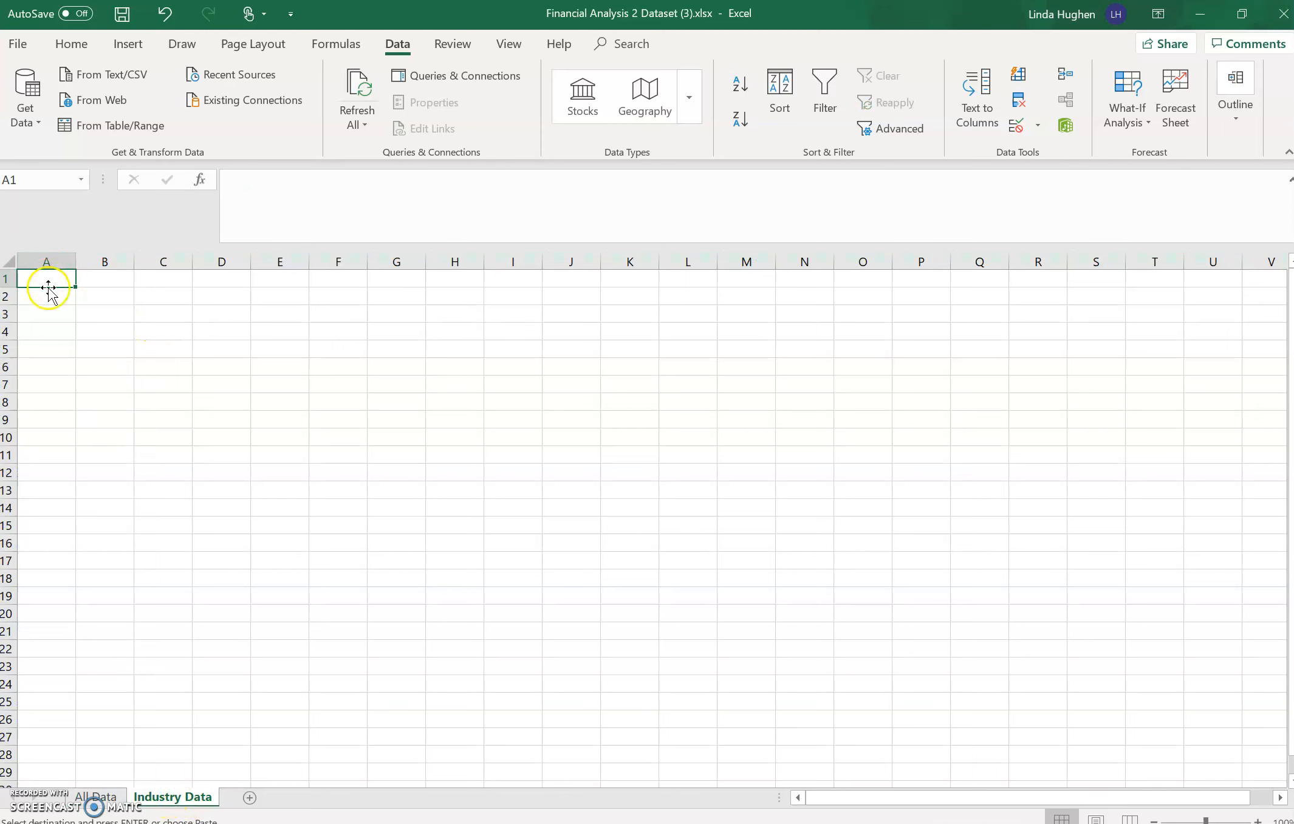
mouse_move(43, 280)
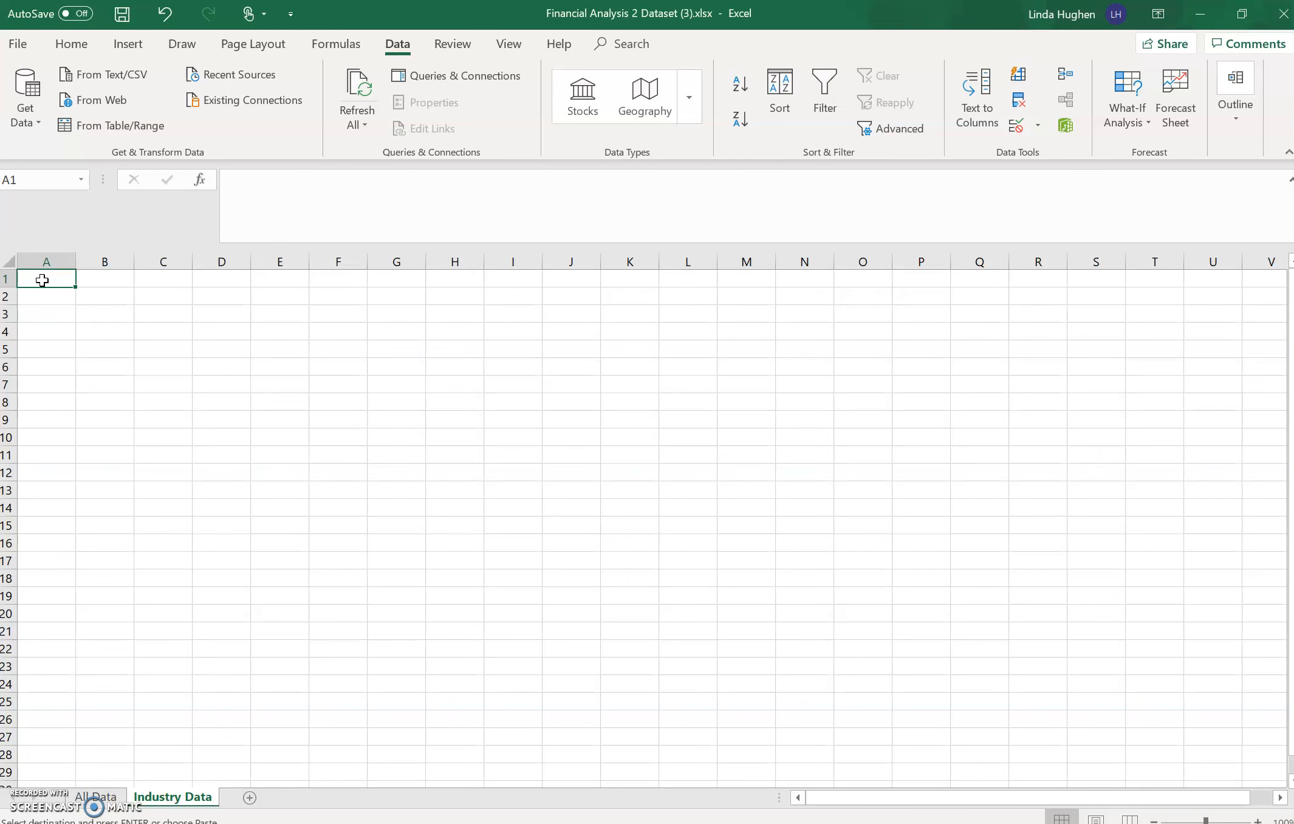
key("ctrl+v")
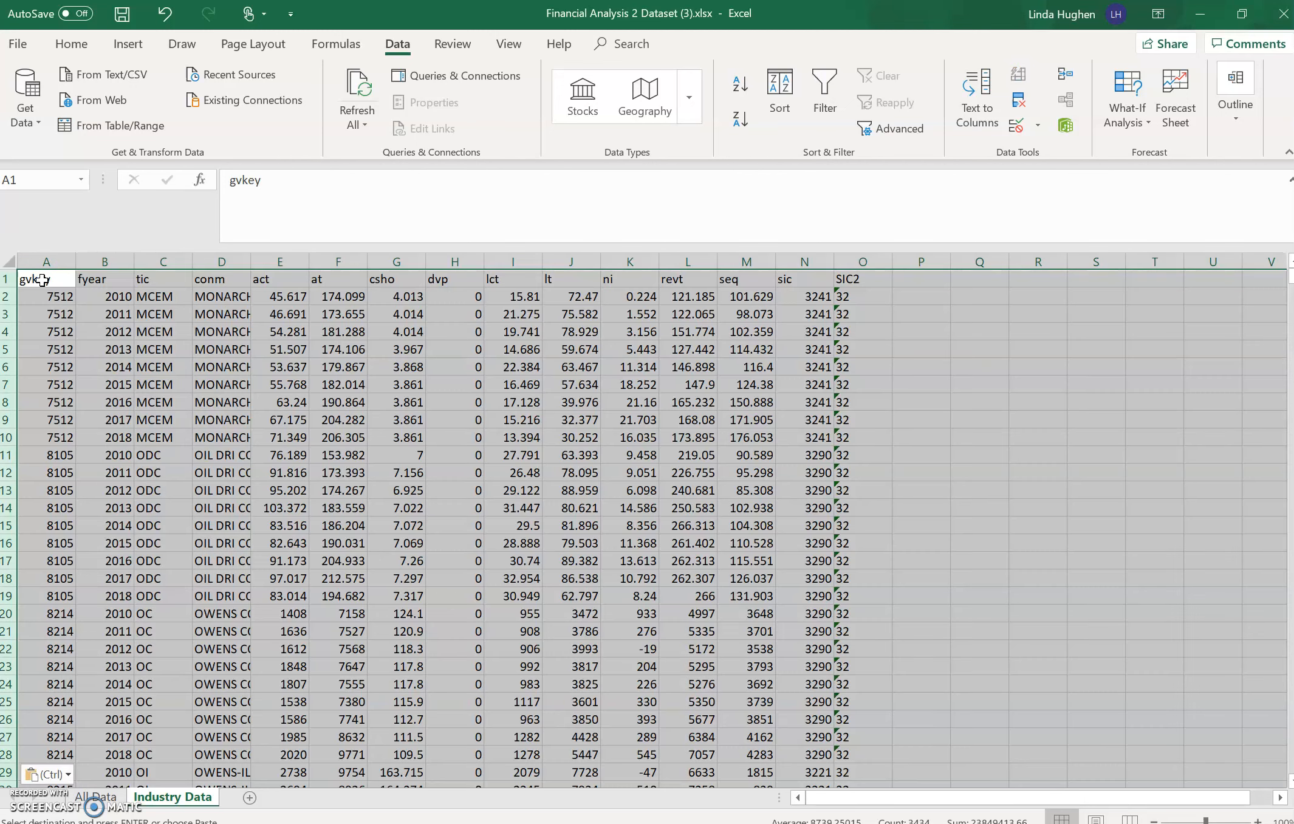
mouse_move(135, 686)
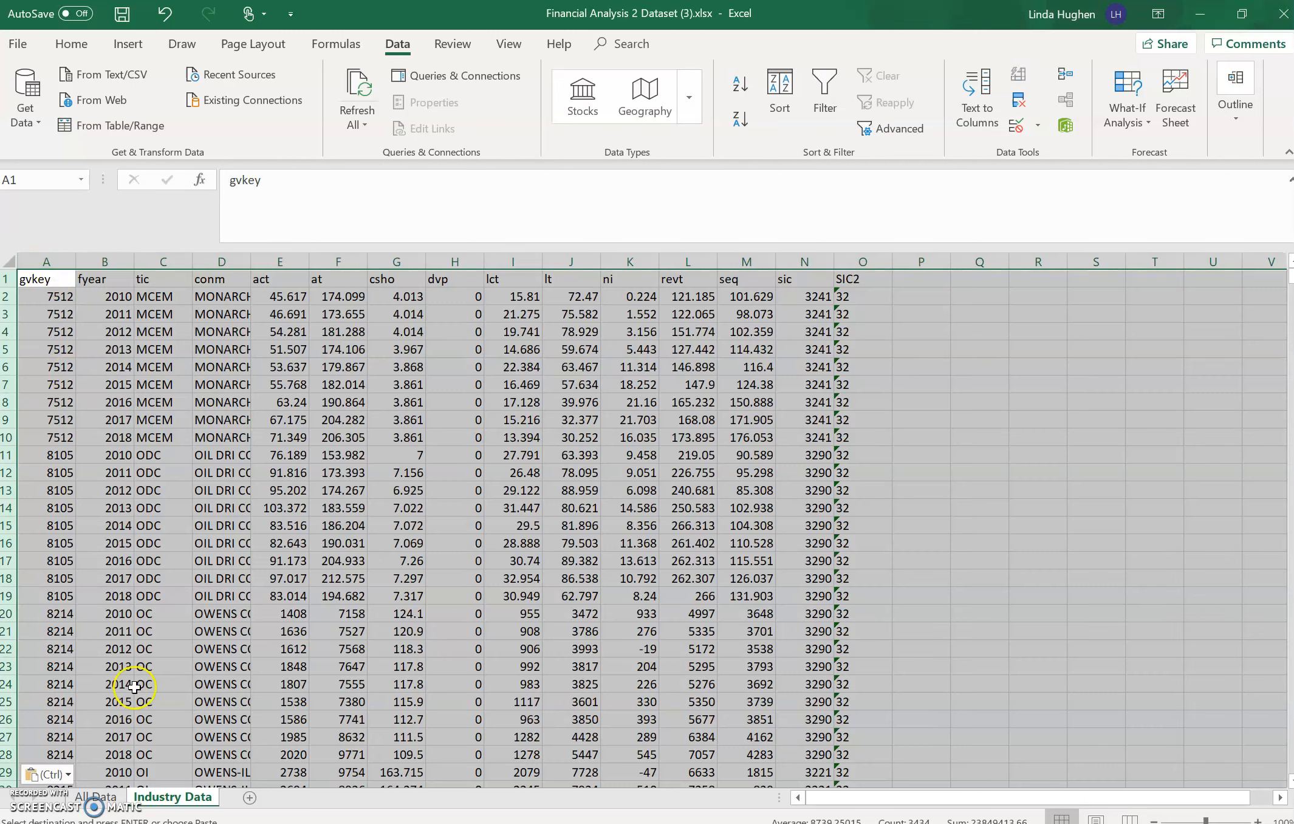
mouse_move(858, 291)
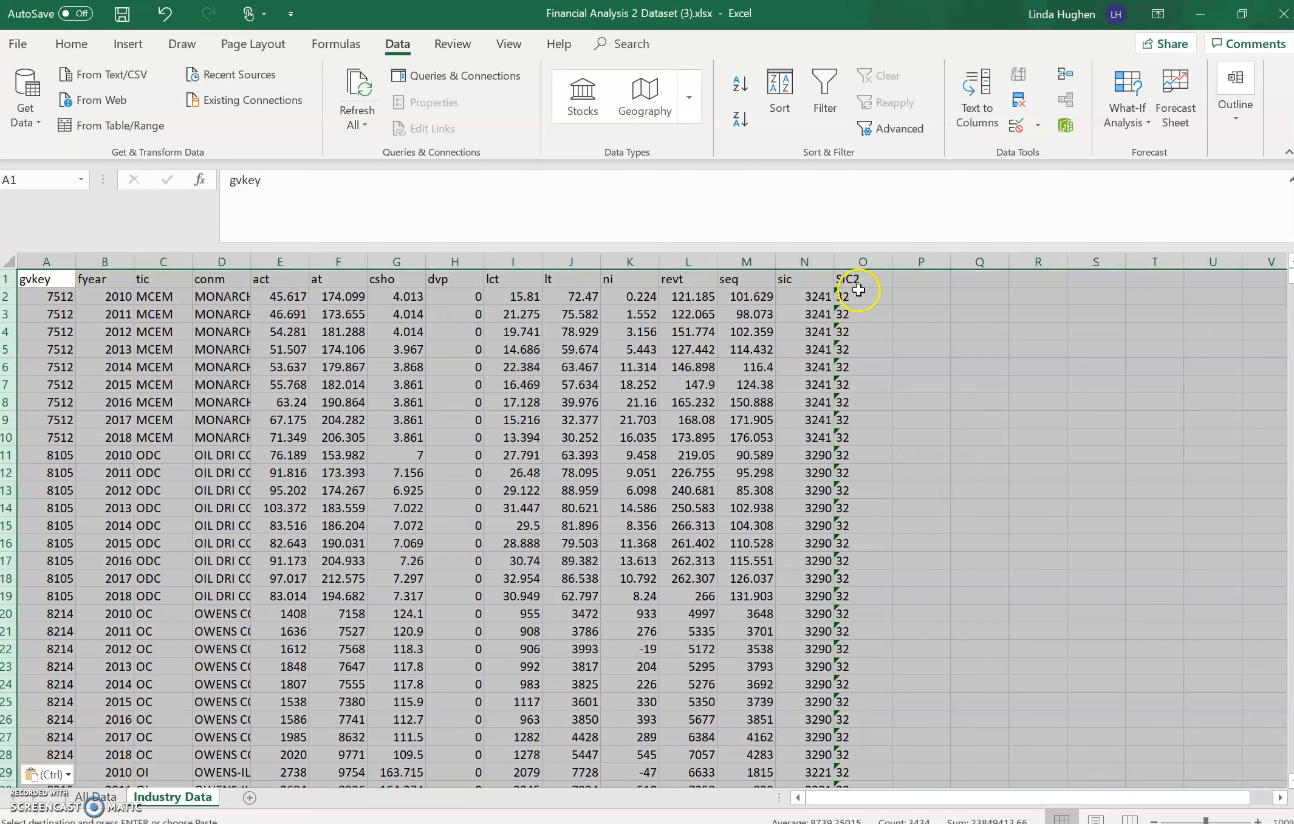
left_click(862, 296)
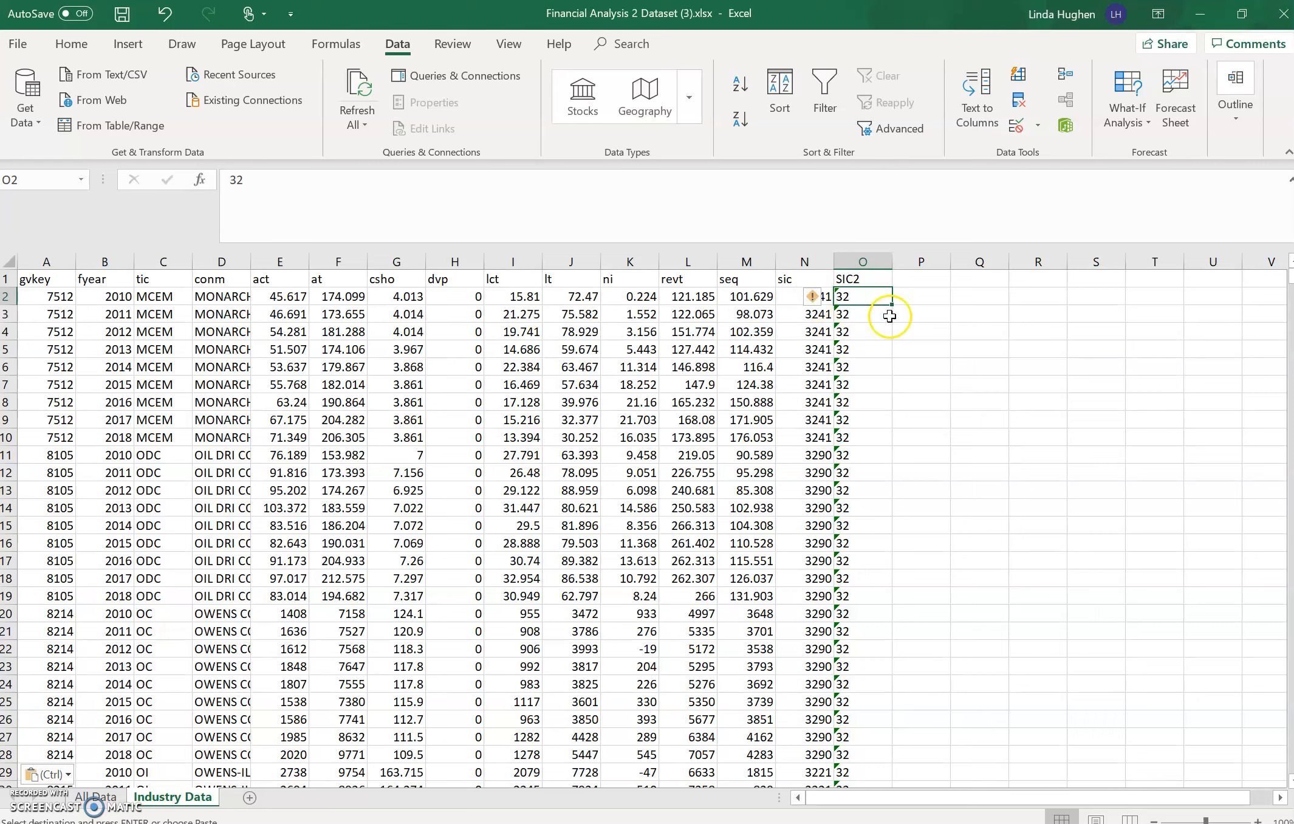
left_click(920, 349)
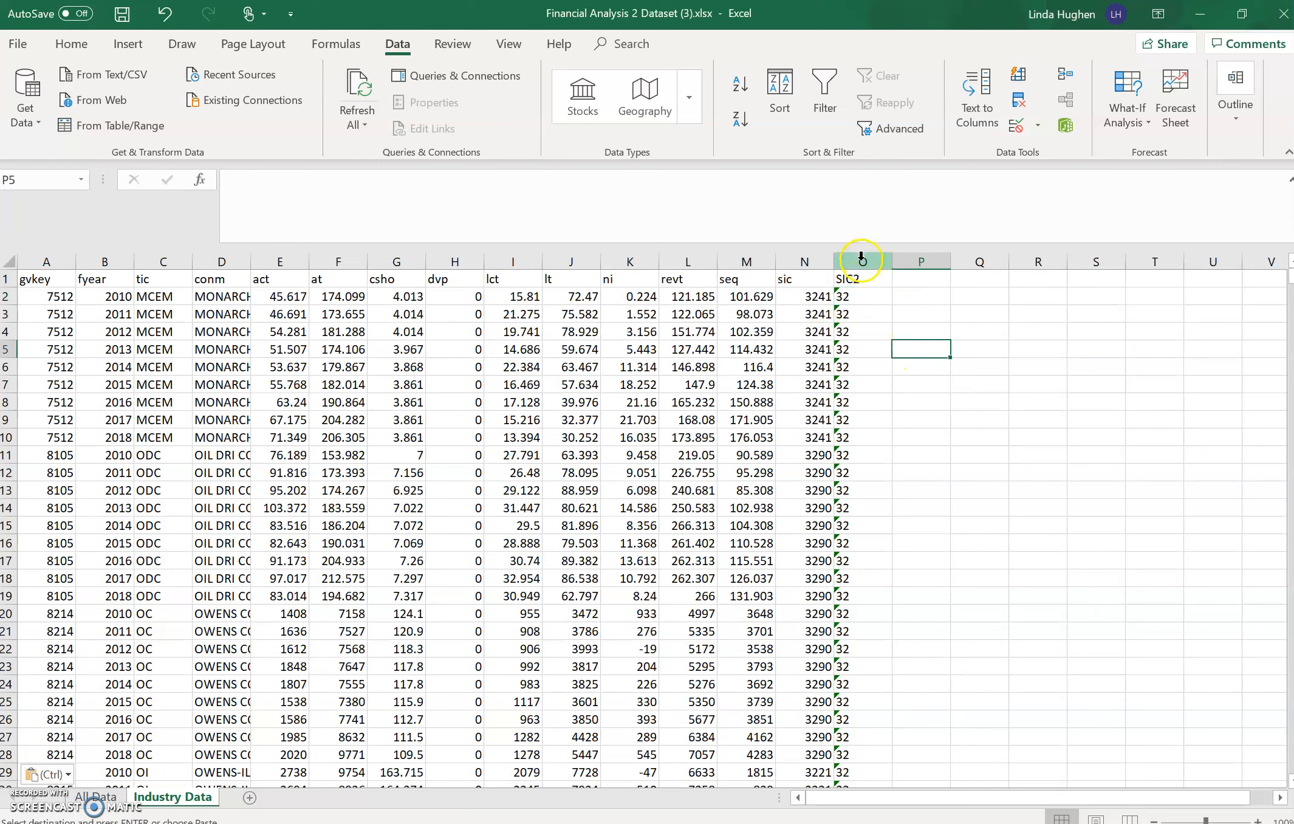
left_click(862, 262)
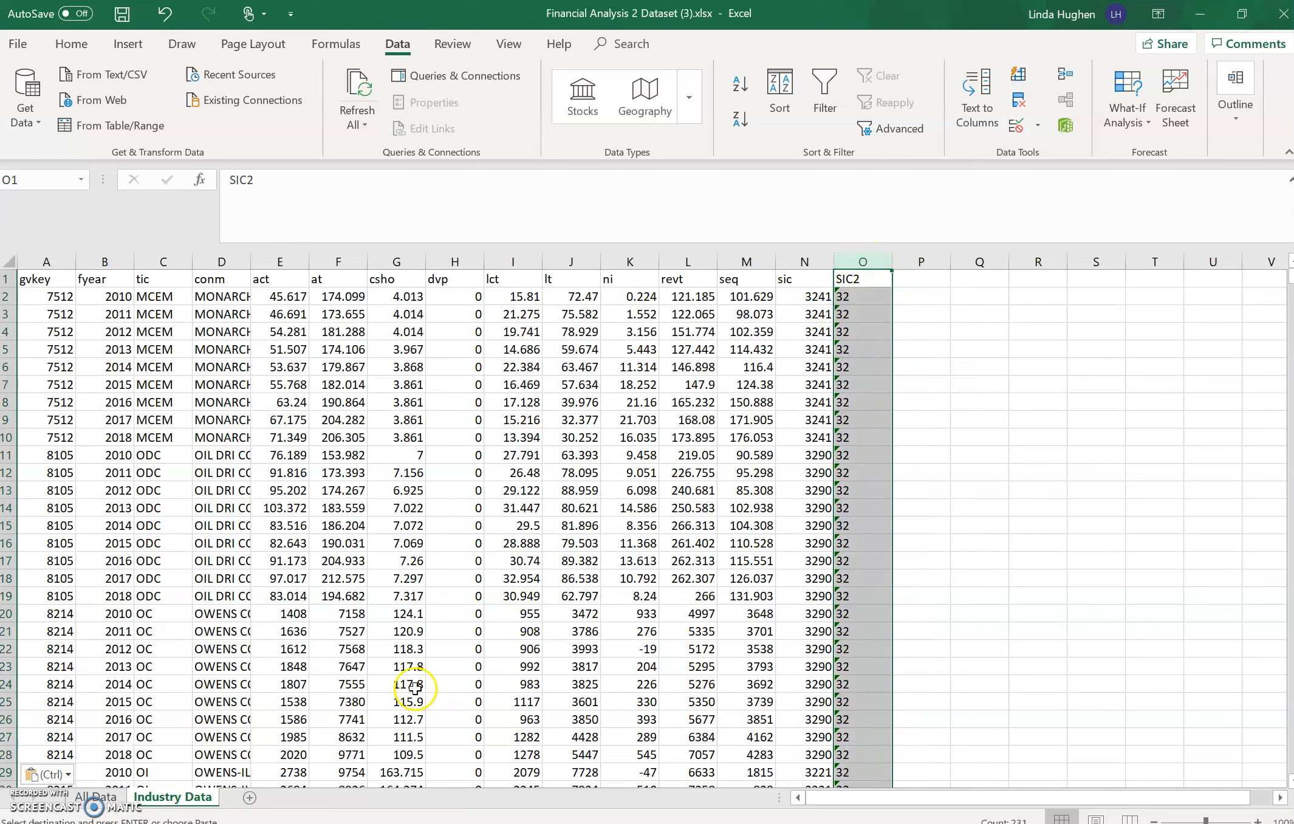
left_click(823, 91)
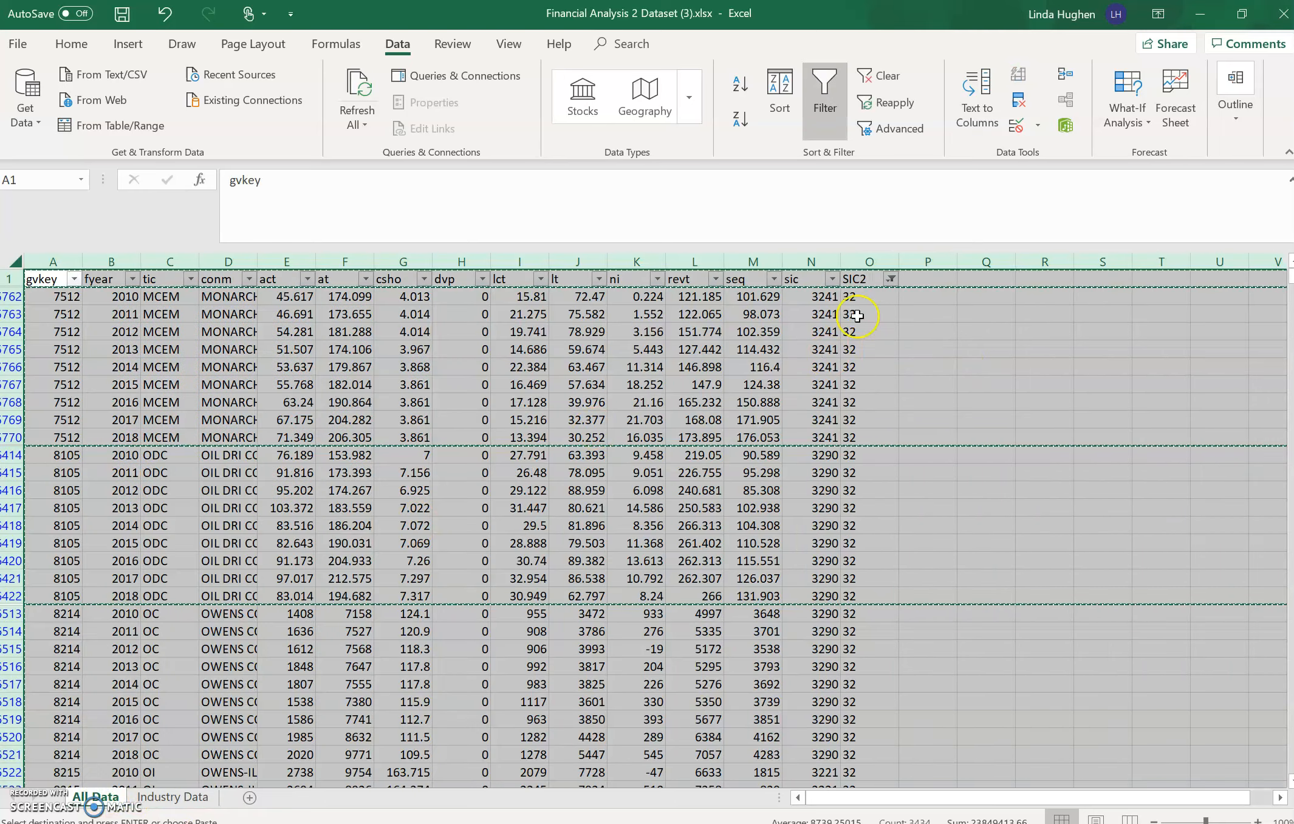
left_click(869, 262)
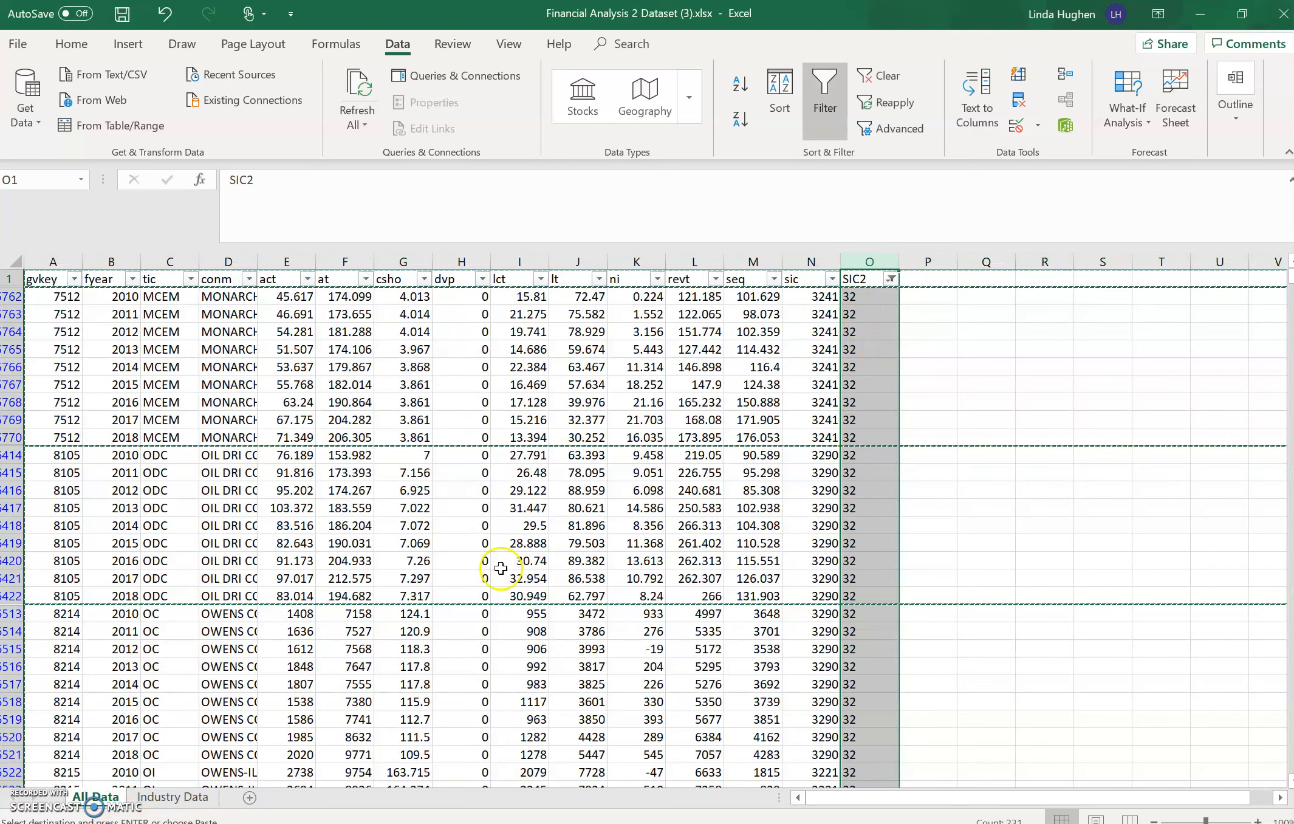
mouse_move(219, 738)
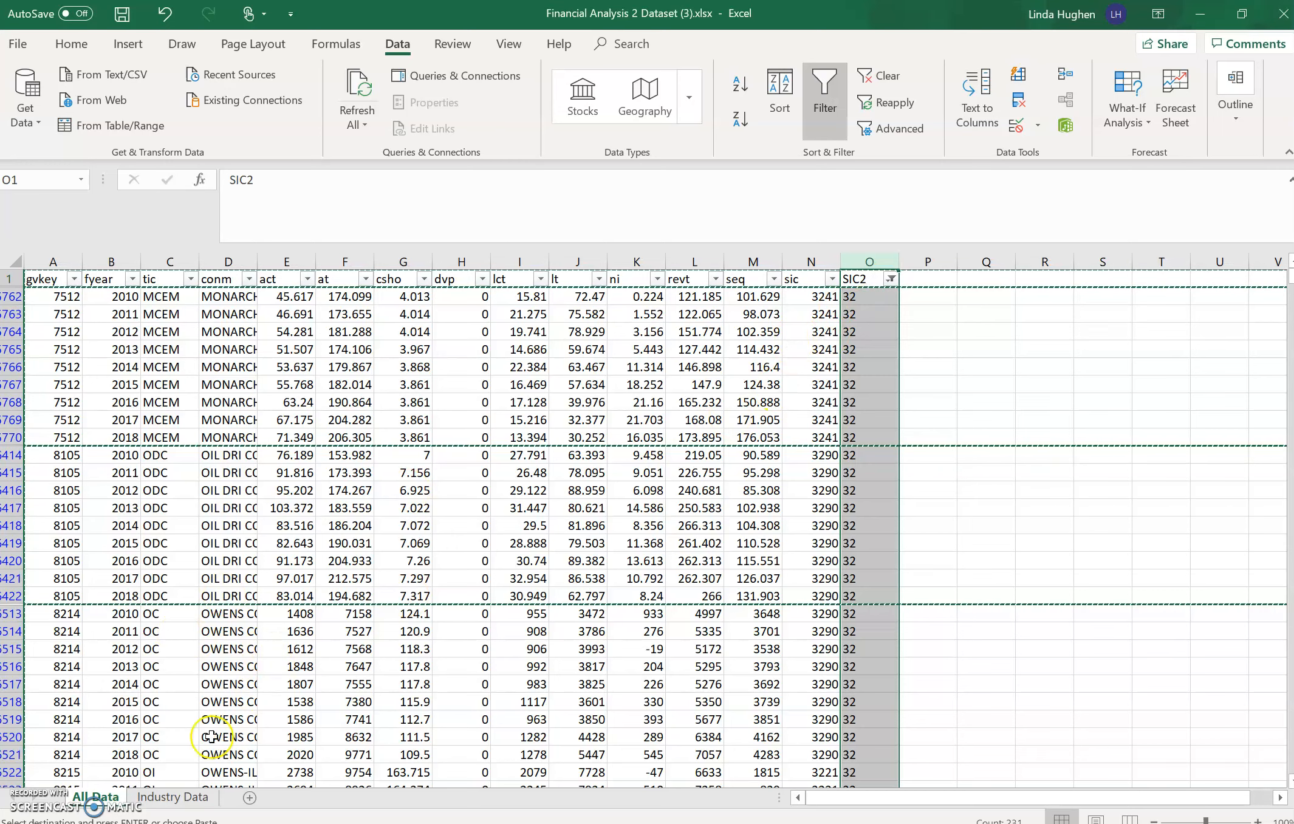
left_click(891, 278)
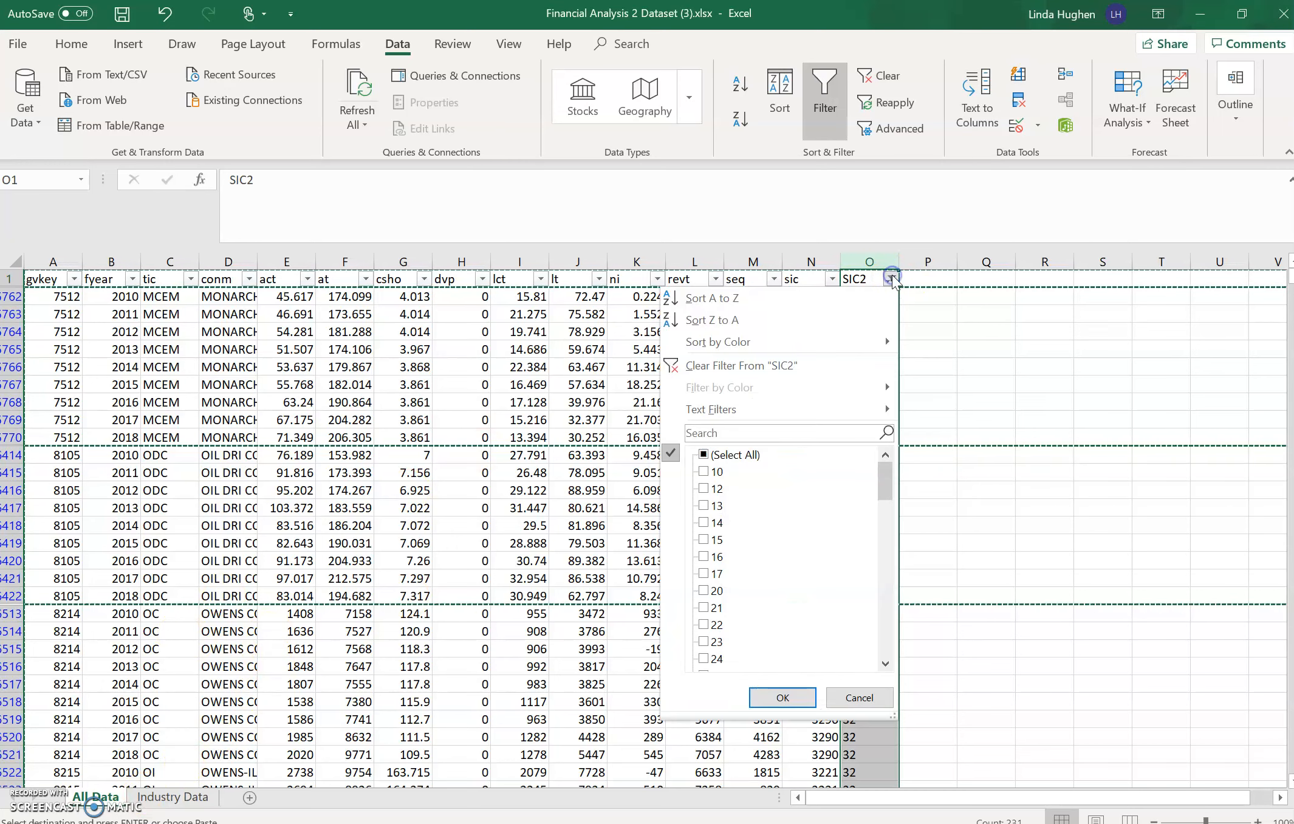
left_click(704, 455)
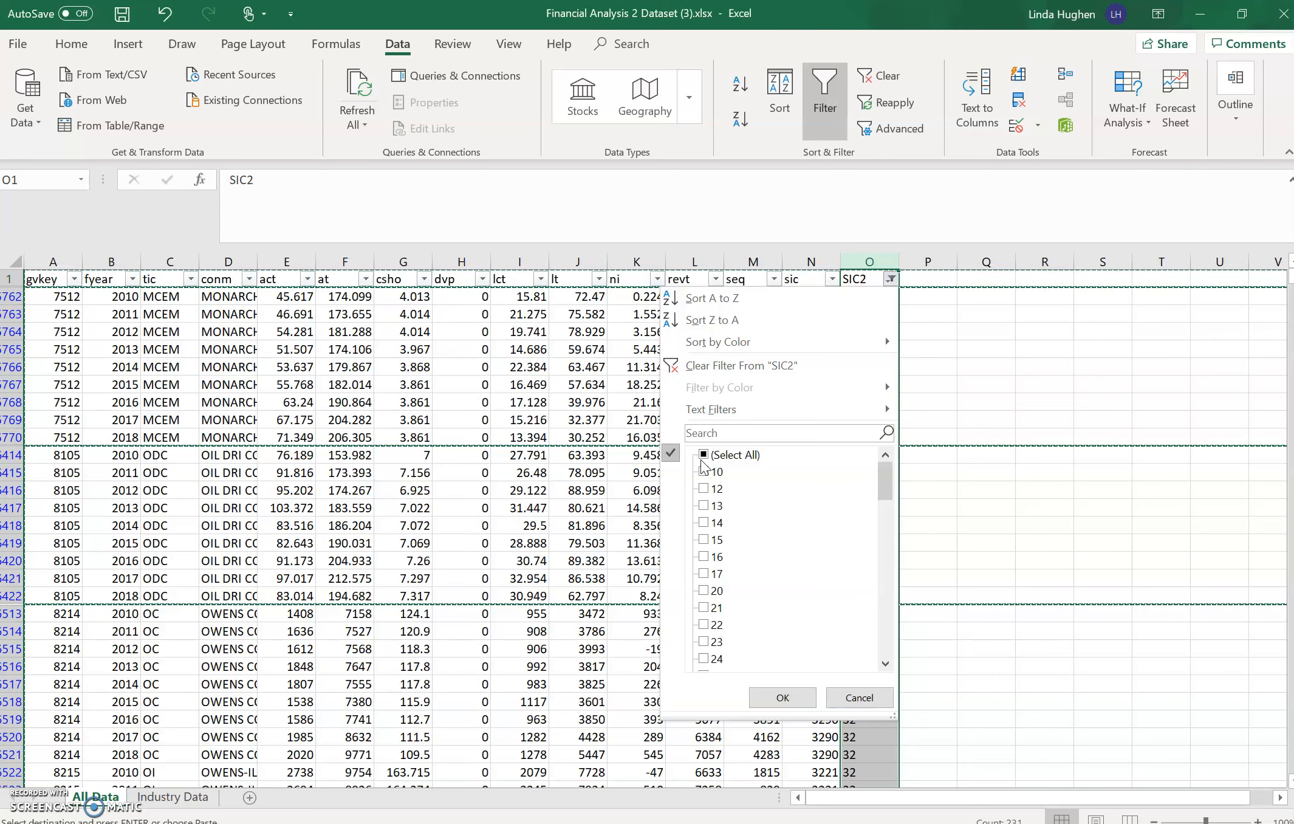
left_click(781, 697)
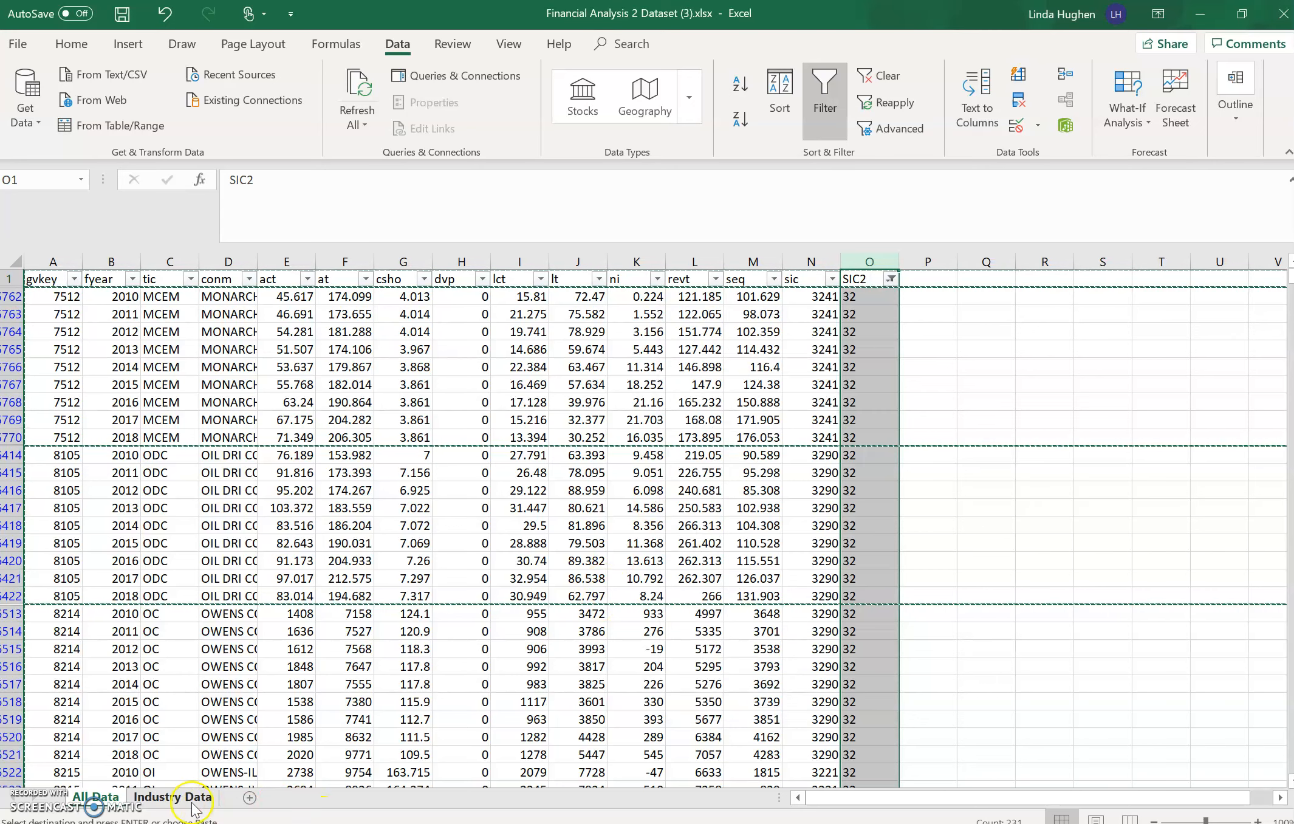
left_click(823, 93)
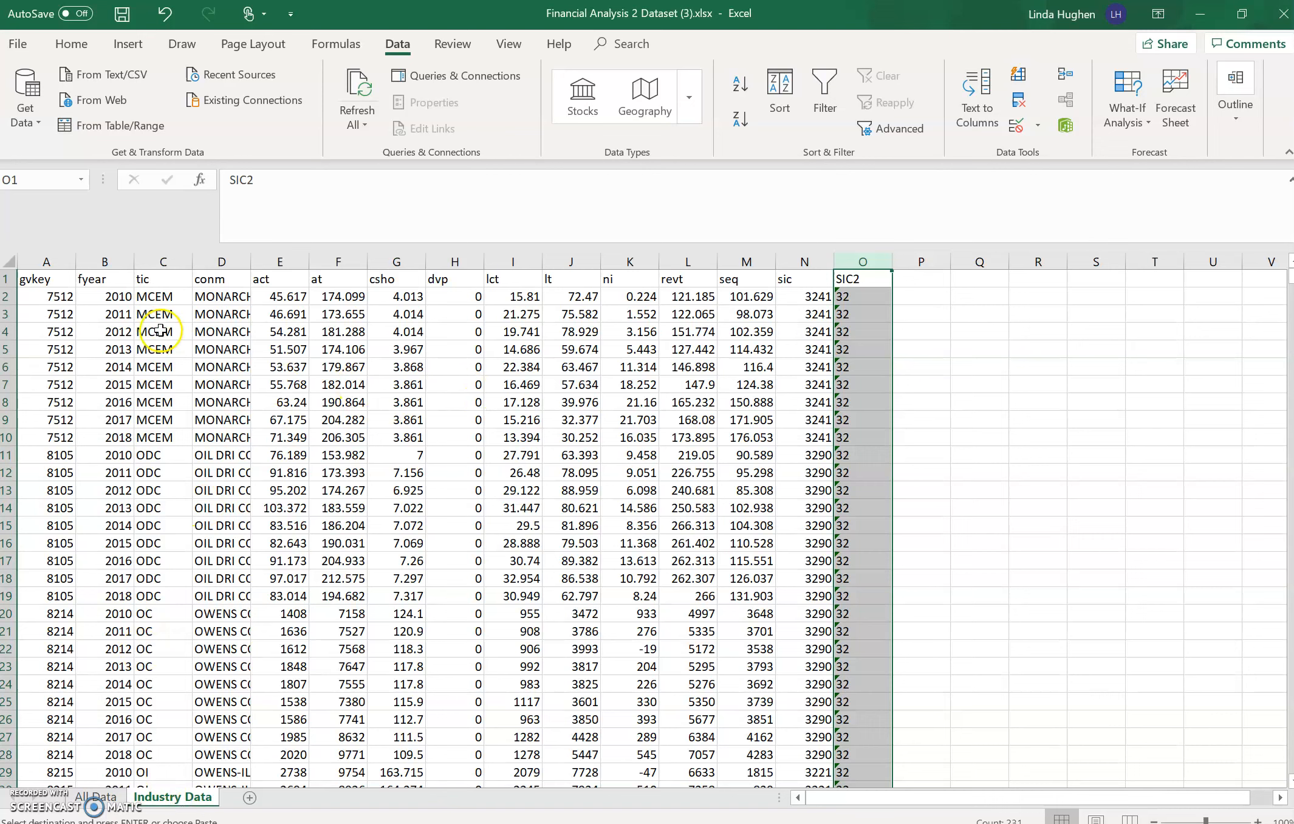
left_click(47, 296)
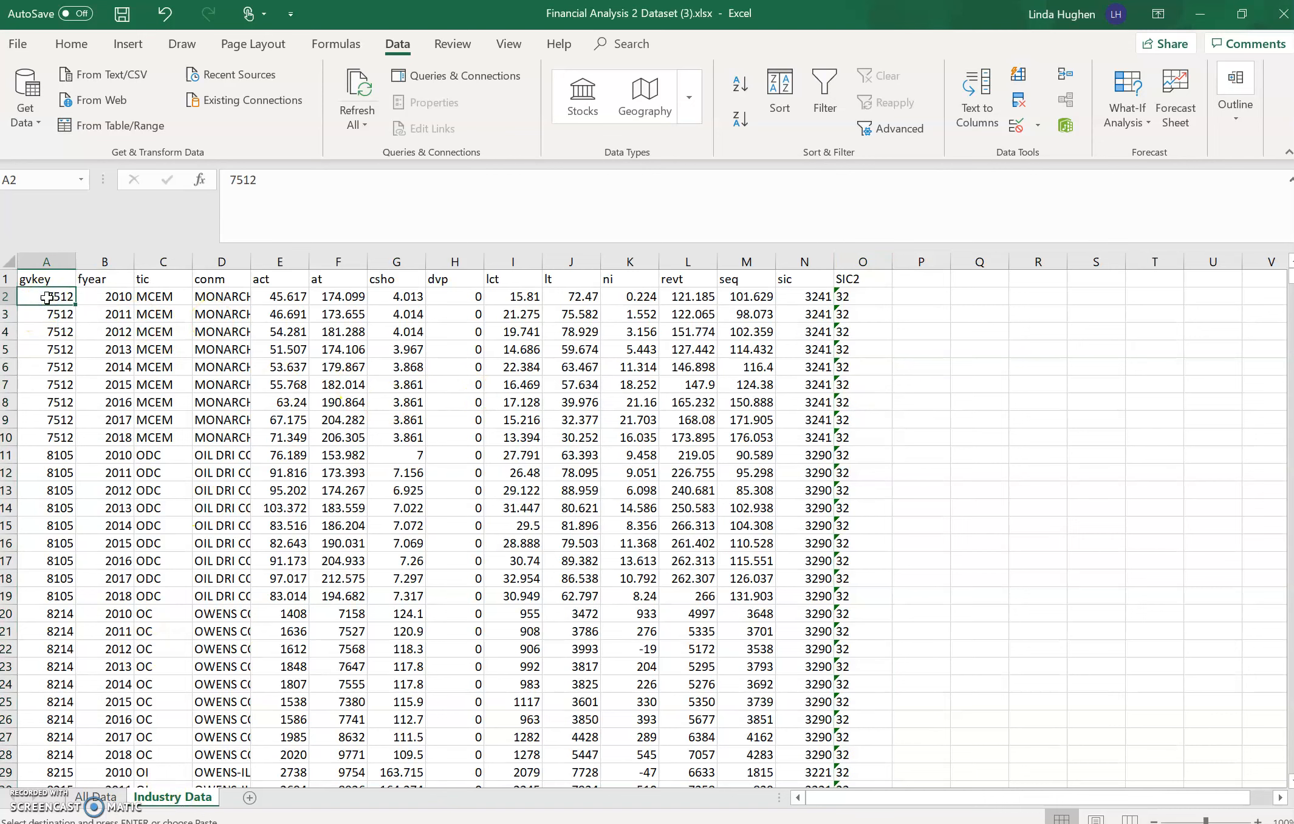
mouse_move(462, 535)
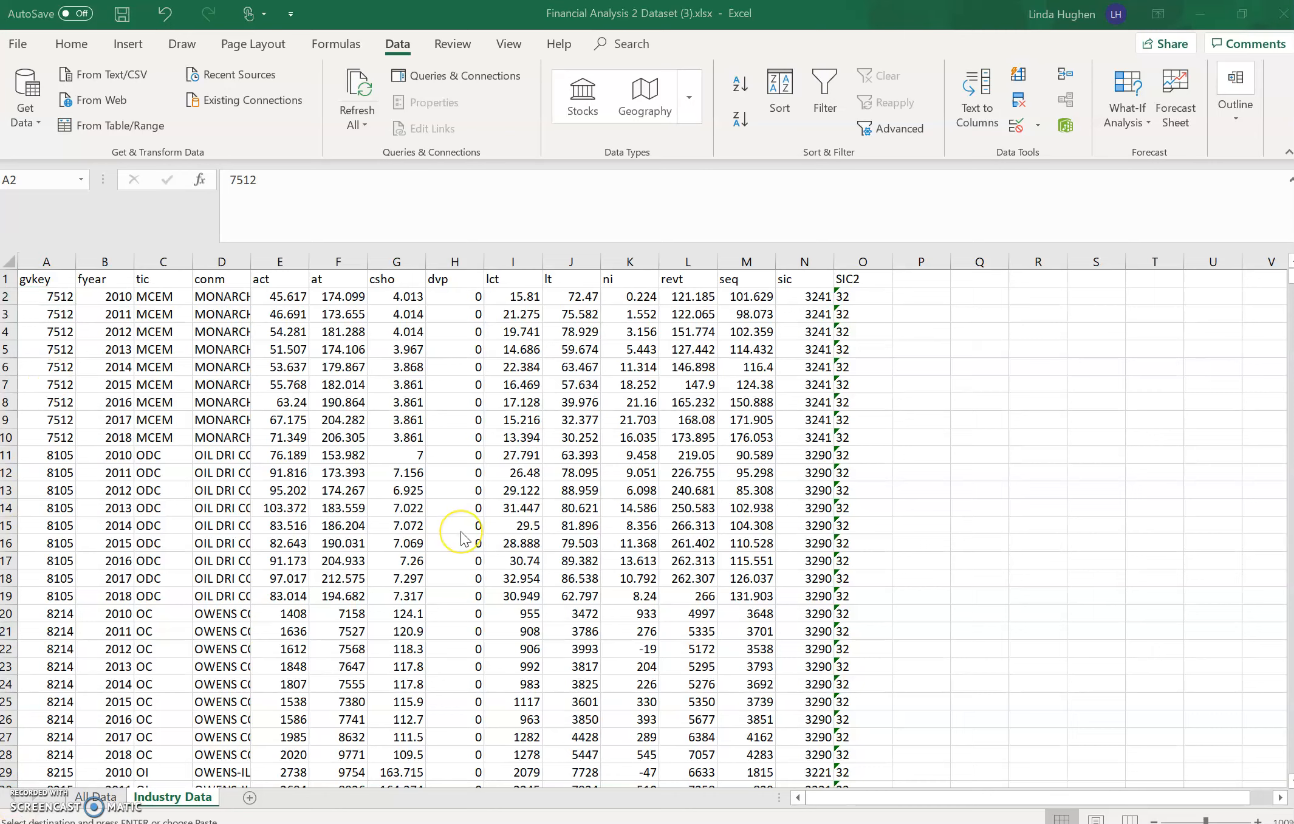
mouse_move(79, 298)
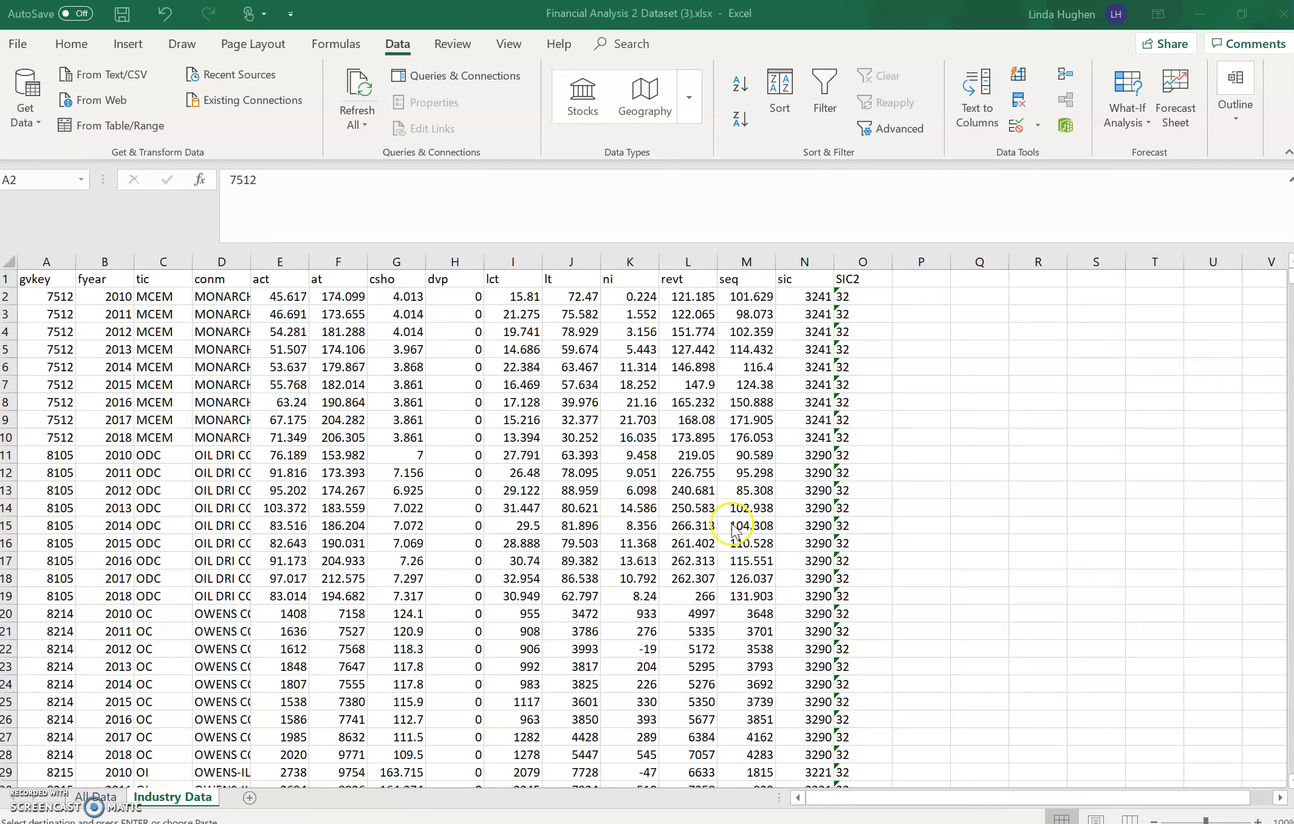
mouse_move(922, 297)
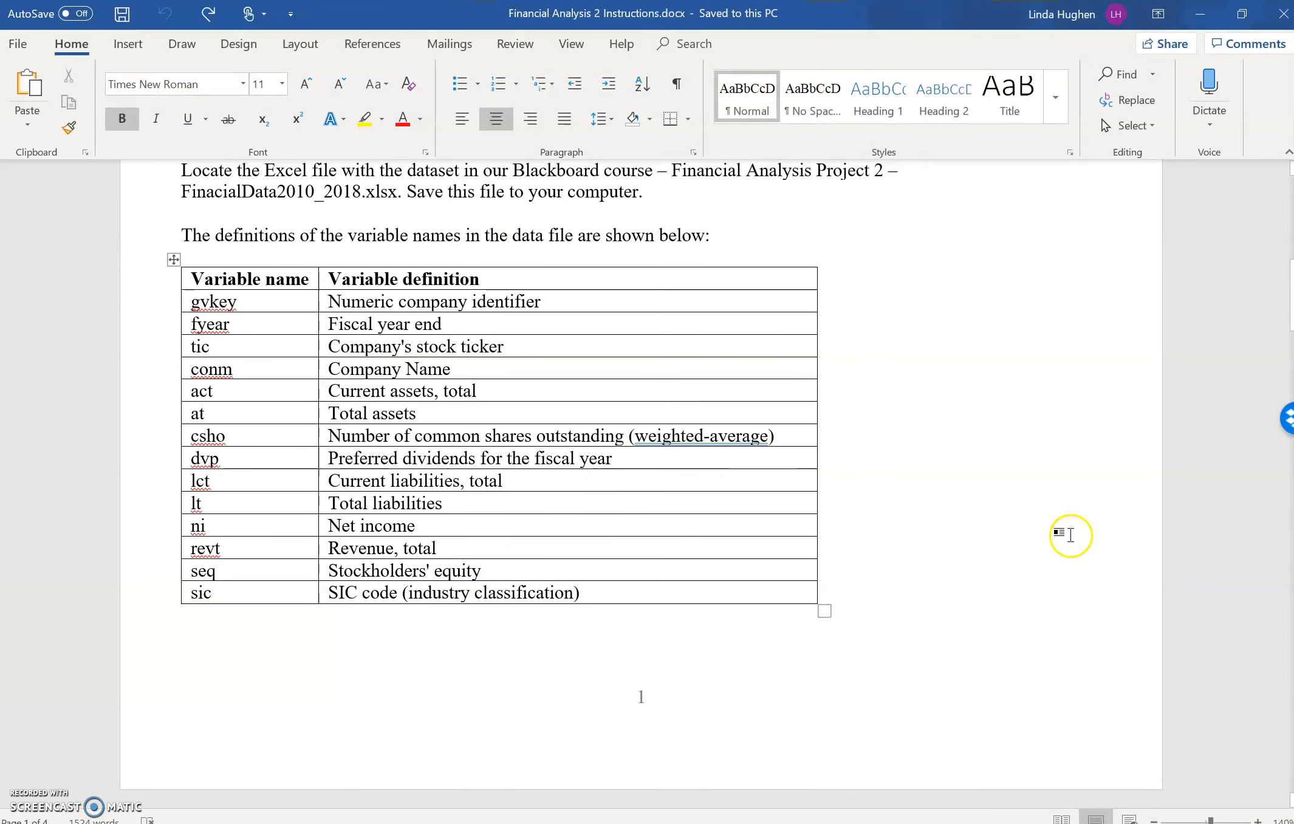
scroll("down", 3)
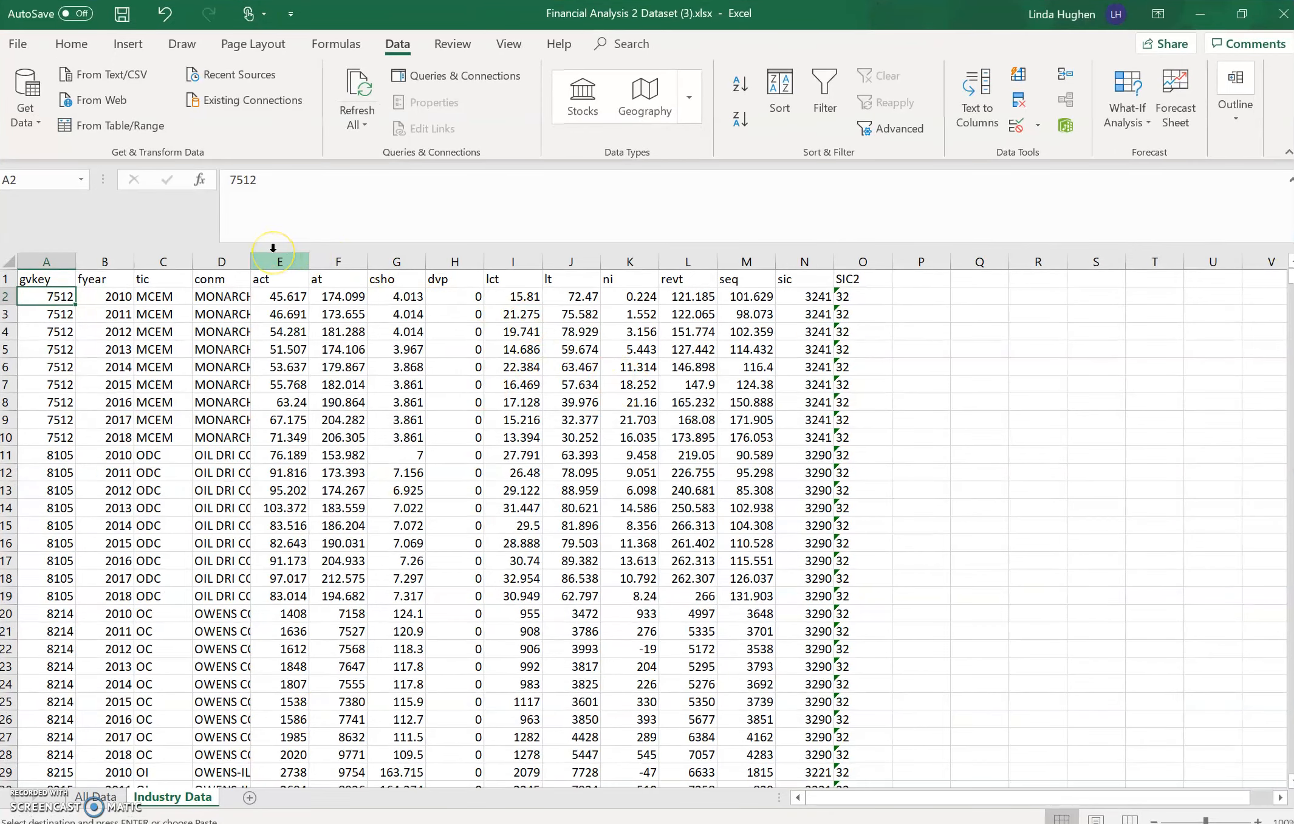
mouse_move(629, 262)
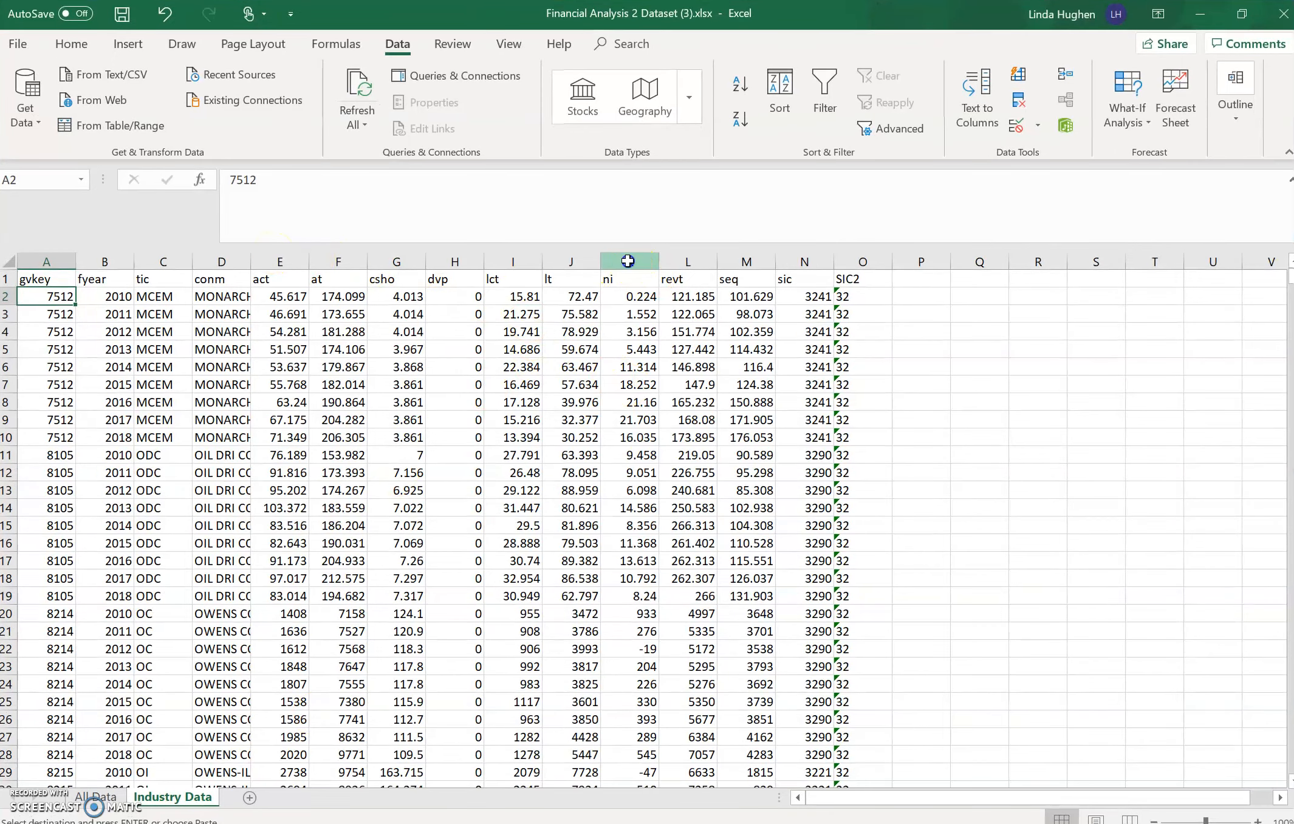
left_click(454, 262)
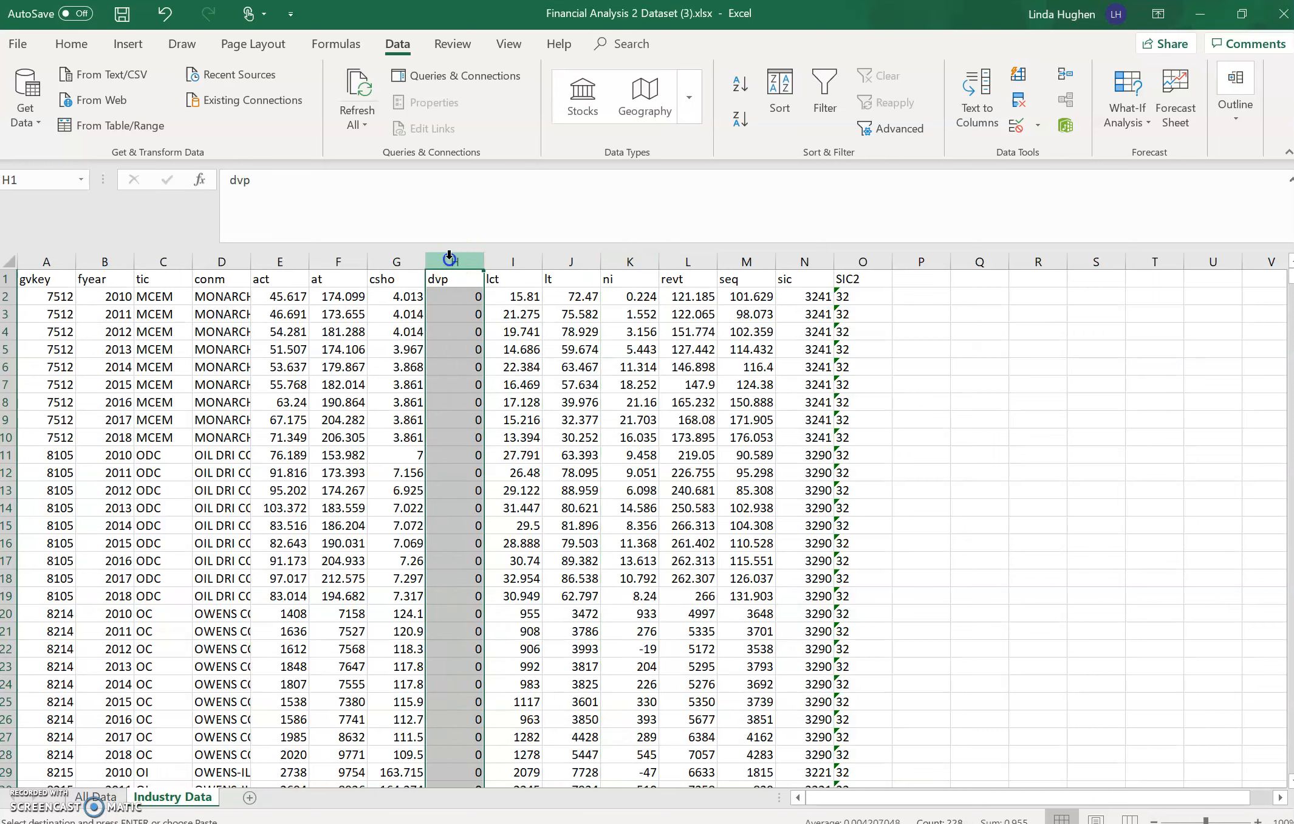
mouse_move(381, 285)
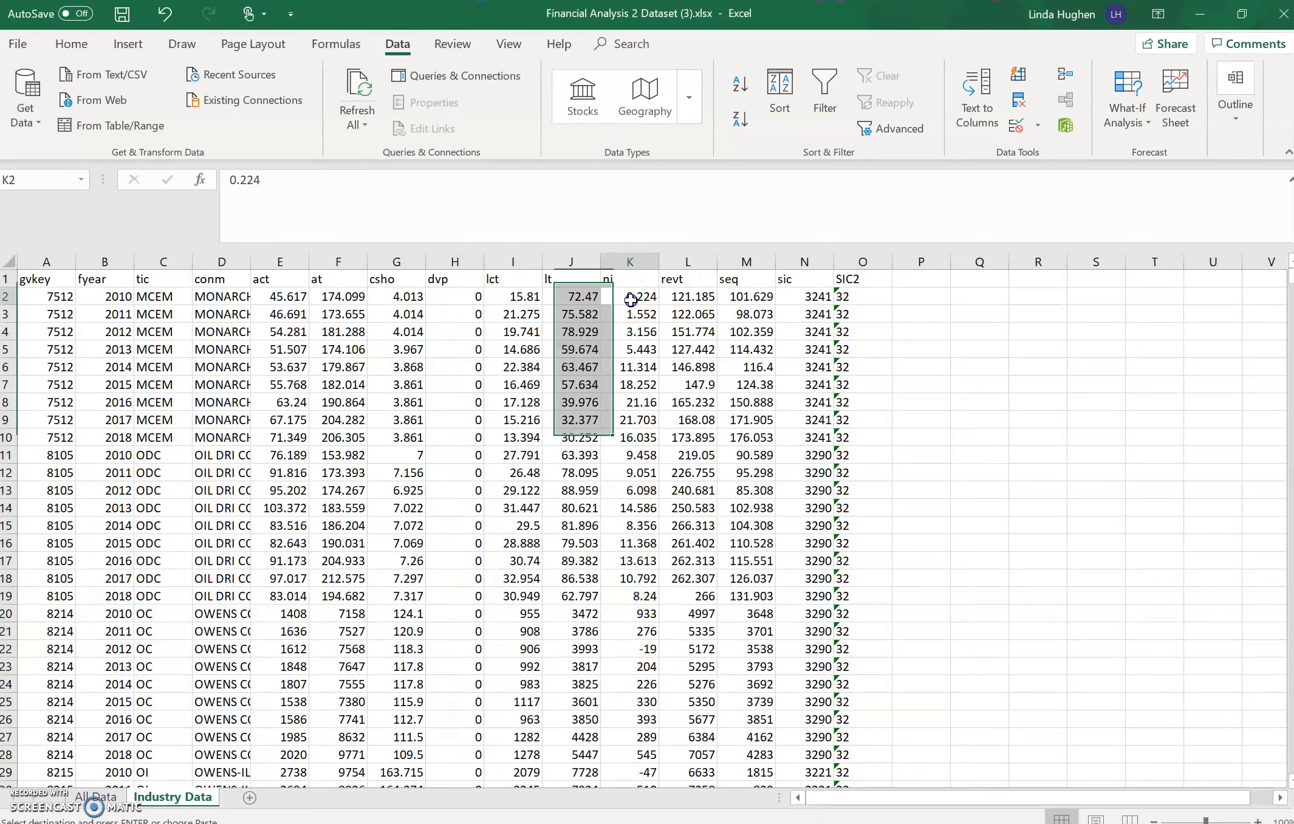
left_click(453, 296)
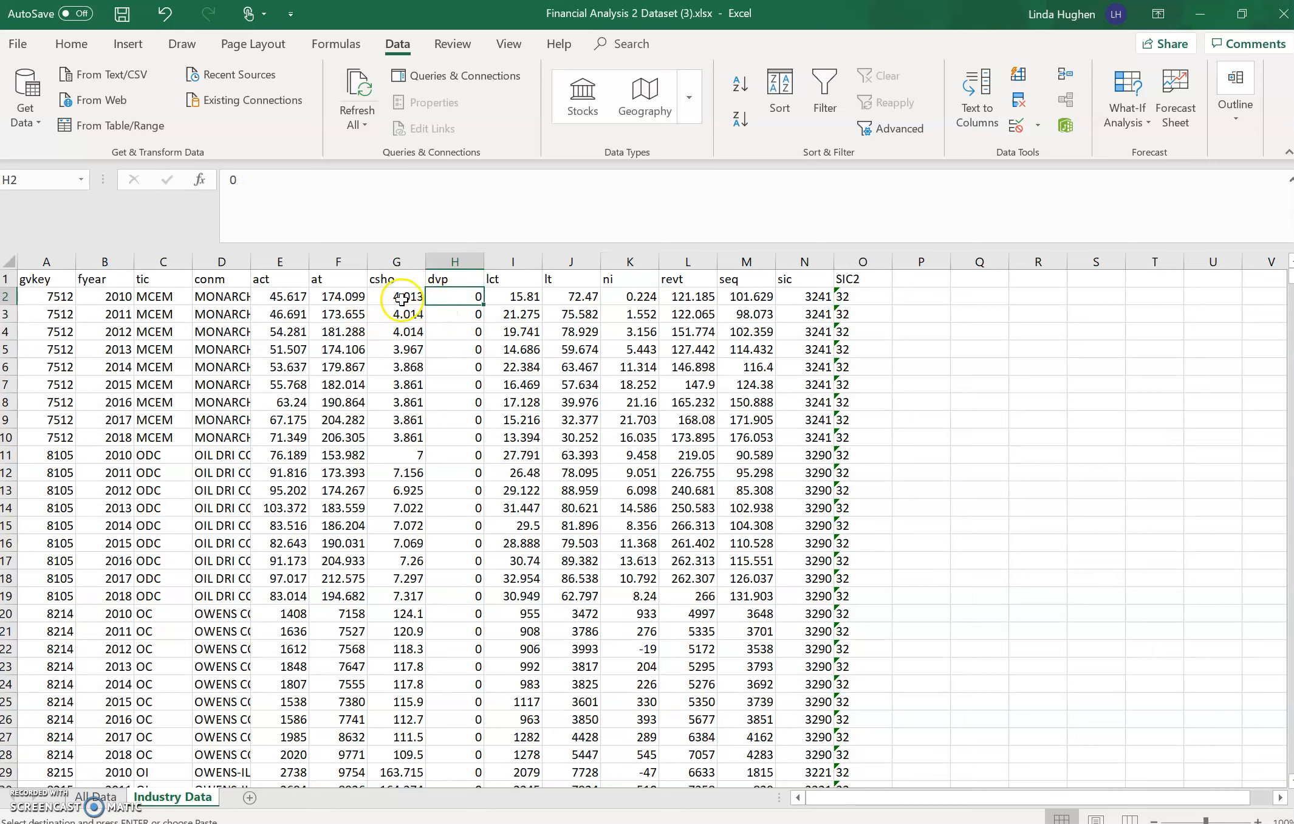
left_click(396, 296)
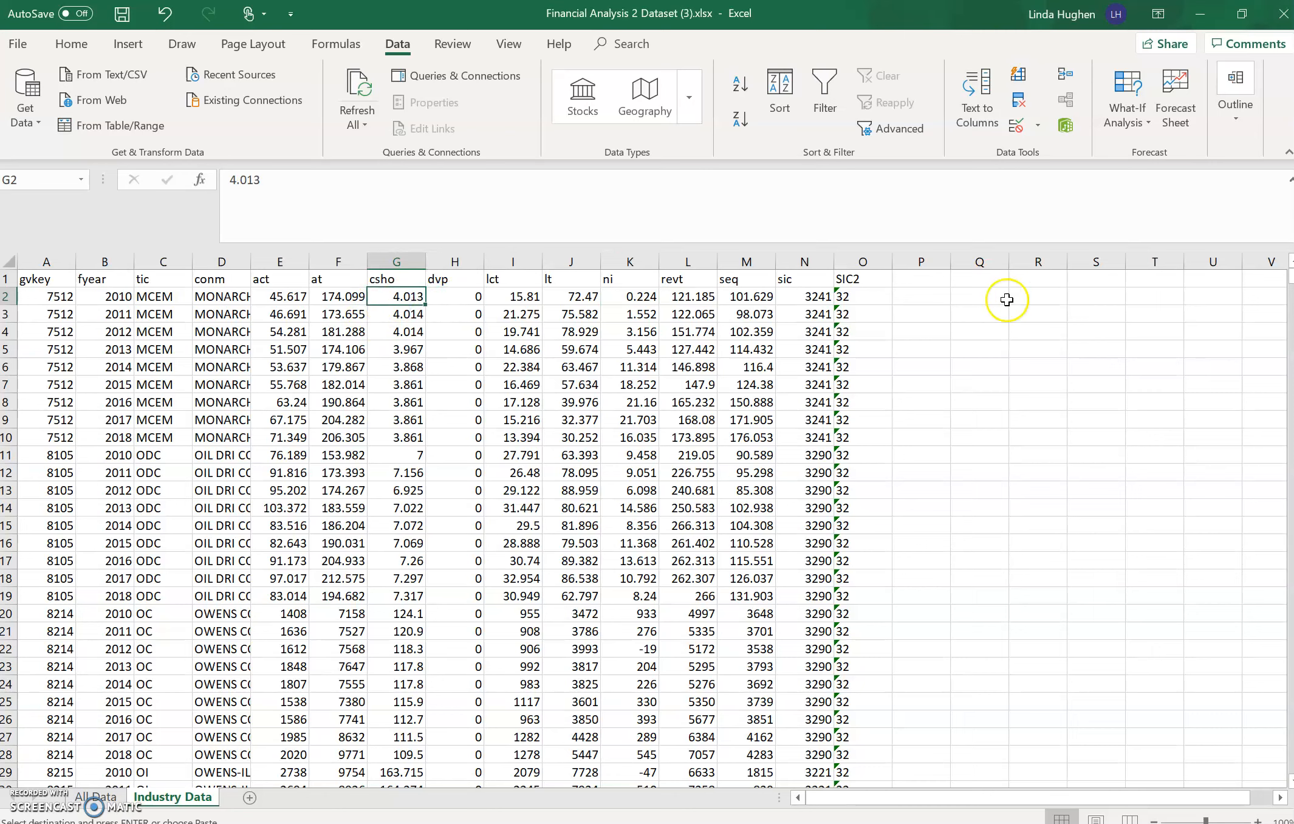
left_click(921, 261)
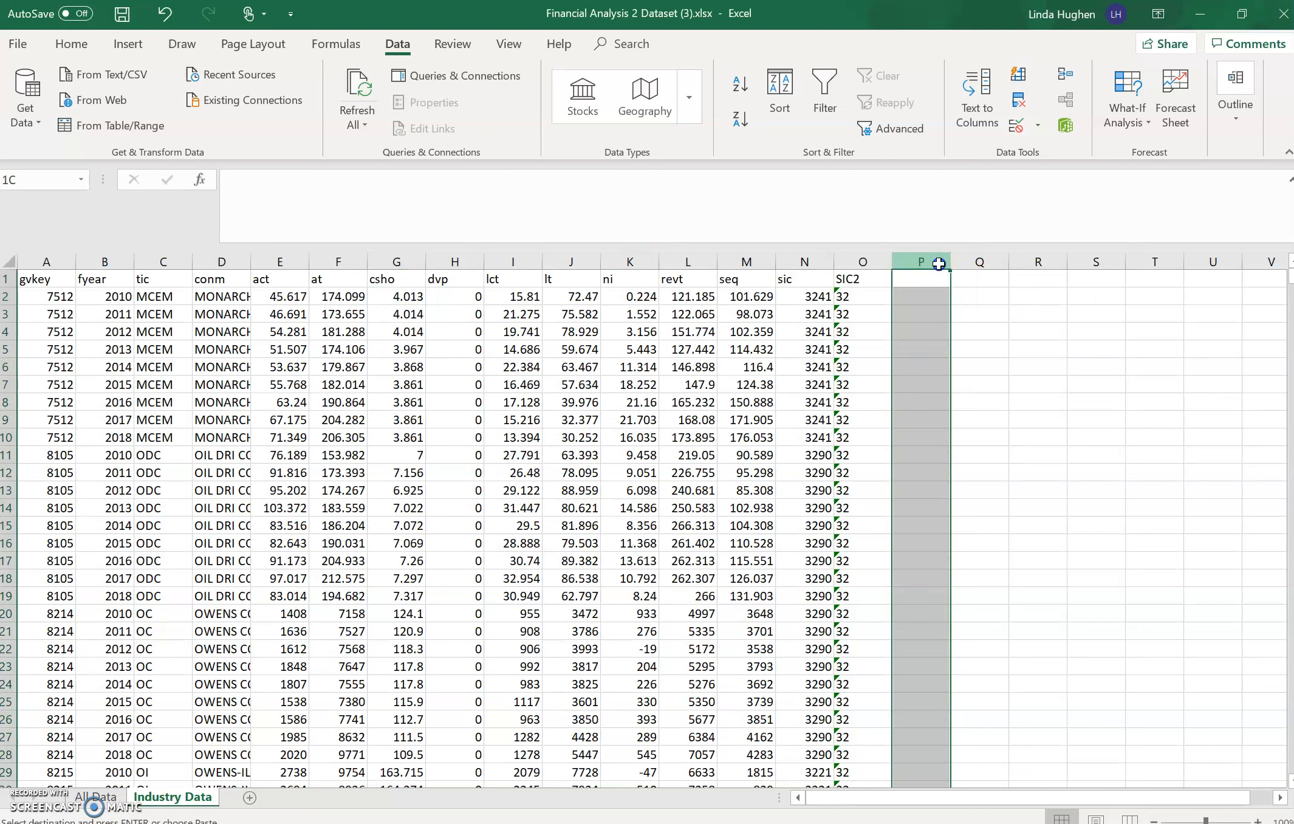
left_click(920, 279)
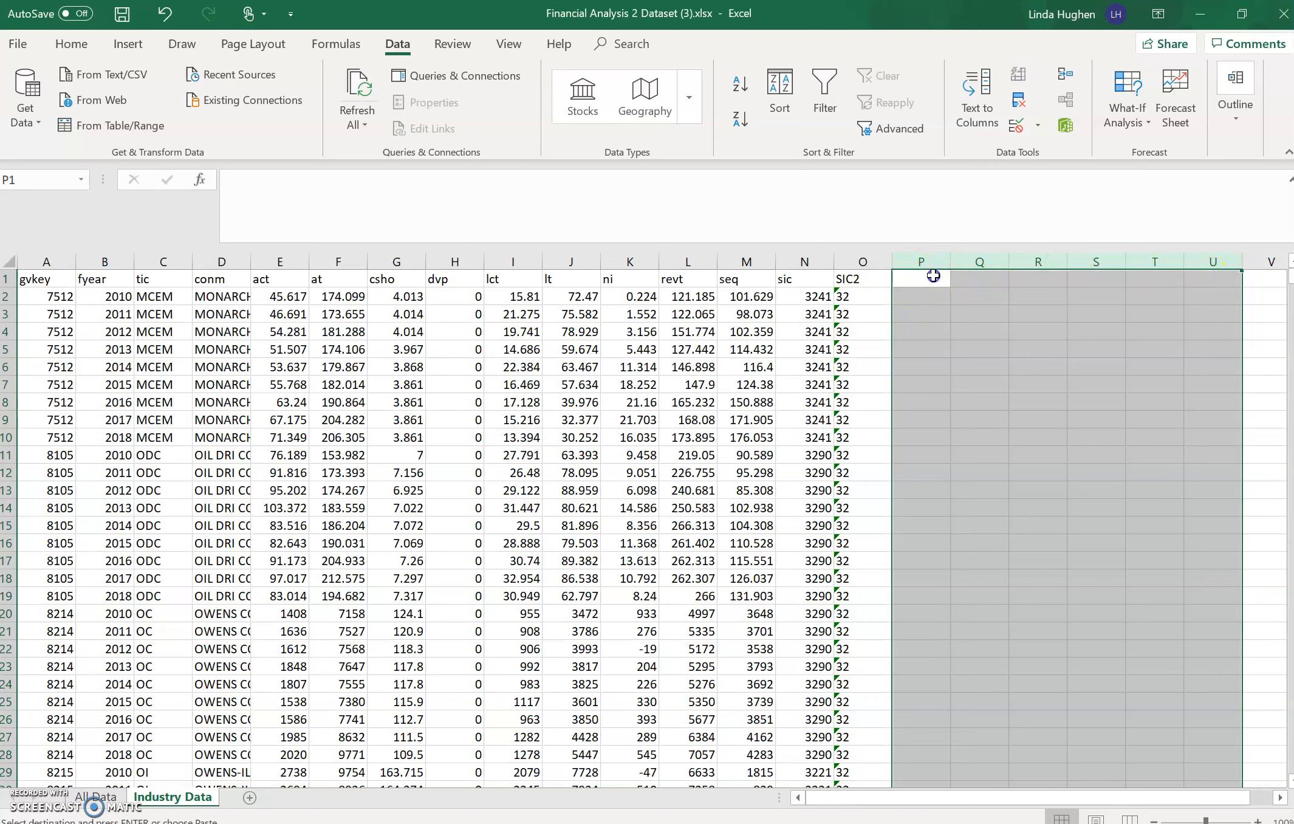
left_click(920, 279)
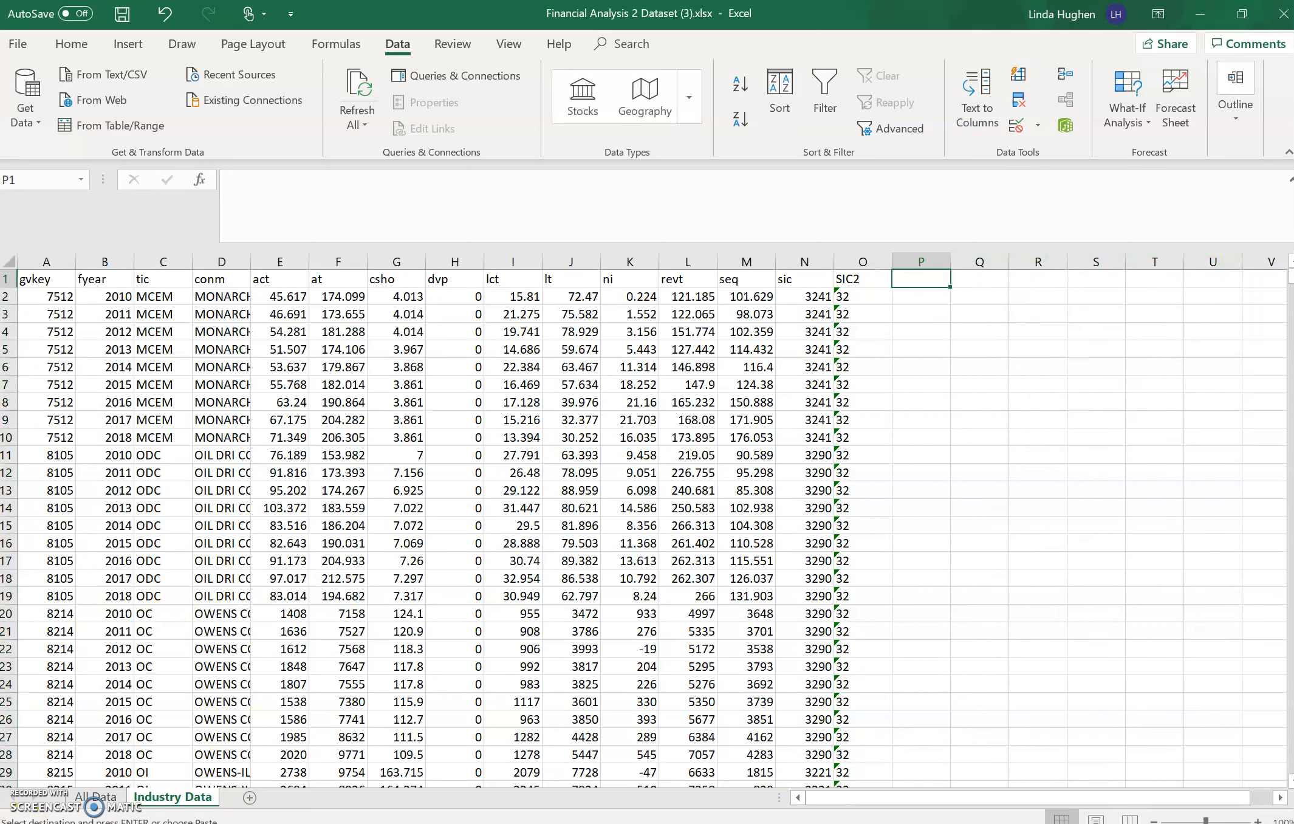